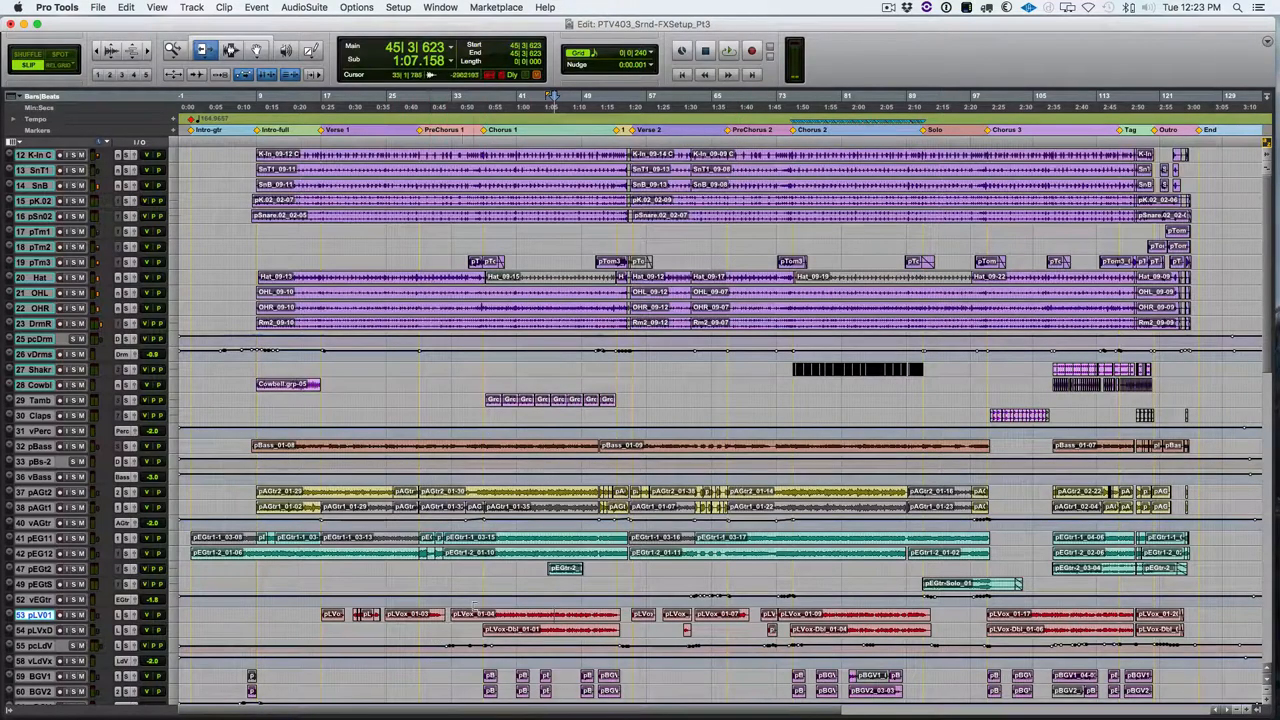
- Scroll the Mix window to reach an empty send slot on the pLVox track
scroll("down", 3)
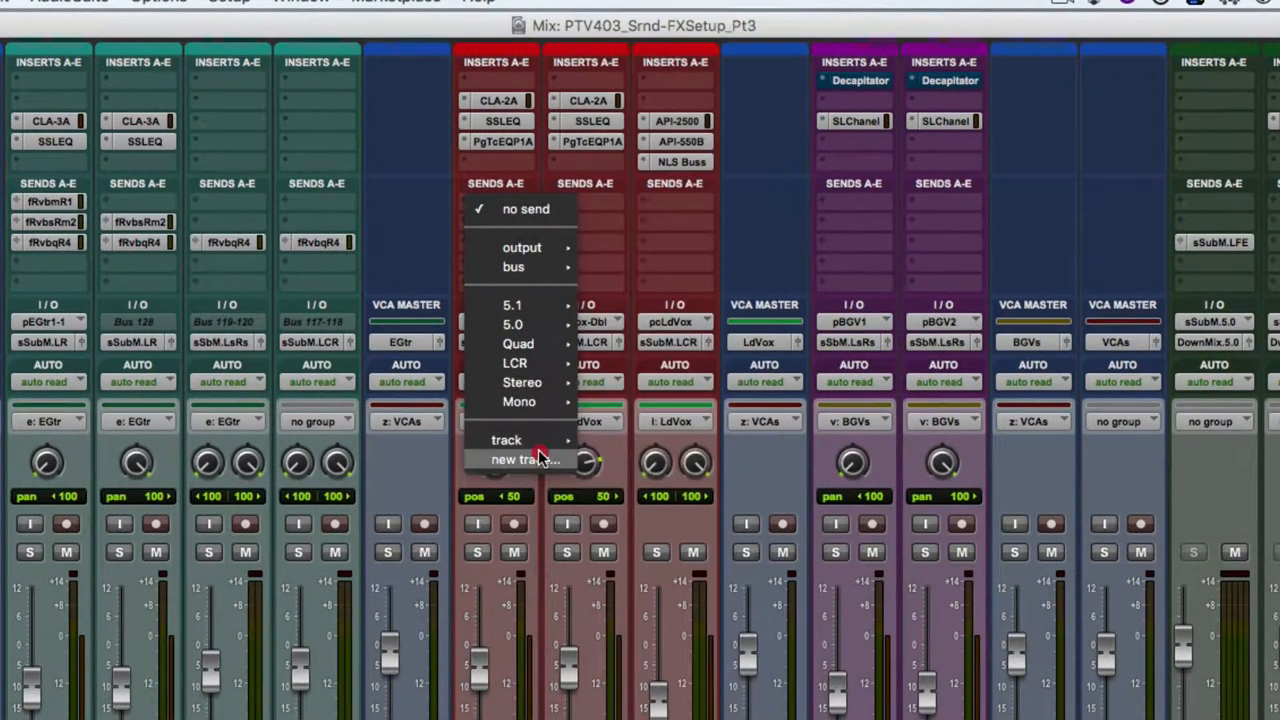
- Create a mono Aux Input track named fDly-mLng1 from pLVox's send menu
left_click(521, 460)
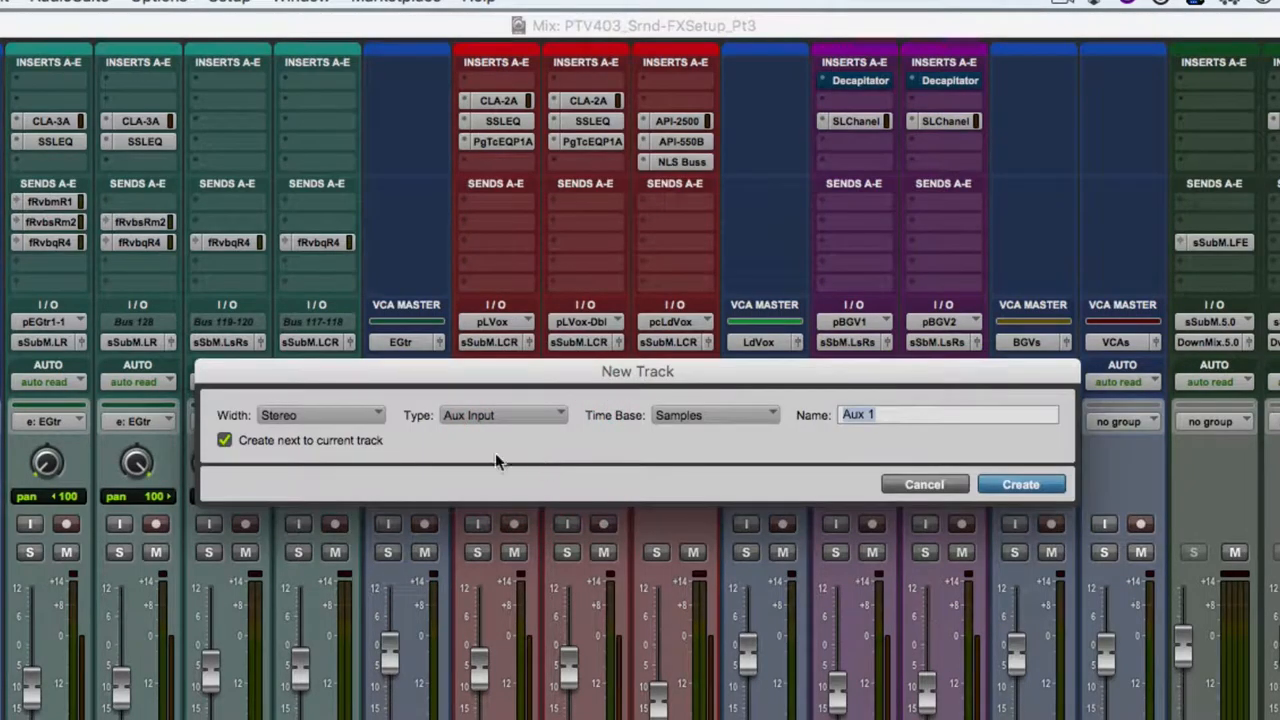
left_click(320, 414)
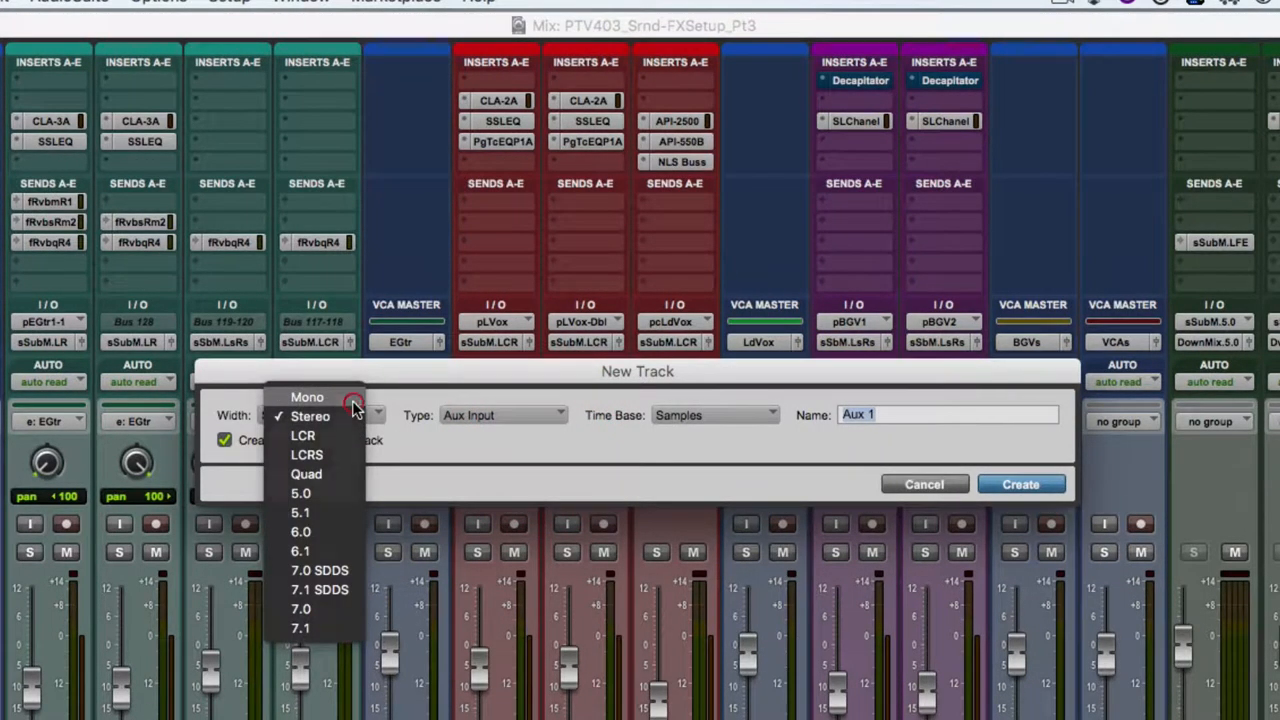
left_click(307, 397)
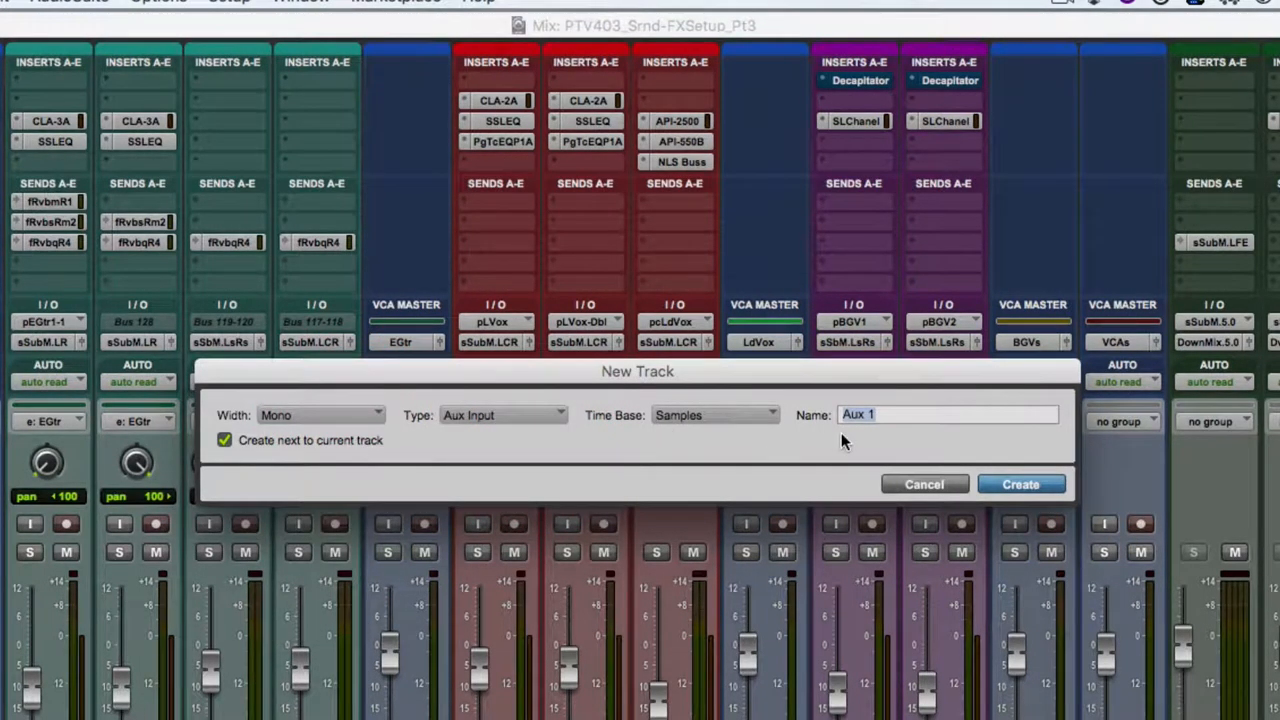
type("fDly")
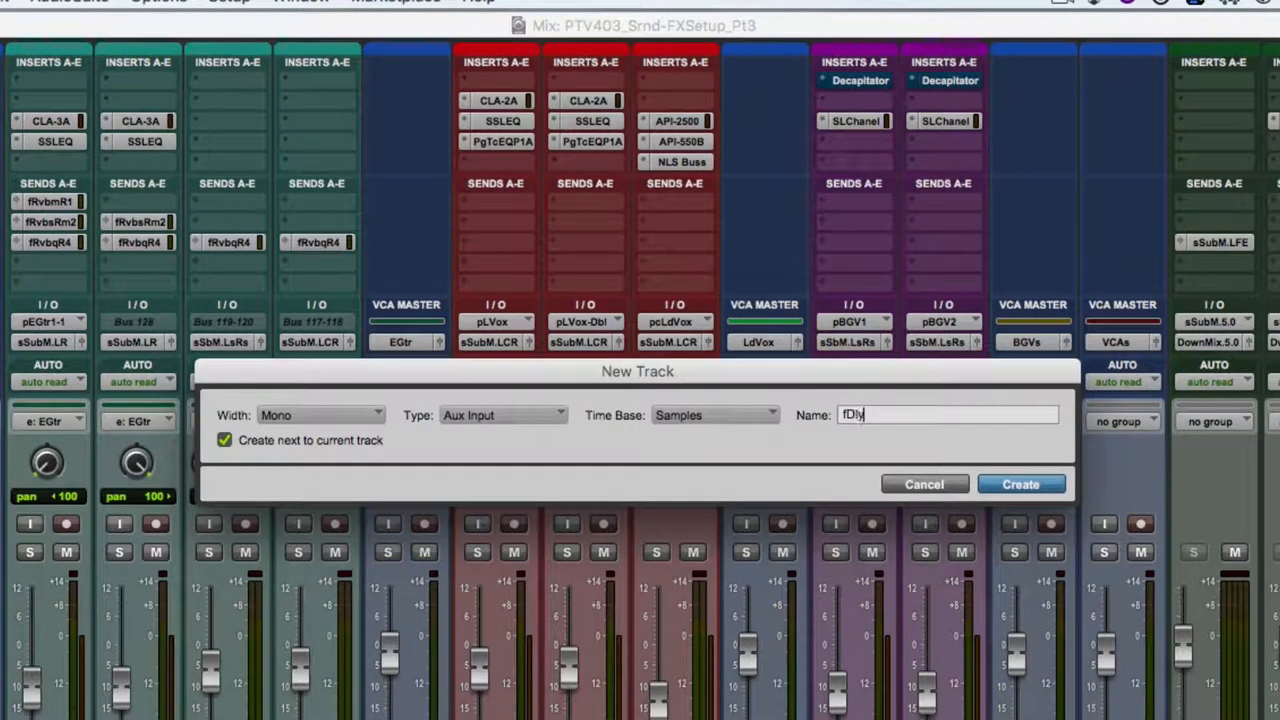
type("-m")
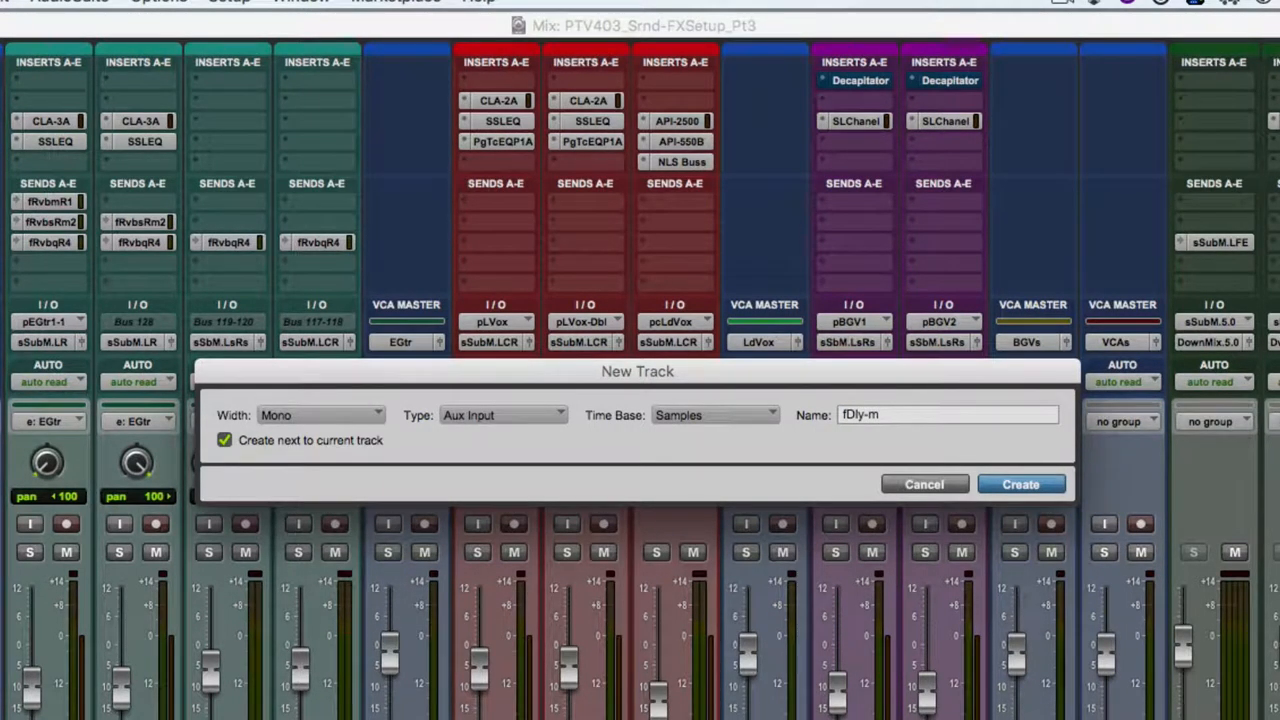
type("S")
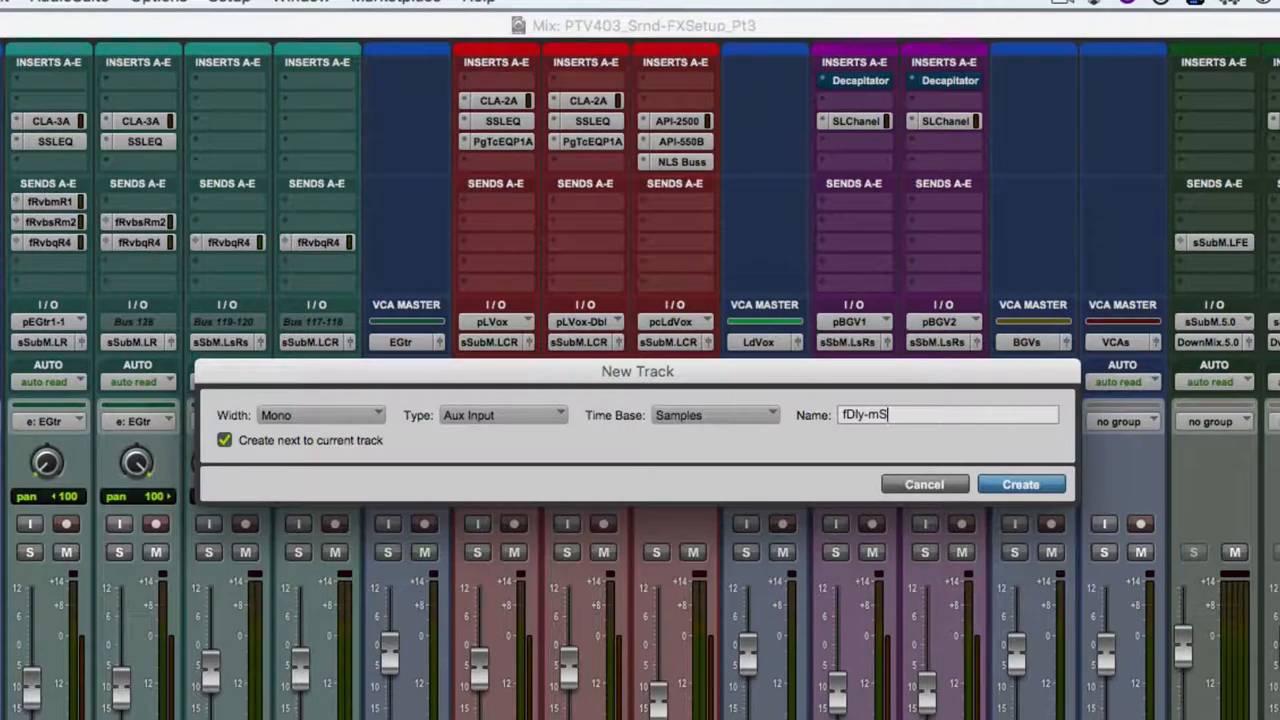
type("Ln")
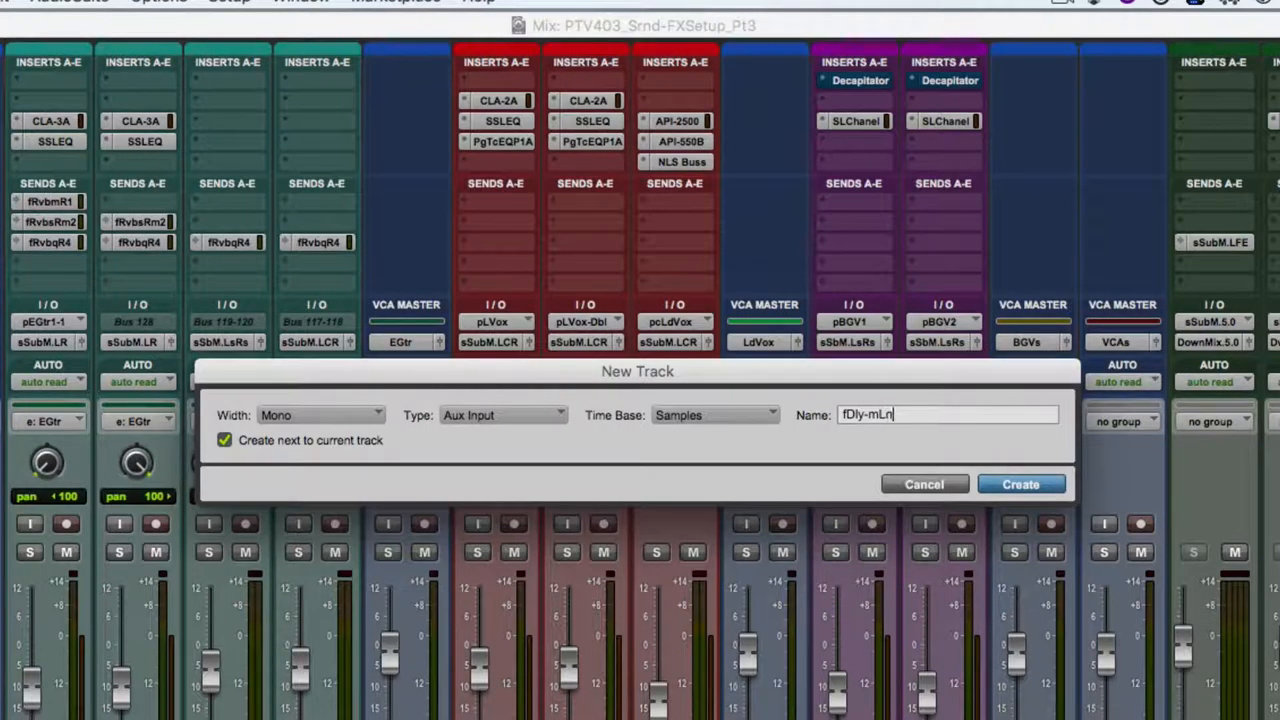
type("g1")
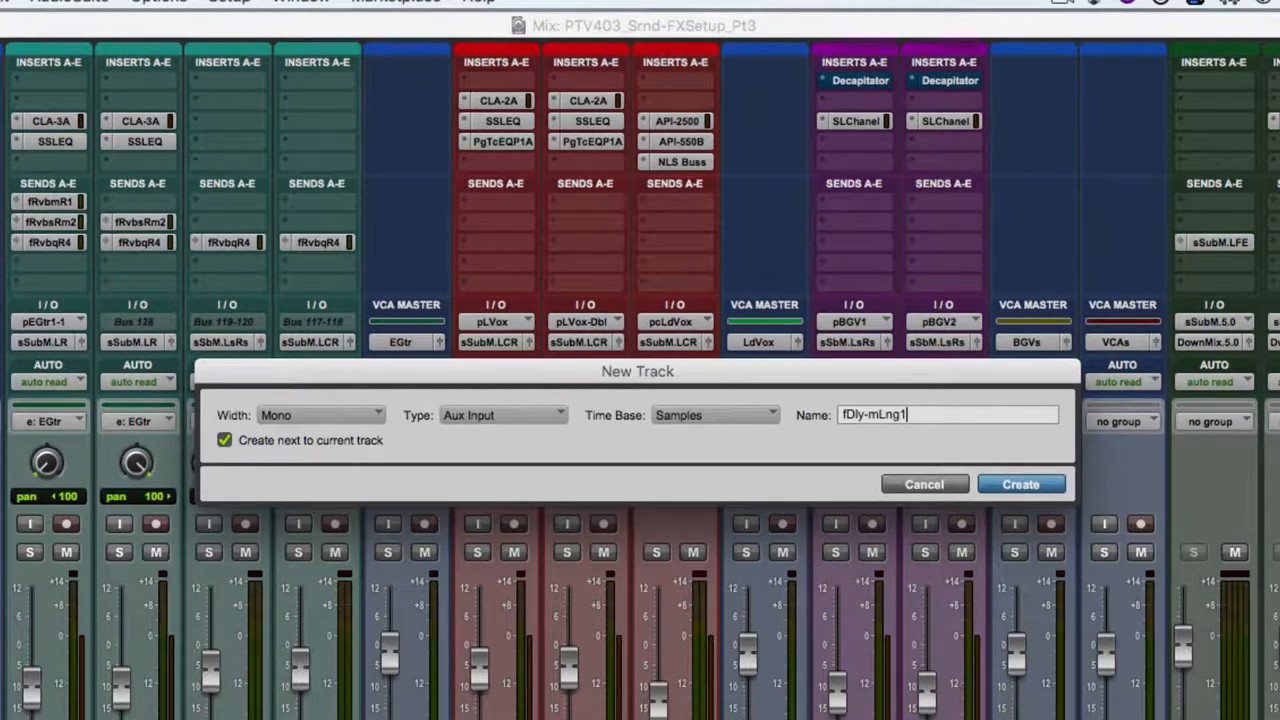
left_click(1021, 483)
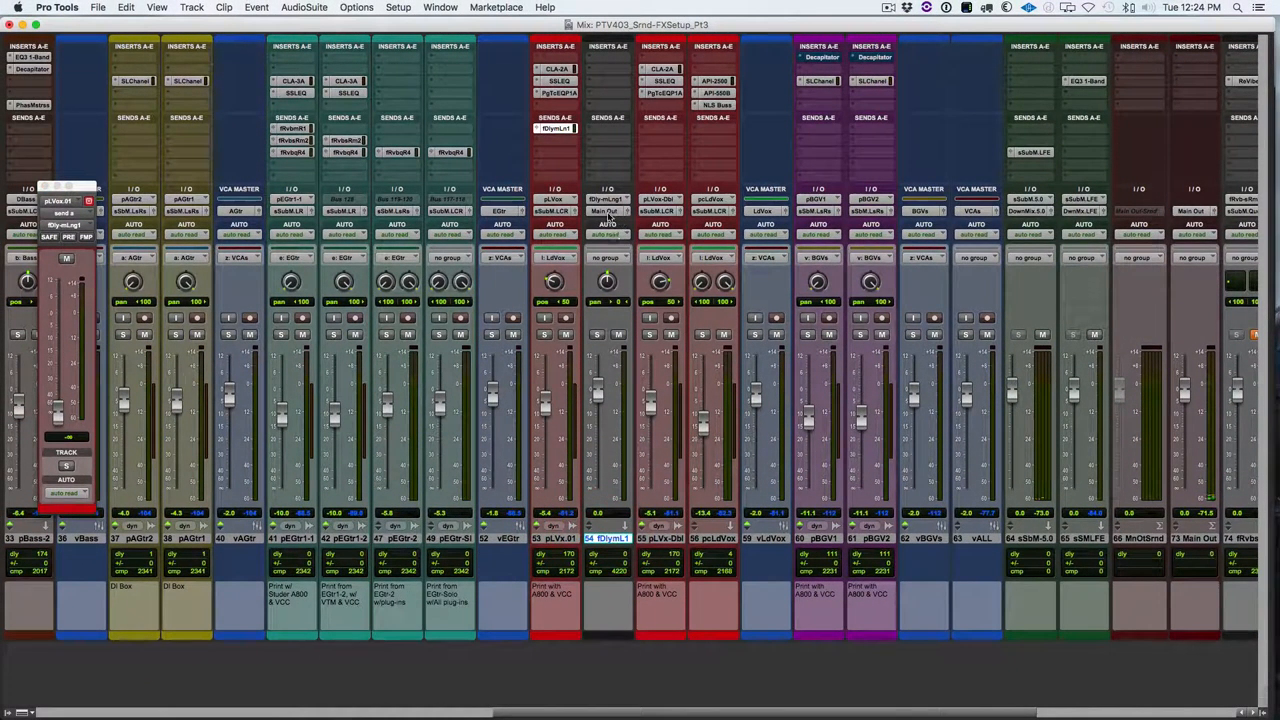
- Set fDly-mLng1's output to sSubM.Quad and add a synced 759.5 ms Mod Delay III
left_click(605, 211)
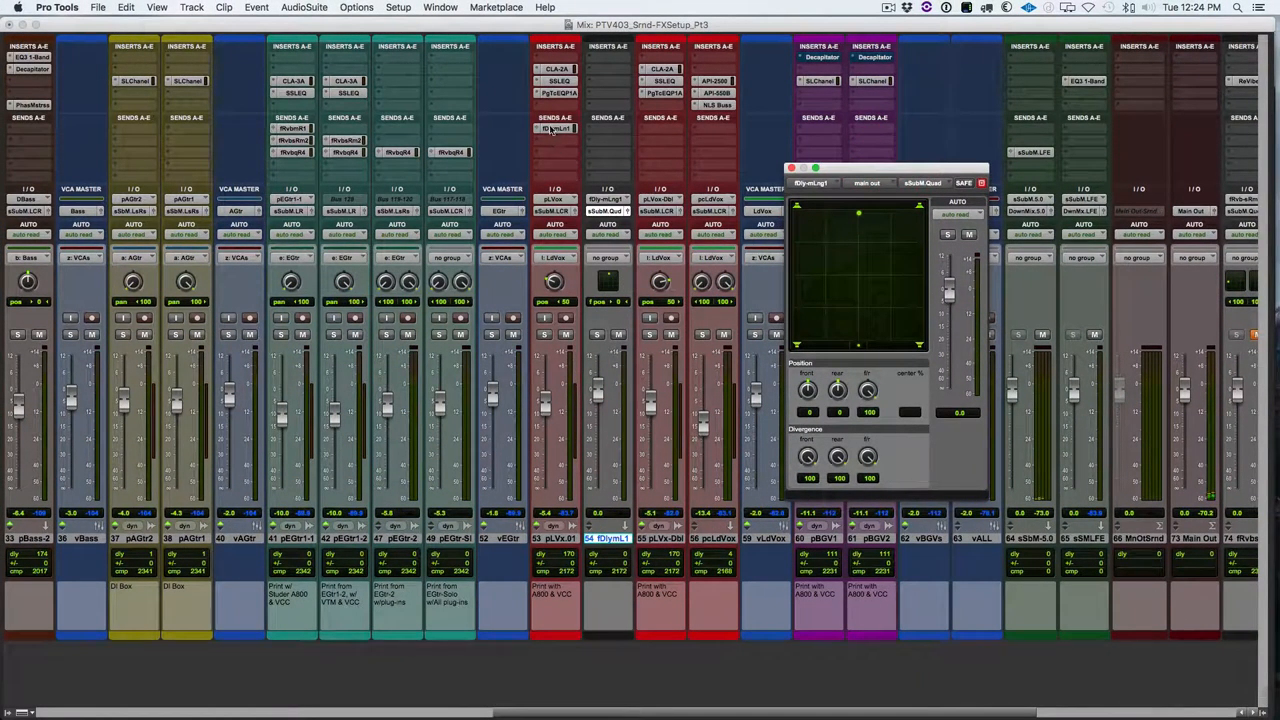
left_click(553, 131)
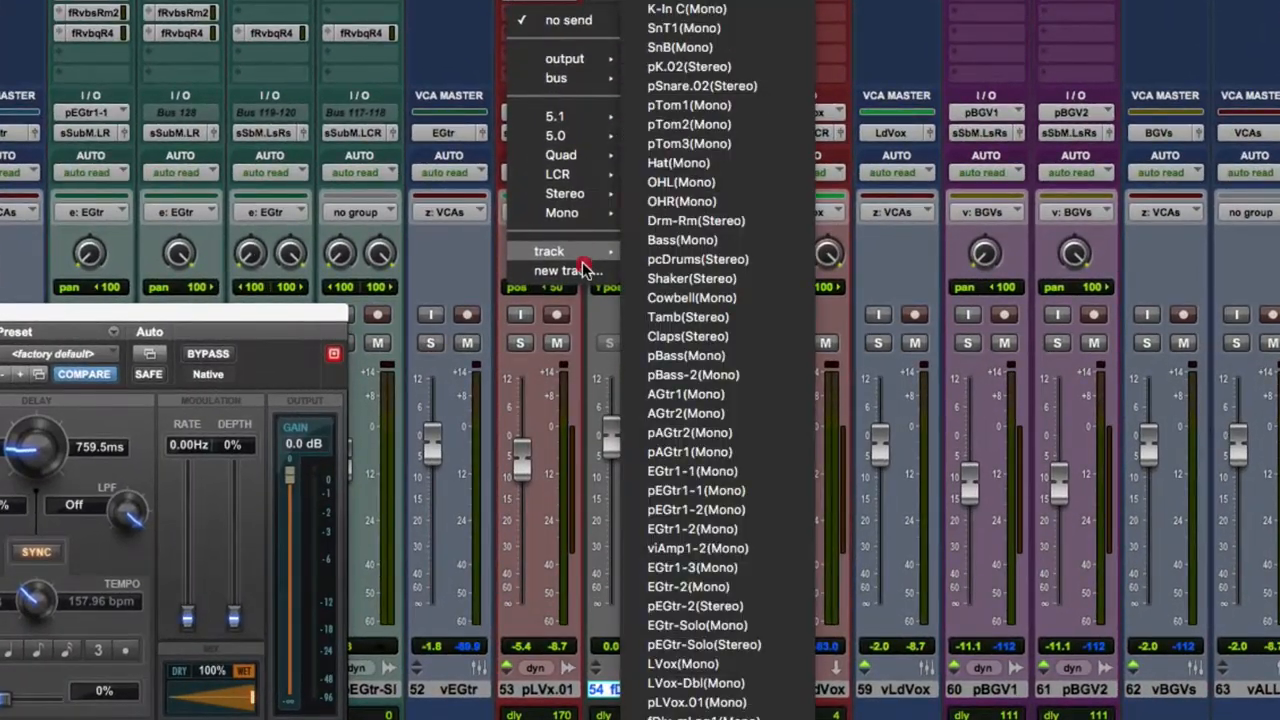
- Create a quad Aux Input track named fDly-qLng2 from pLVox's next send slot
left_click(565, 271)
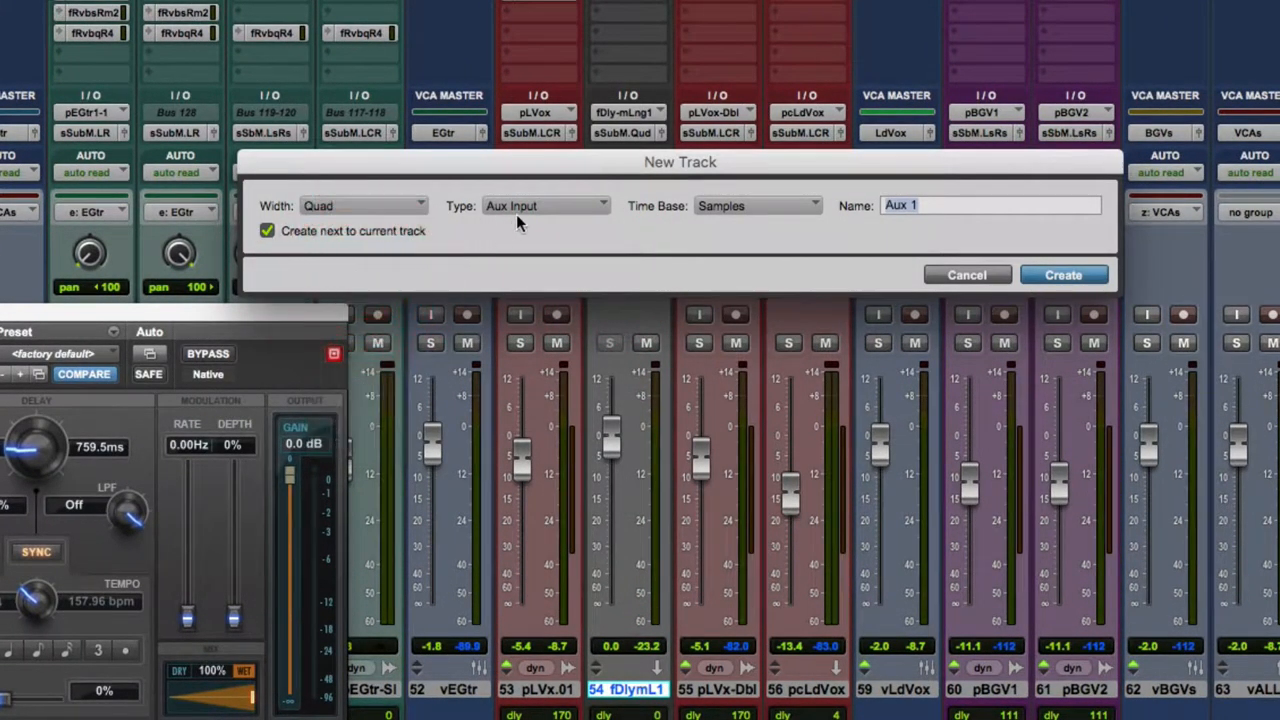
type("f")
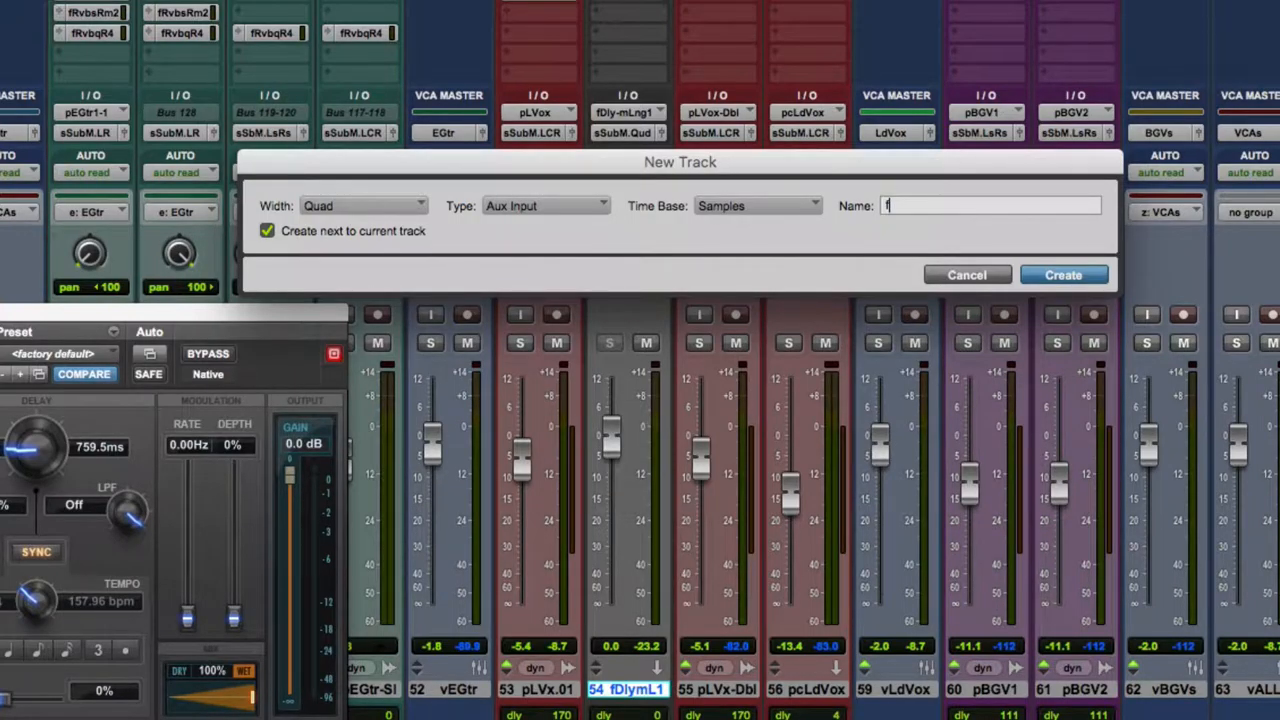
type("Dly-")
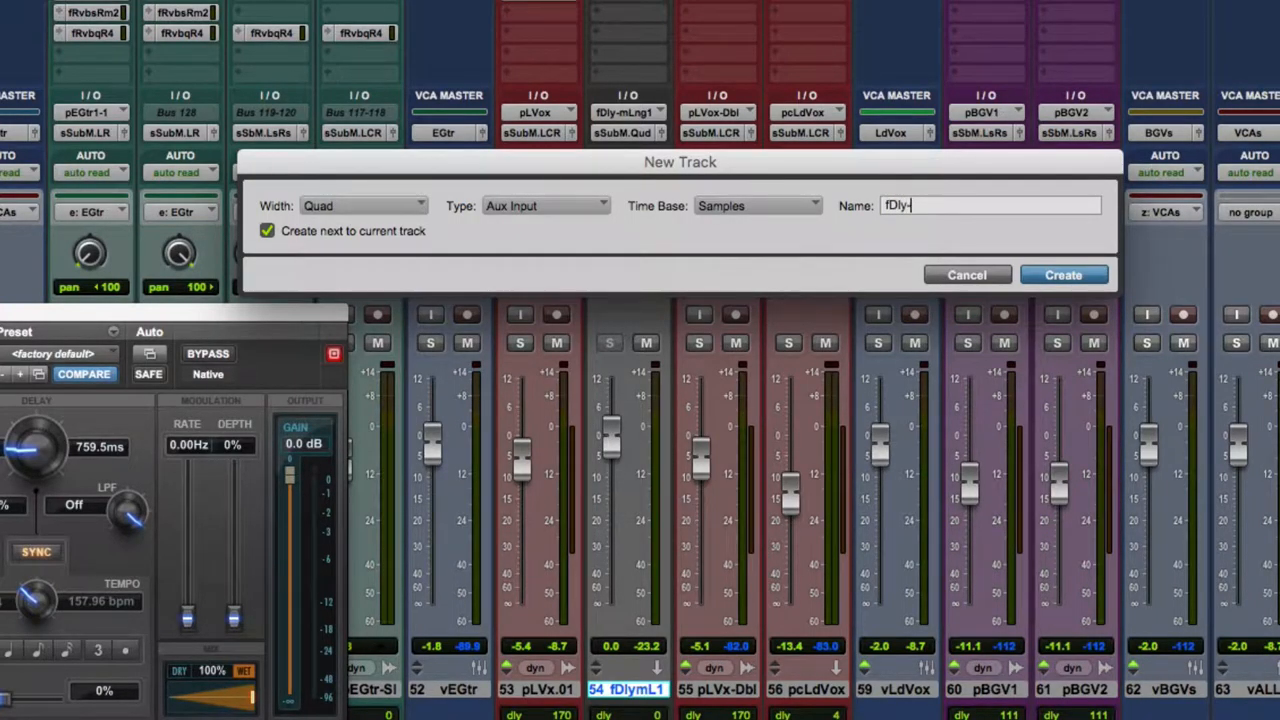
type("qLng2")
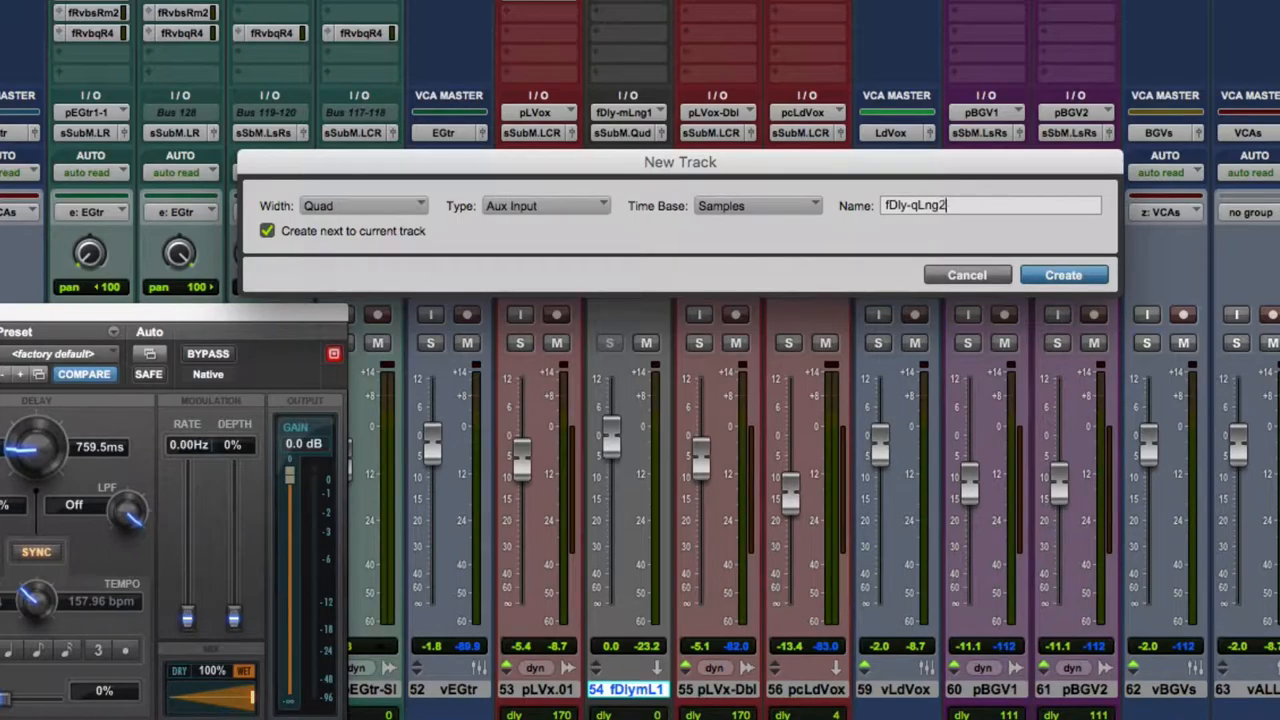
left_click(1064, 274)
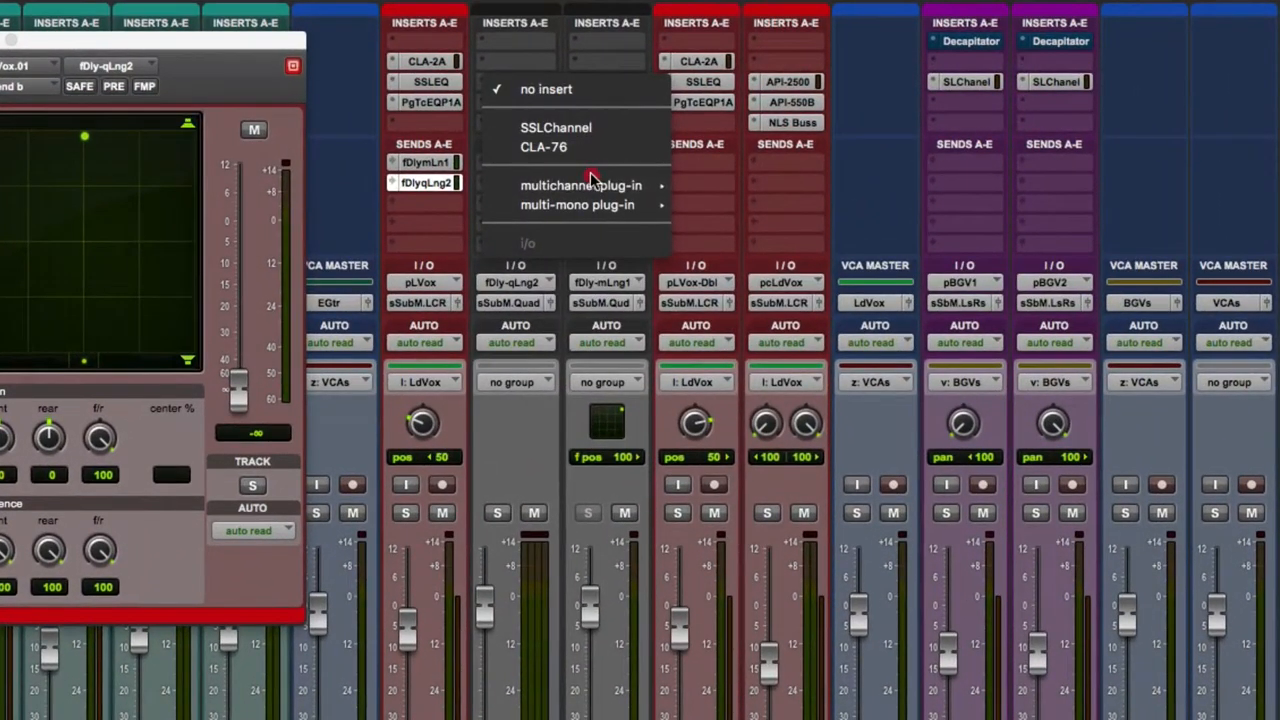
mouse_move(581, 185)
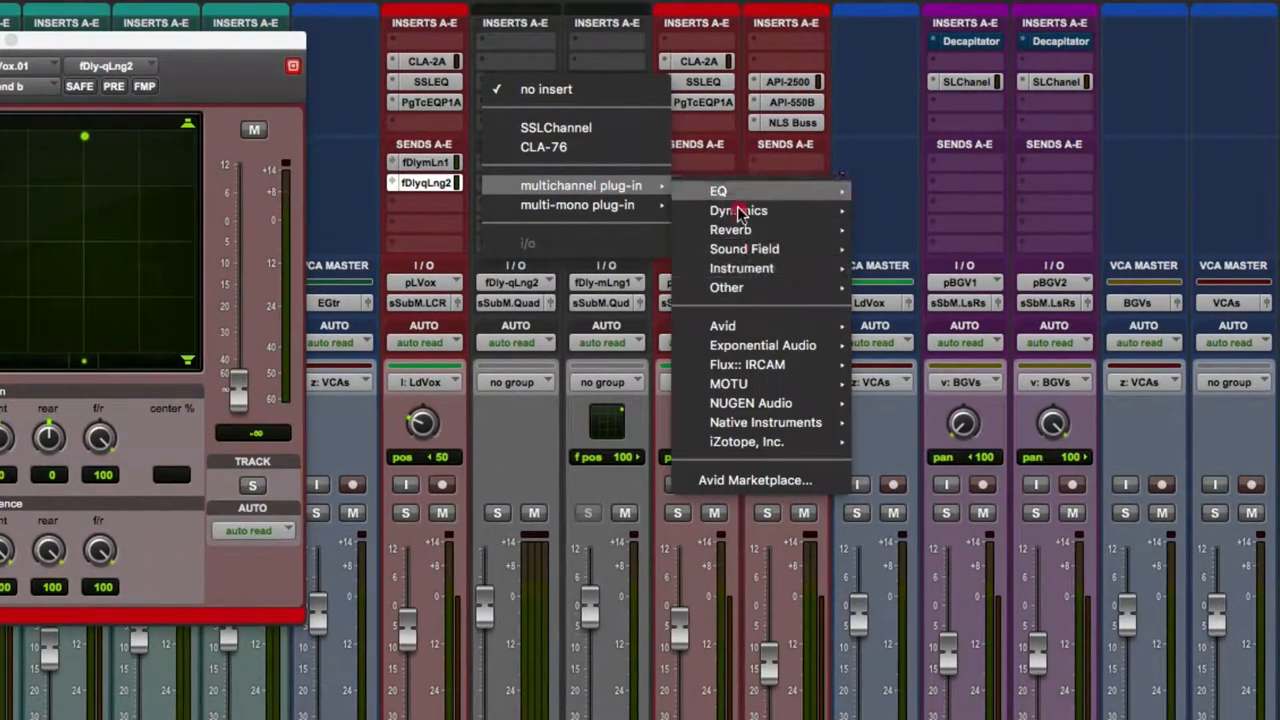
mouse_move(577, 205)
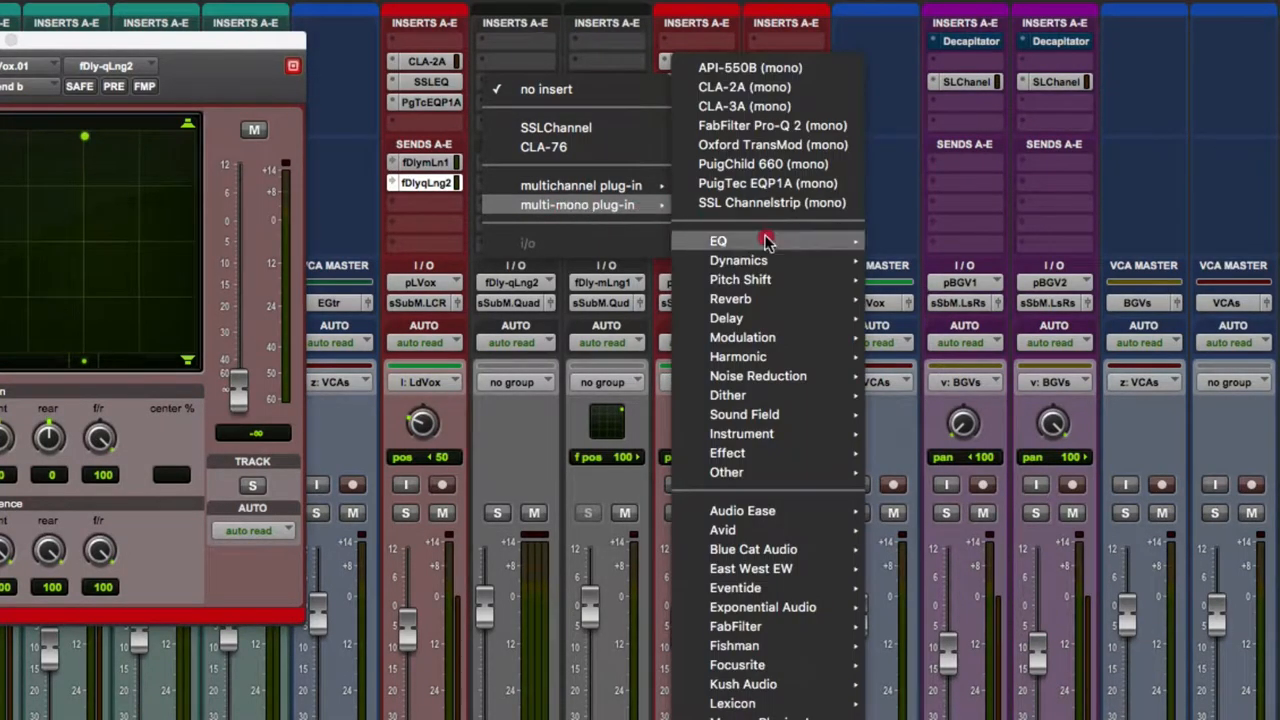
mouse_move(726, 318)
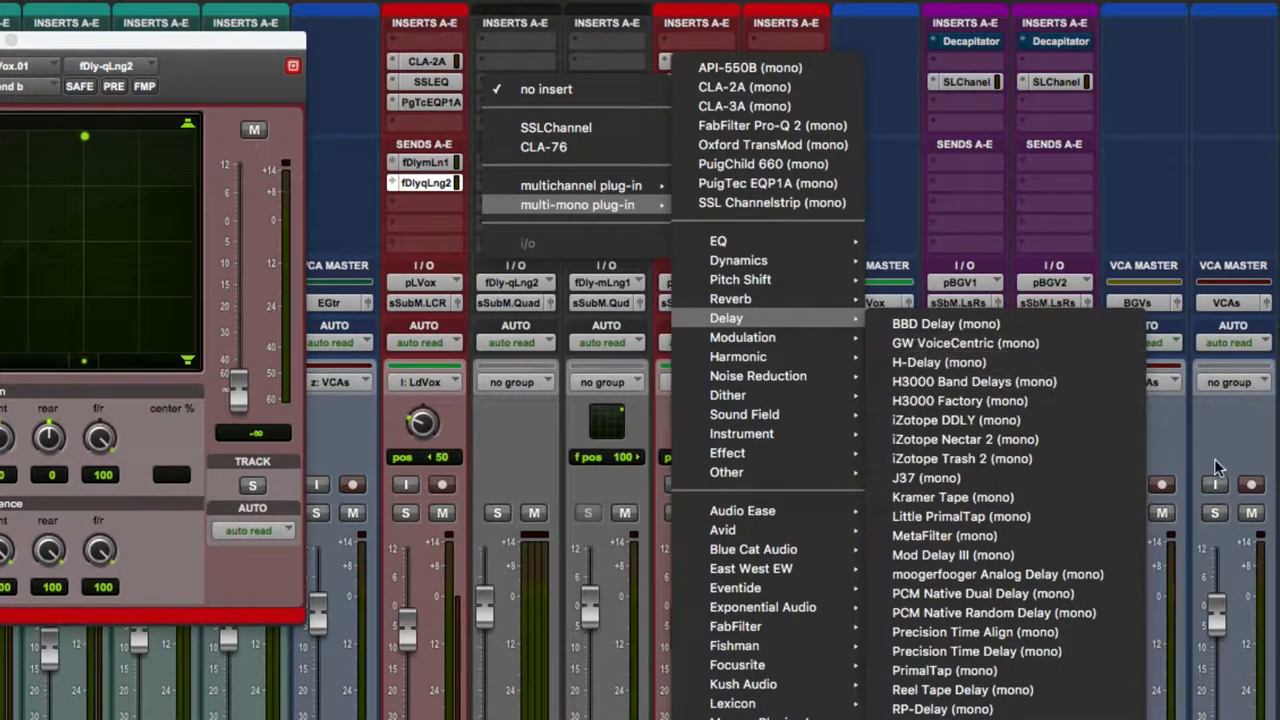
mouse_move(993, 555)
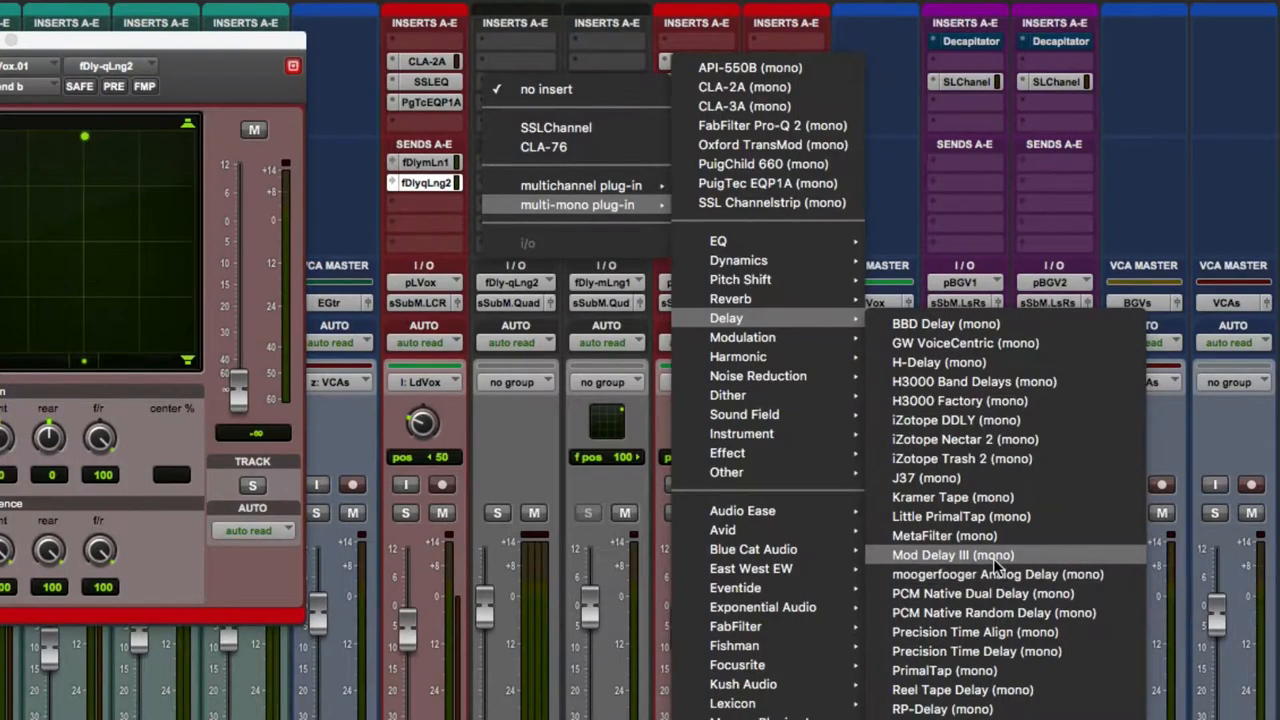
- Insert multi-mono Mod Delay III on fDly-qLng2, giving four 250 ms delay instances
left_click(950, 554)
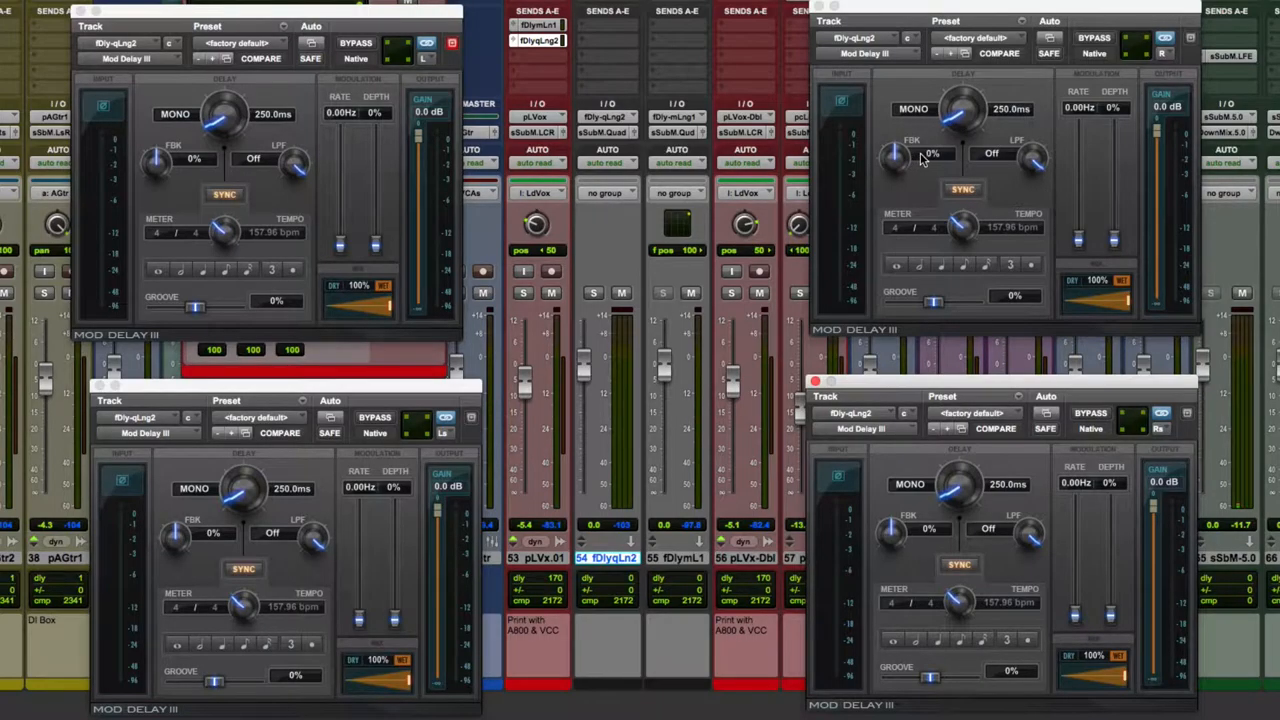
mouse_move(918, 165)
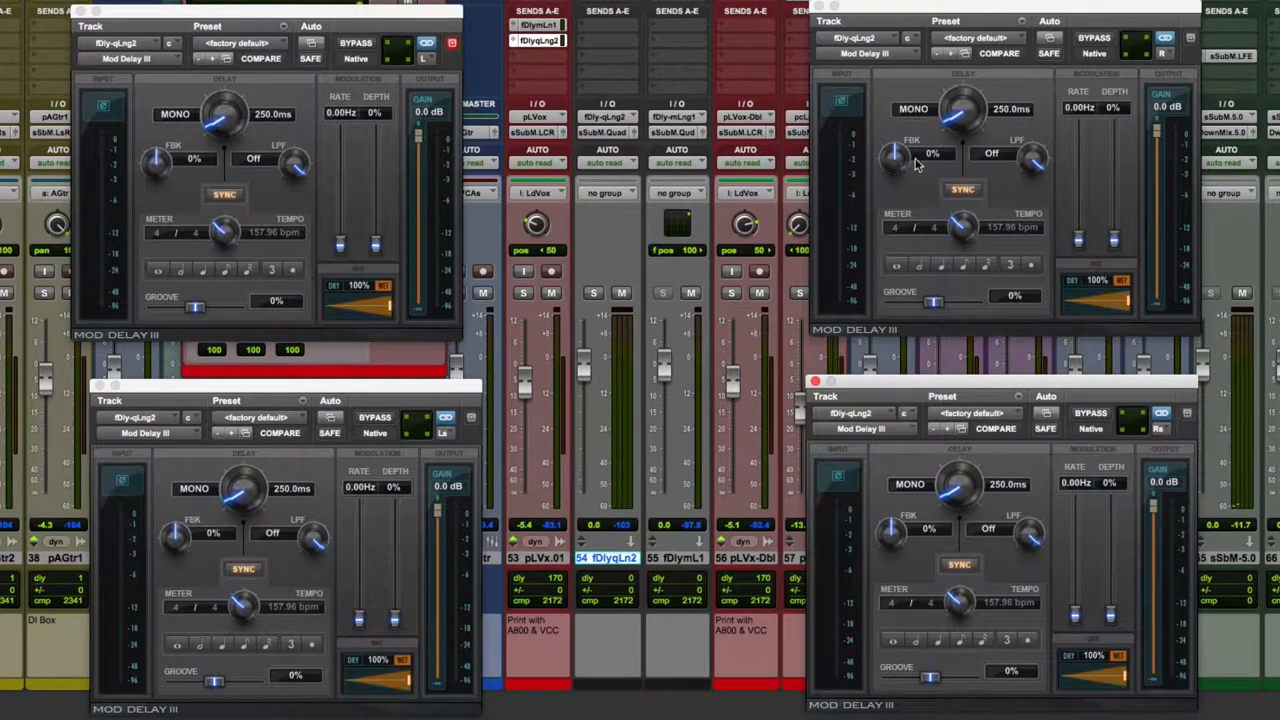
mouse_move(960, 156)
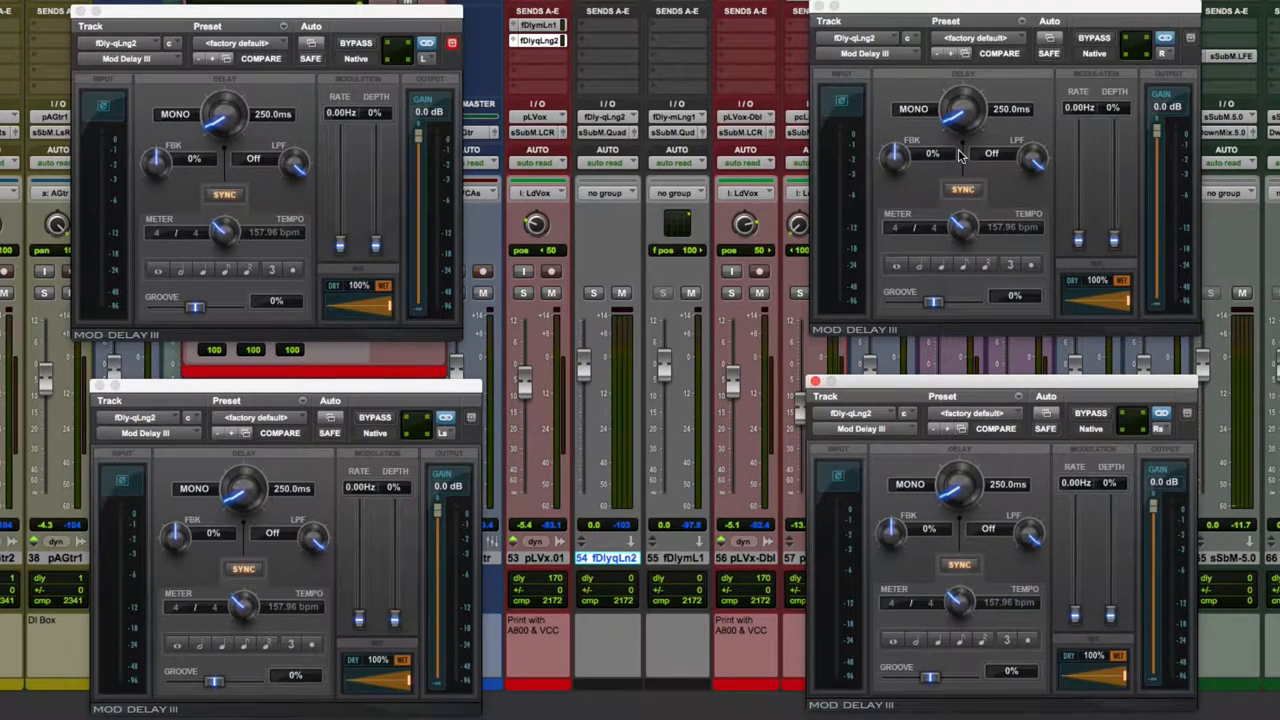
mouse_move(920, 276)
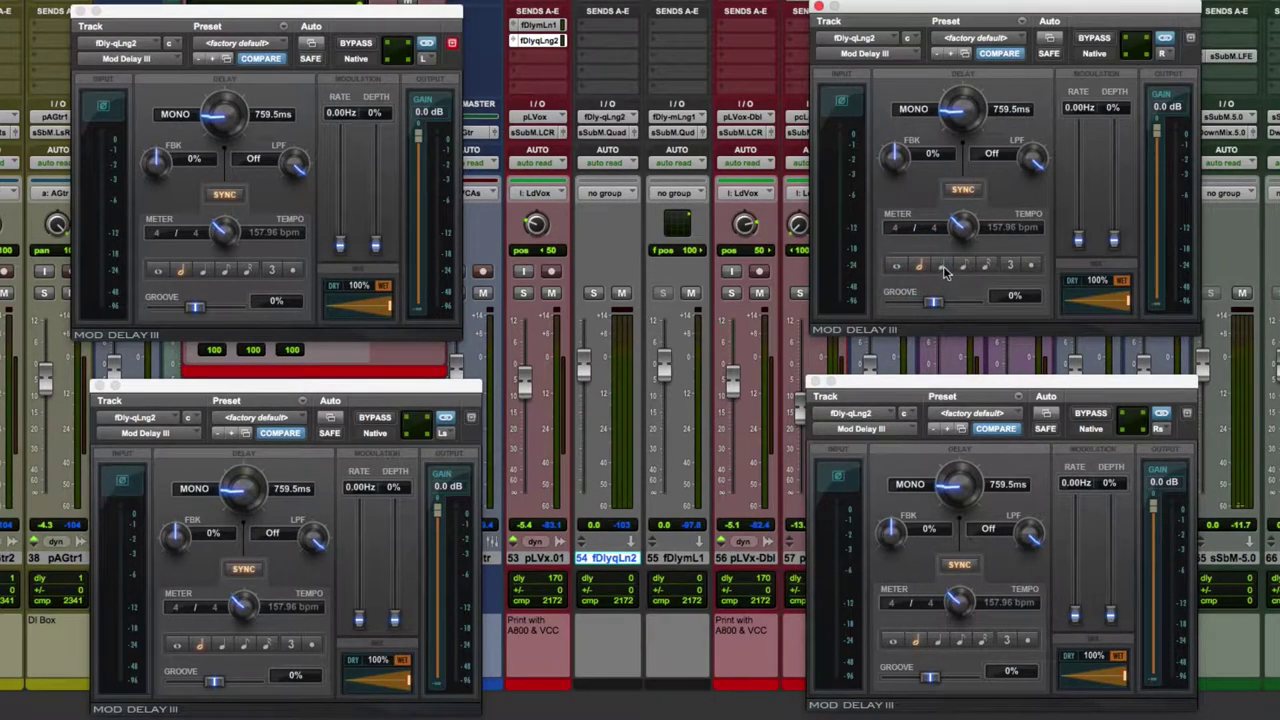
mouse_move(1008, 120)
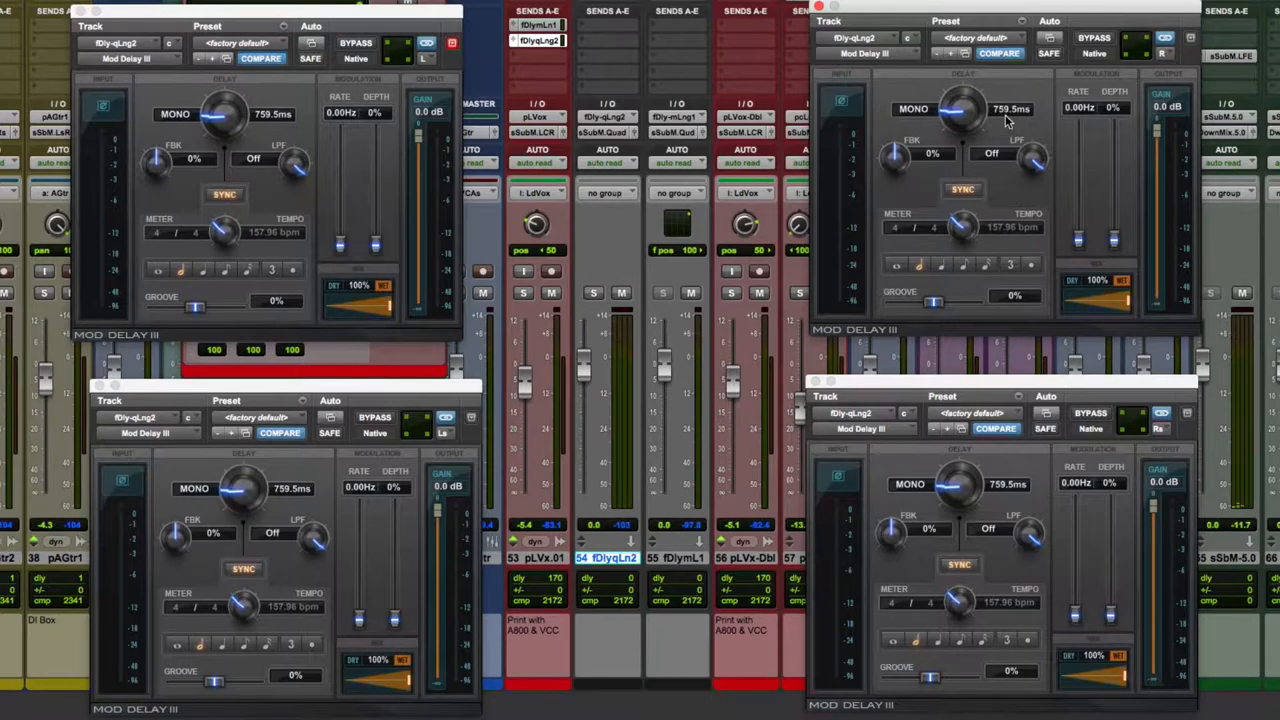
mouse_move(1021, 360)
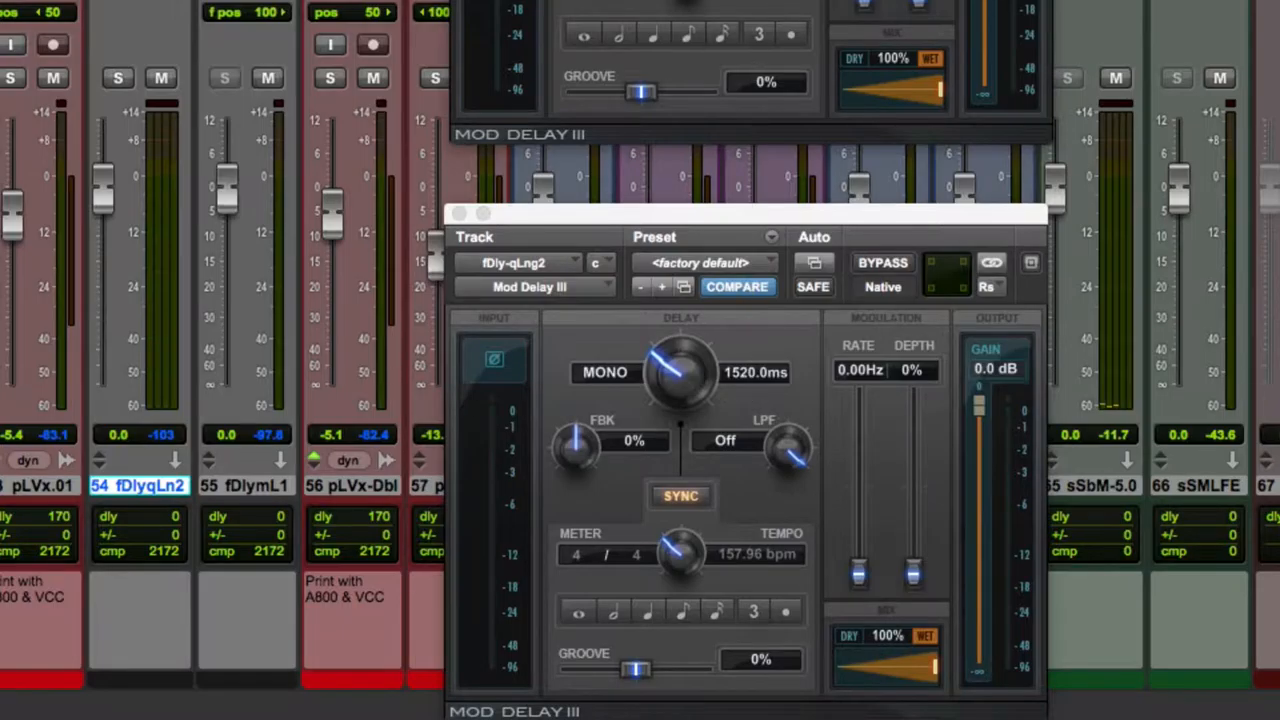
mouse_move(760, 395)
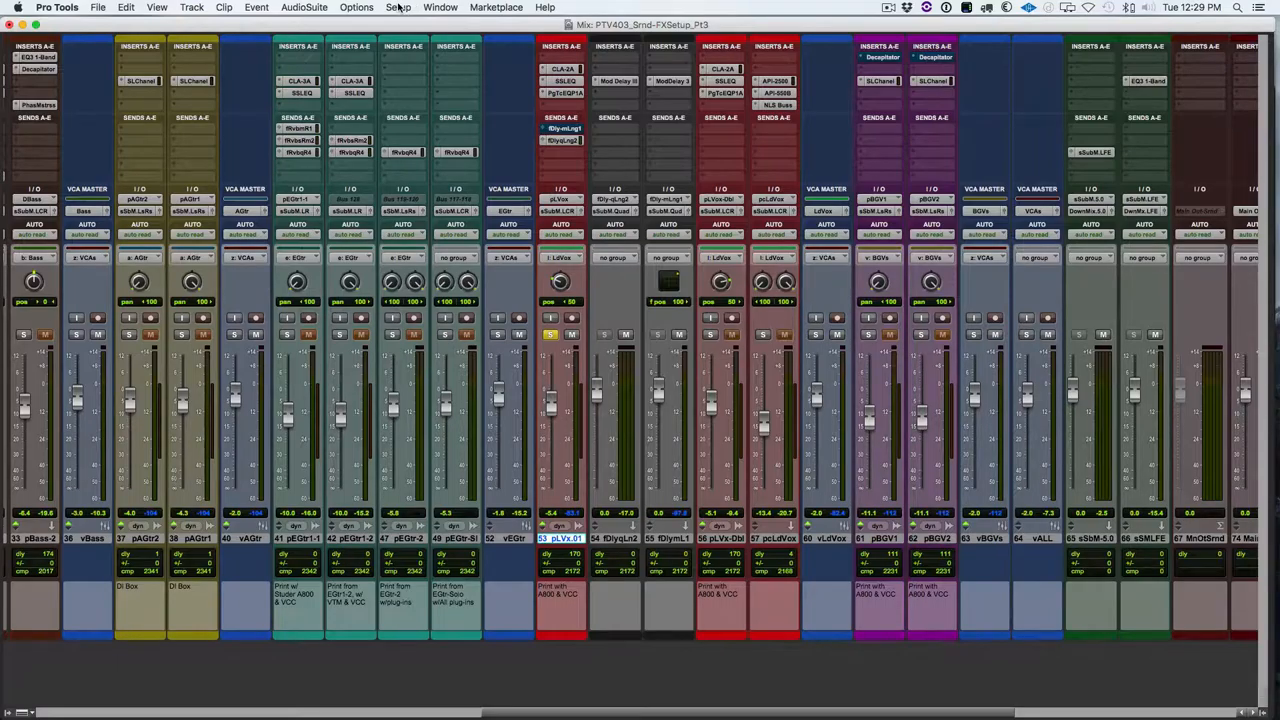
- In the I/O Setup Bus tab, add four mono sub-paths to sSubM
left_click(397, 8)
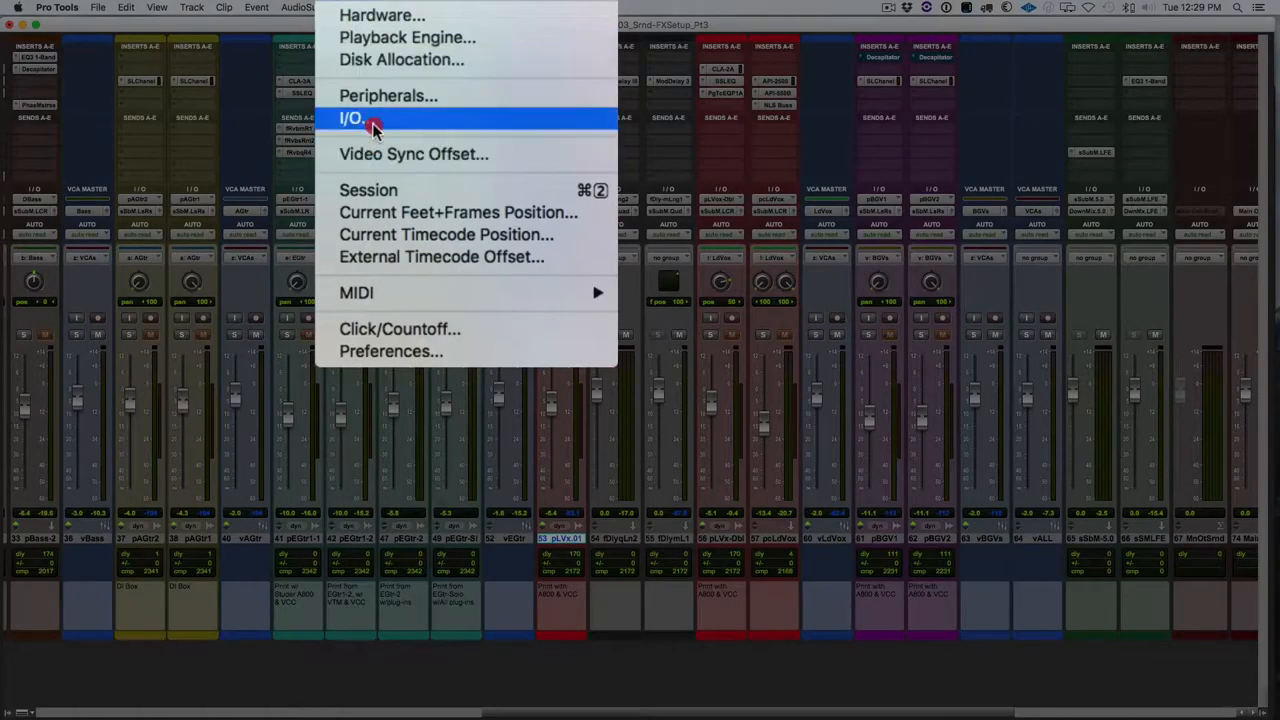
left_click(351, 118)
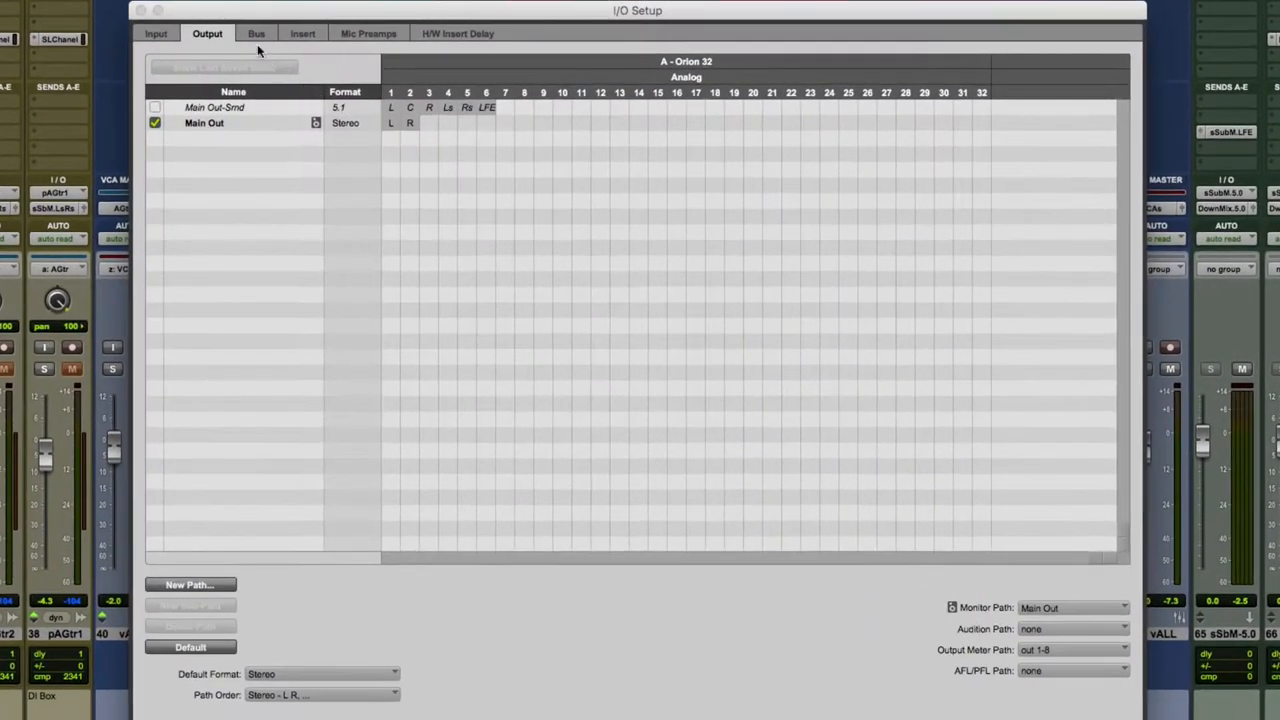
left_click(256, 33)
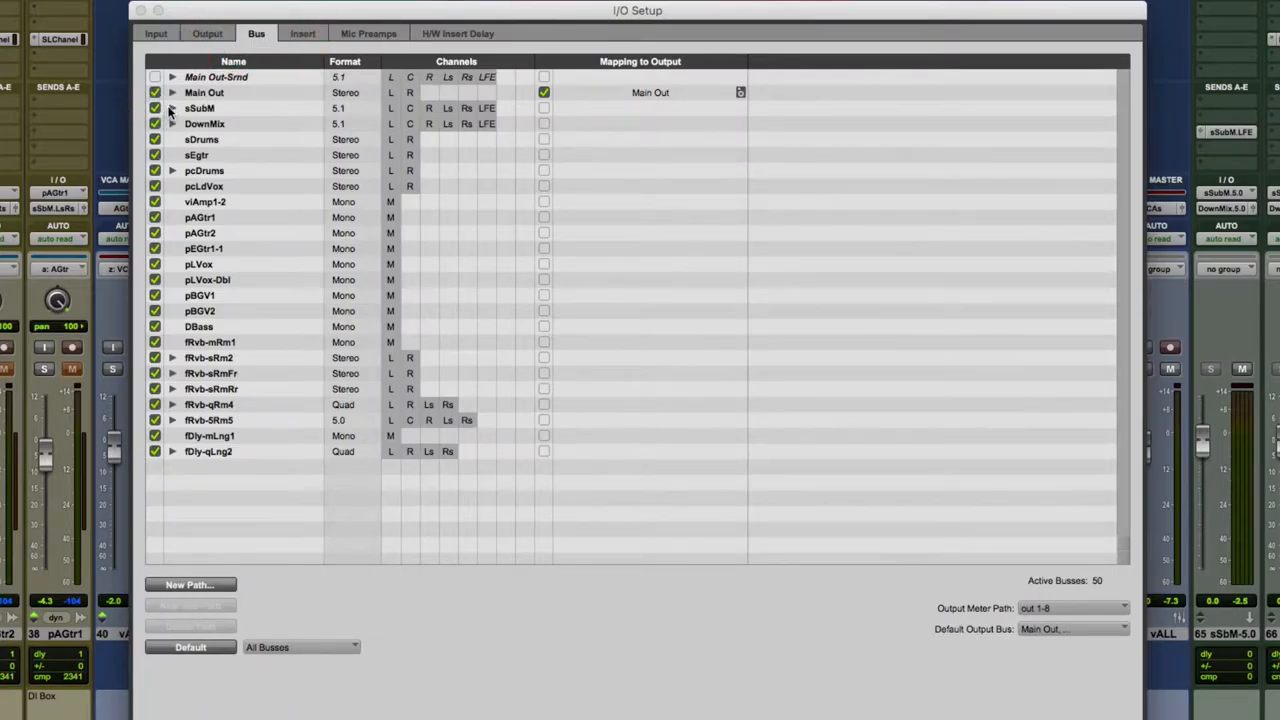
left_click(172, 107)
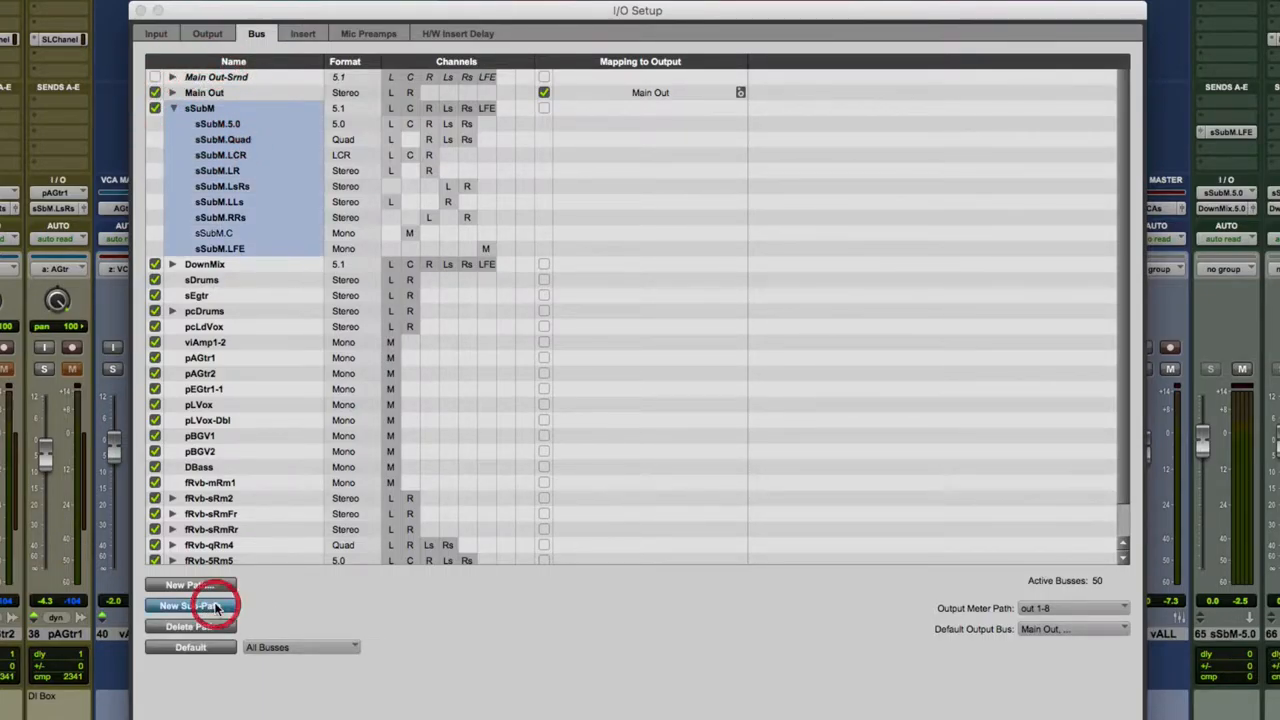
left_click(188, 605)
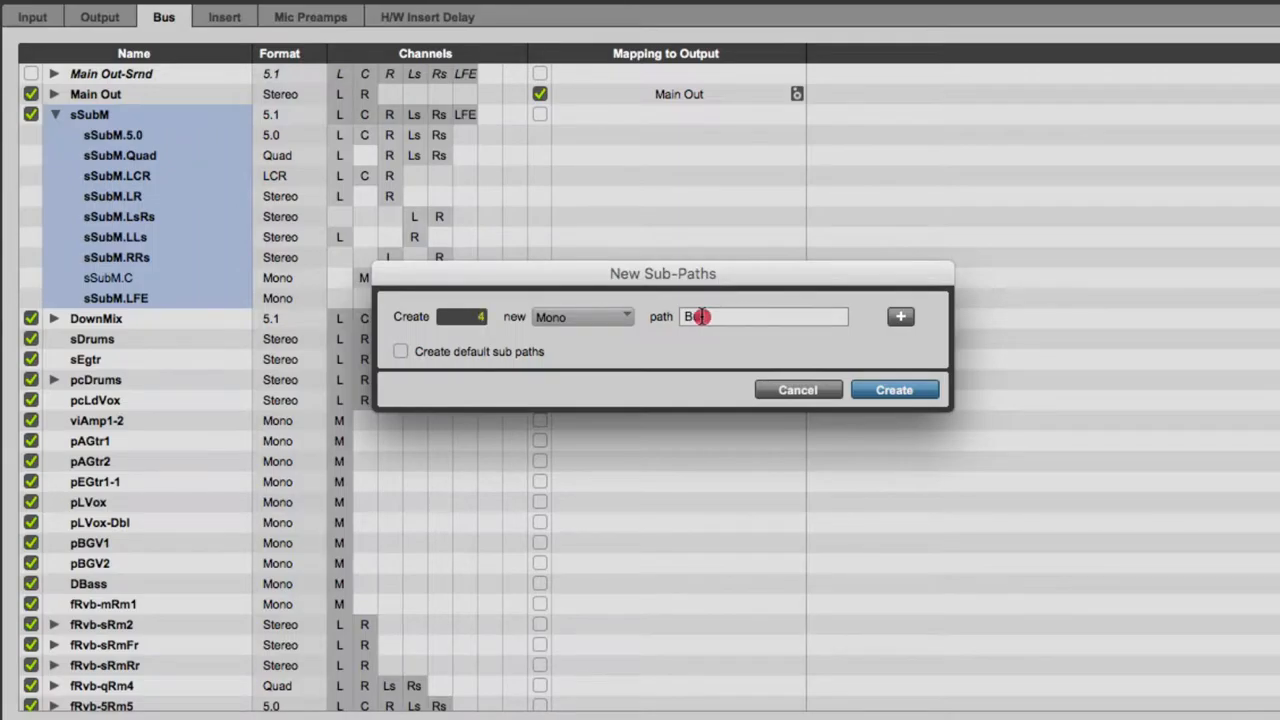
type("sSu")
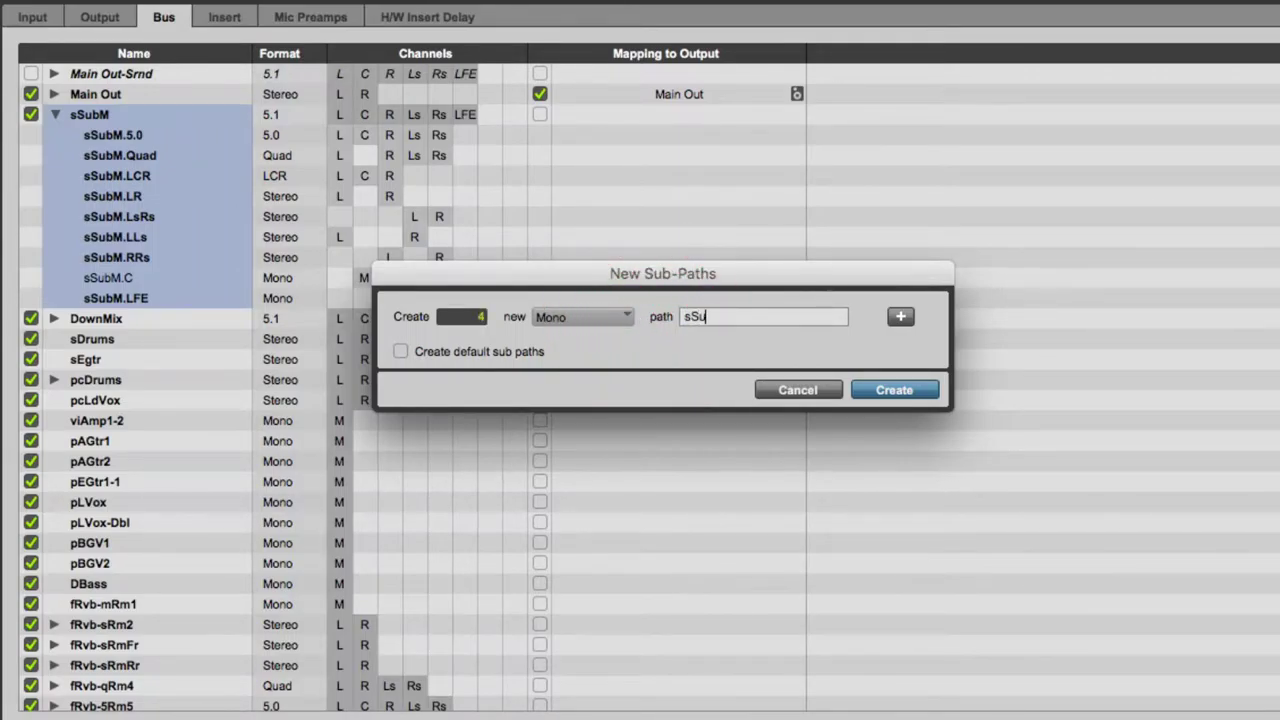
left_click(894, 389)
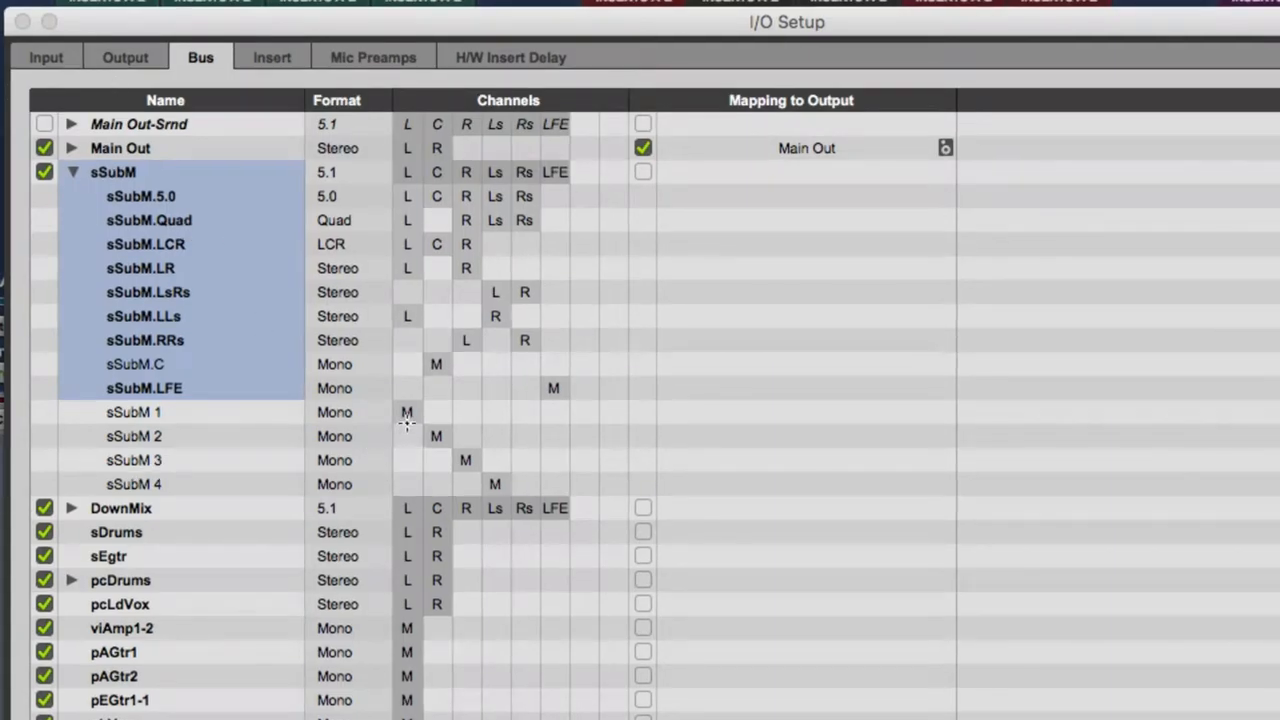
mouse_move(147, 420)
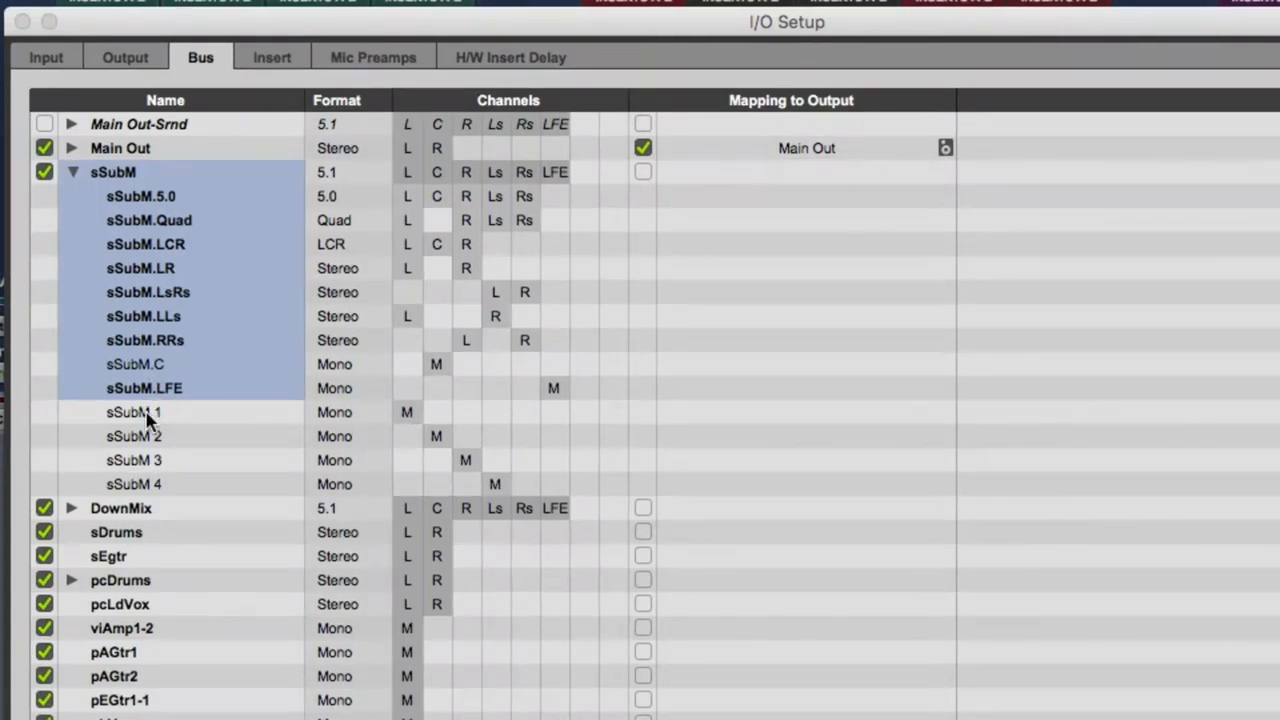
- Rename the new sub-paths sSubM.L, sSubM.R, sSubM.Ls and sSubM.Rs
double_click(133, 412)
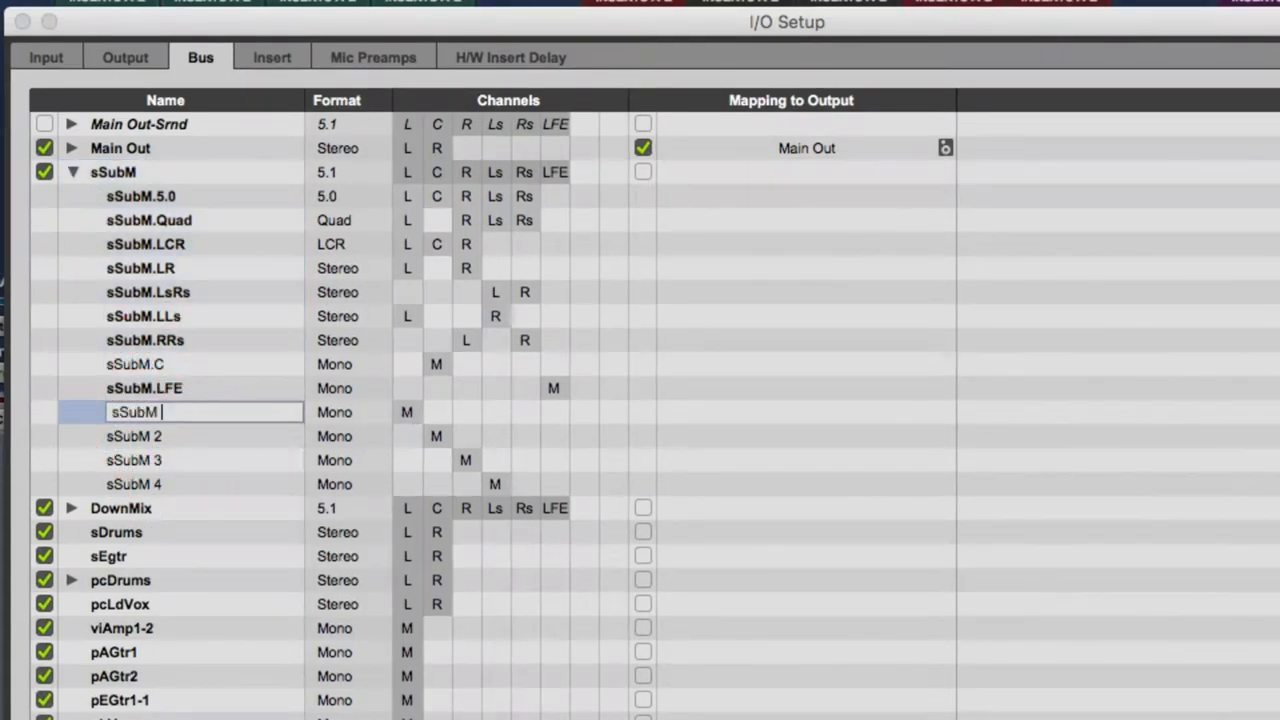
key("Backspace")
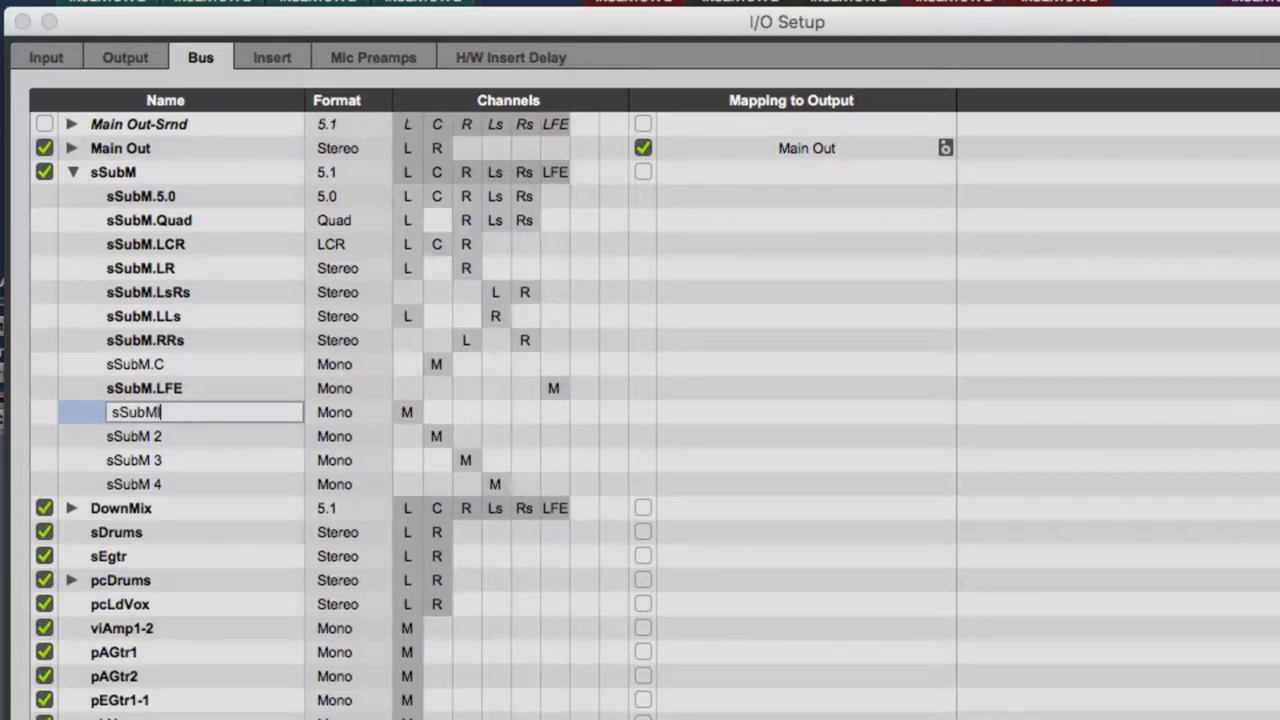
type(".L")
left_click(204, 460)
type(".")
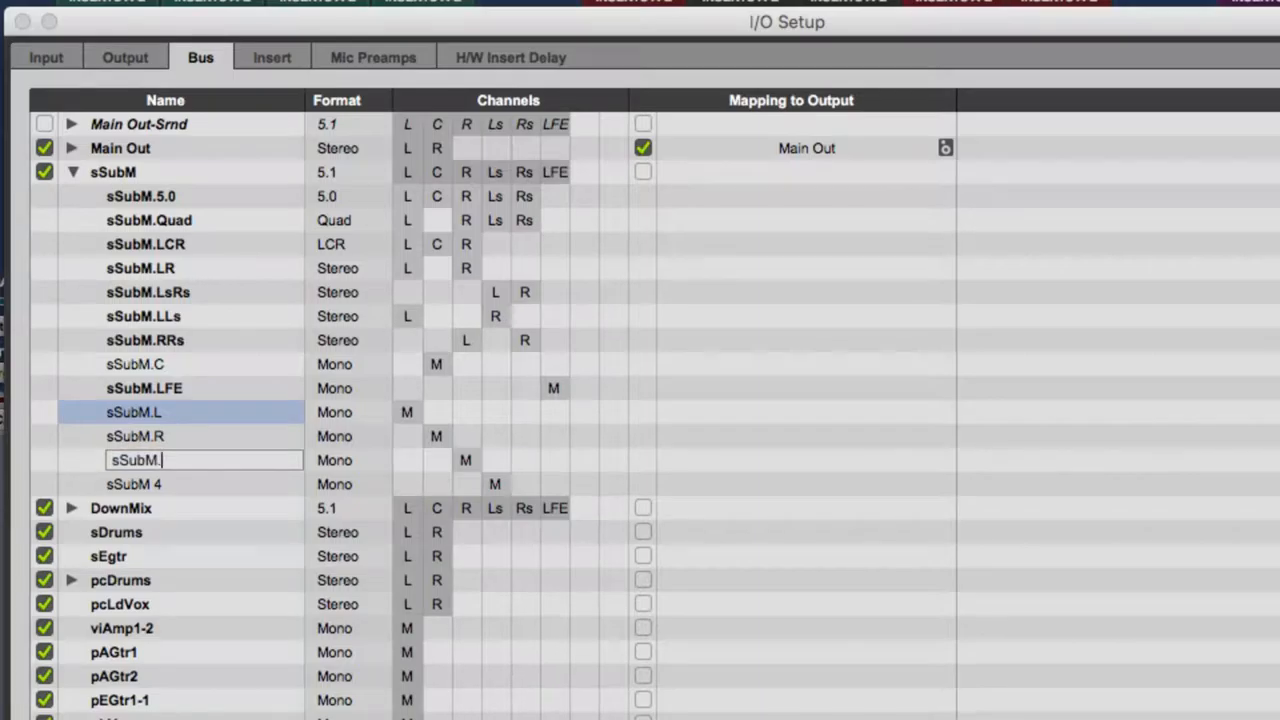
type("Ls")
left_click(204, 484)
type(".Rs")
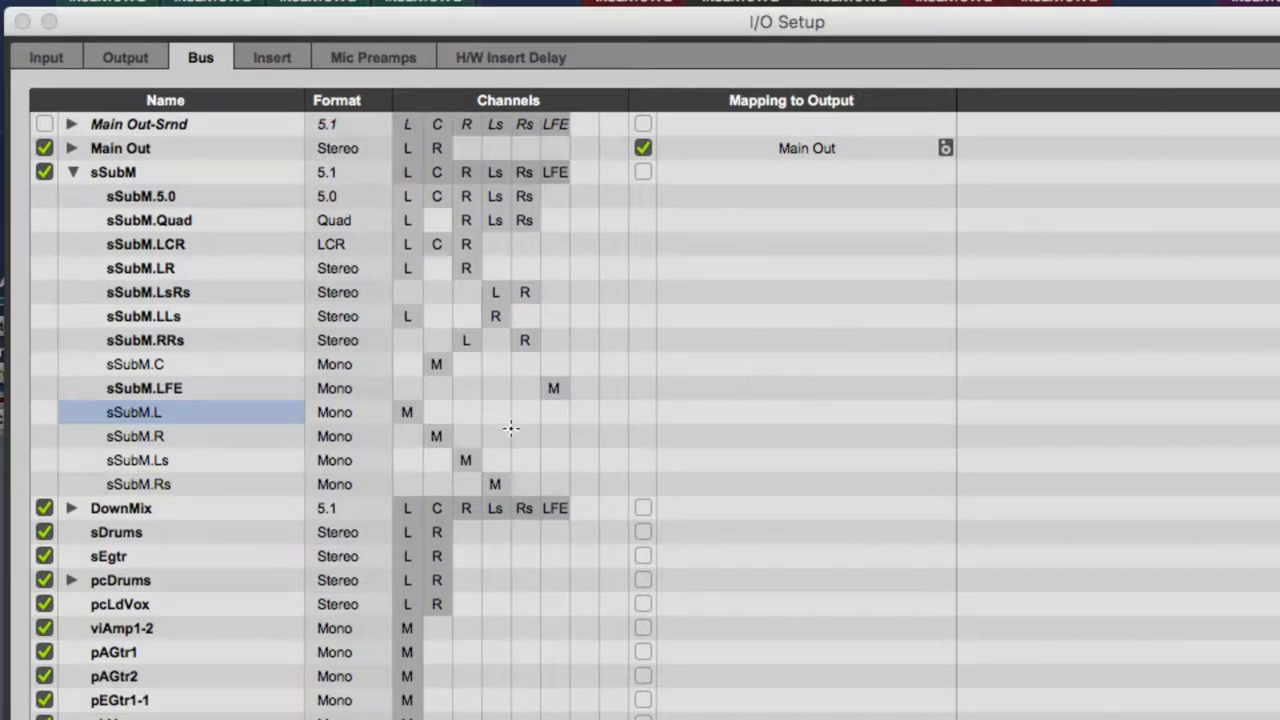
- Assign sSubM sub-paths to channel columns L, C, R, Ls, Rs, LFE, then collapse sSubM
left_click(495, 484)
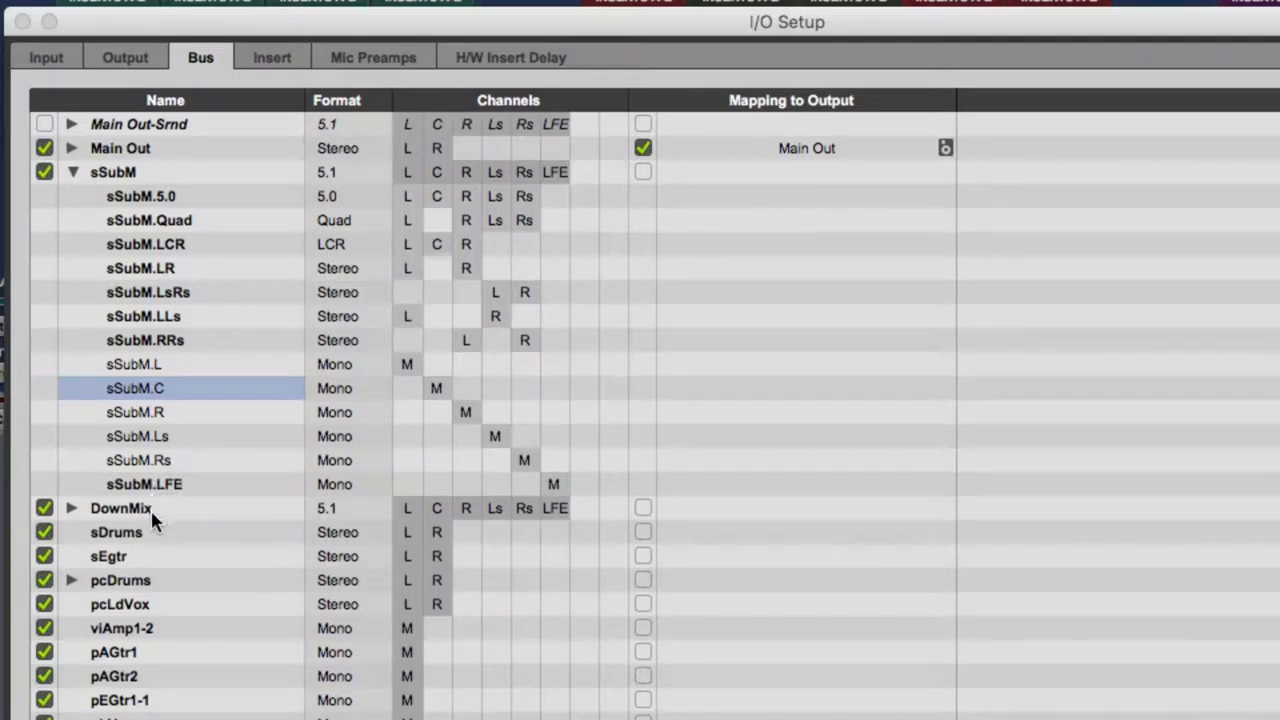
left_click(71, 172)
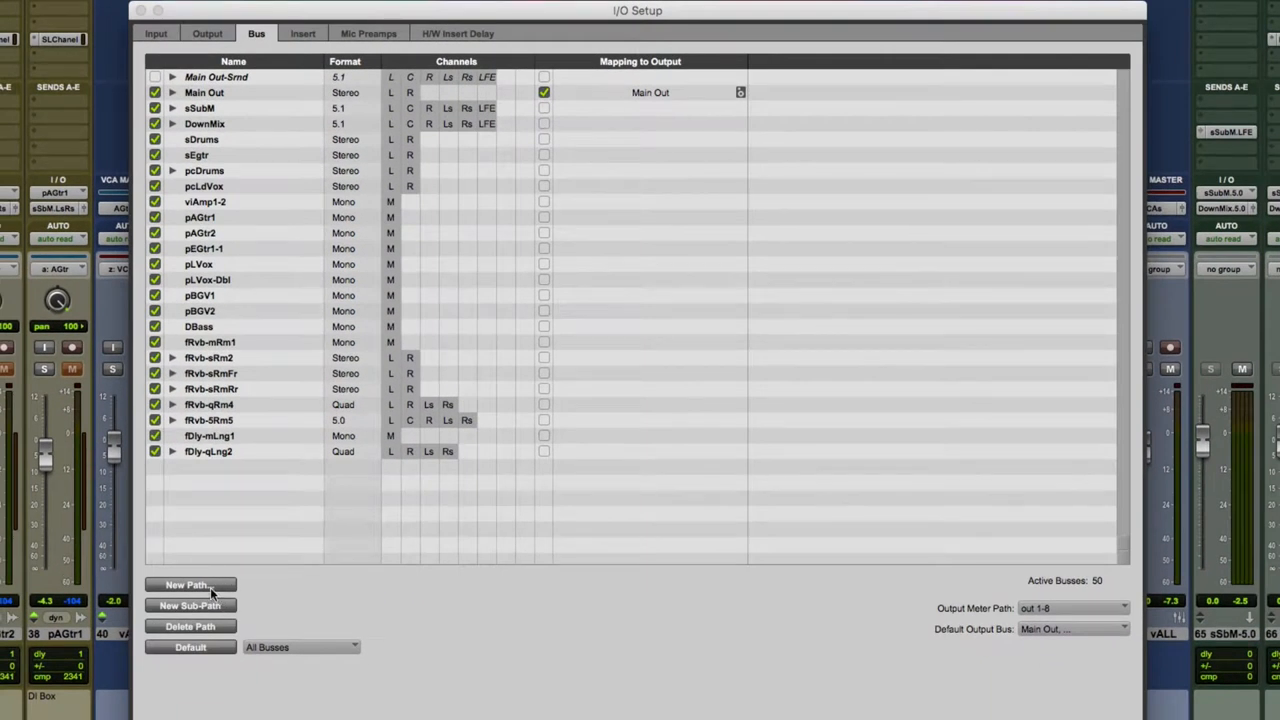
- Create four mono bus paths named fDly-mLg-L, numbered 1 through 4
left_click(189, 585)
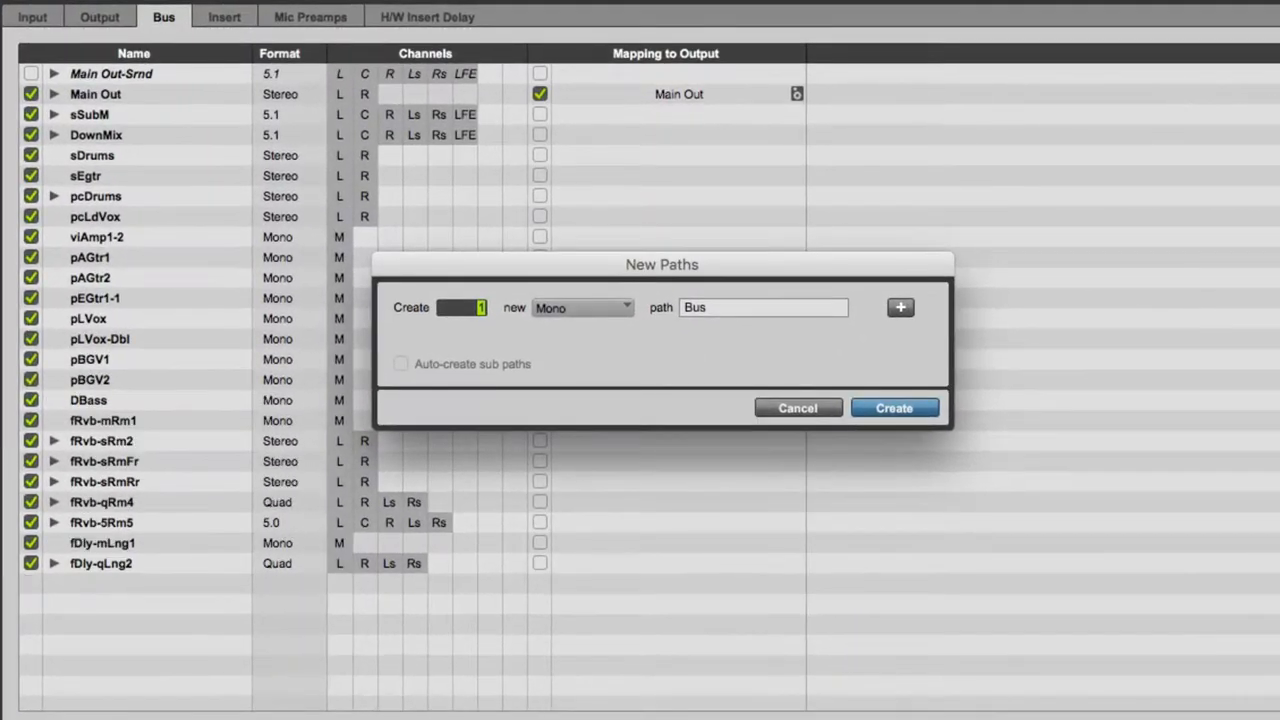
type("4")
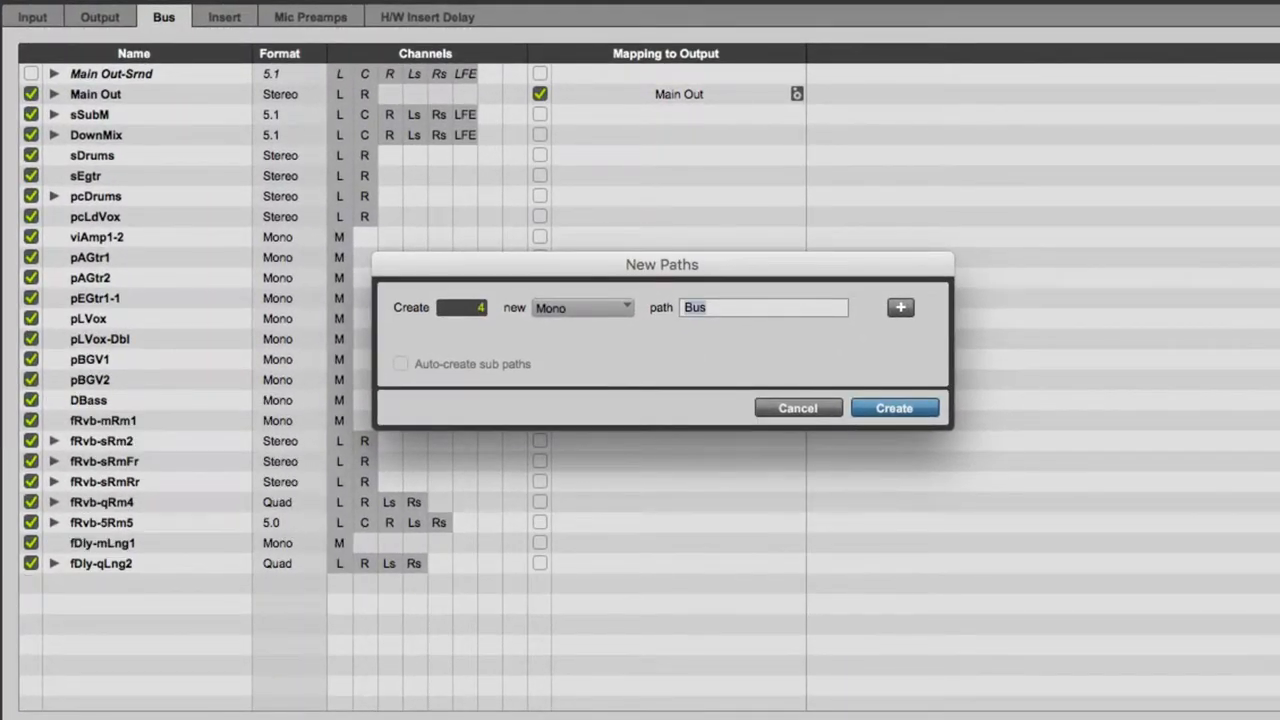
type("fDly-mLg")
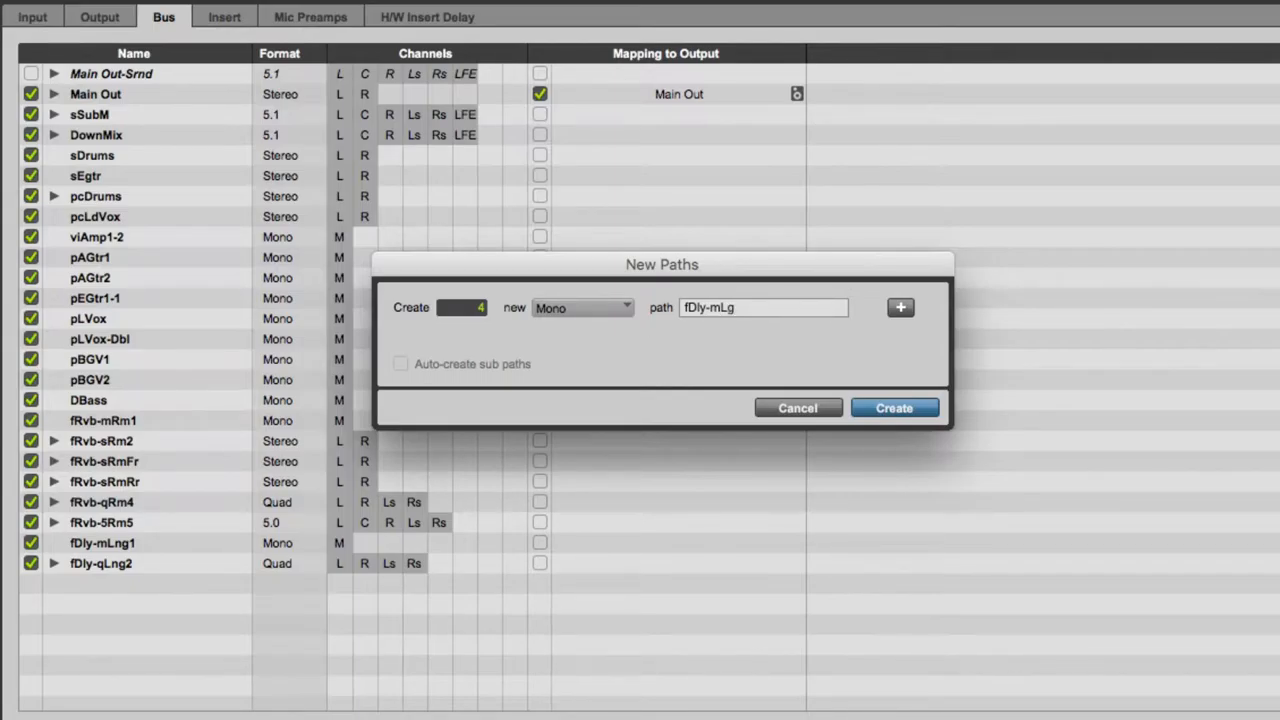
type("-L")
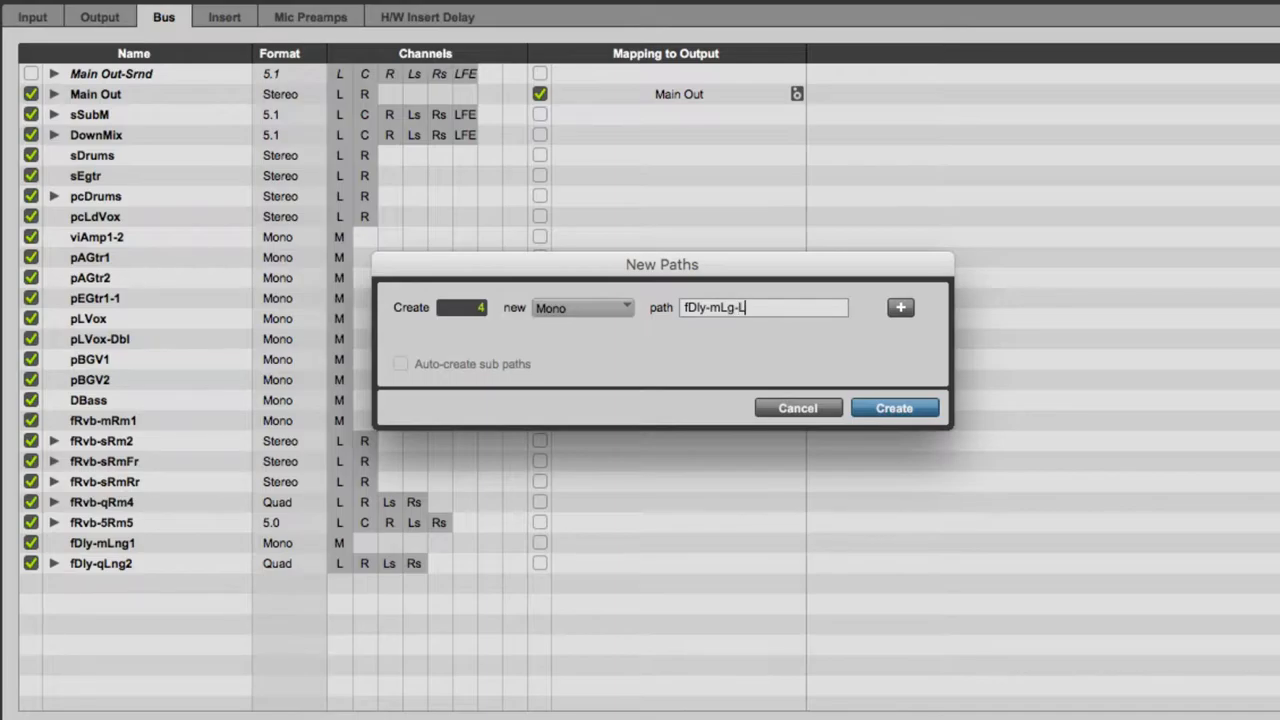
left_click(894, 408)
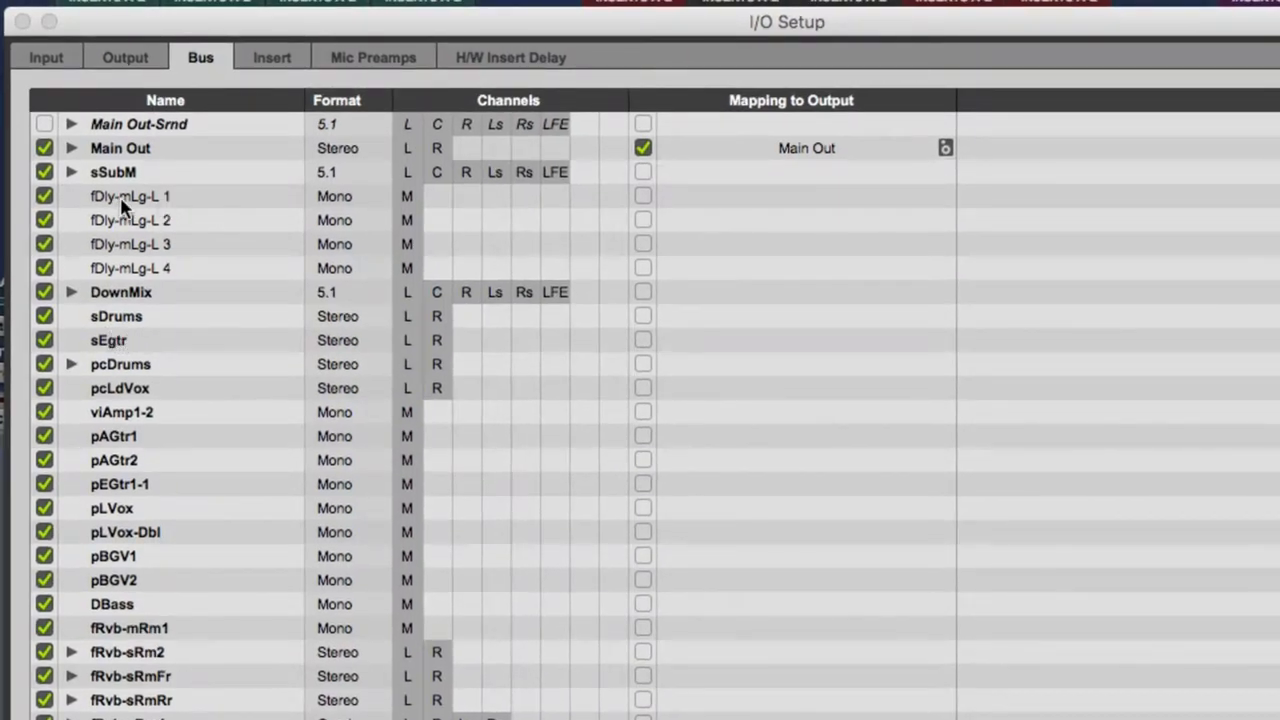
- Rename the four fDly-mLg-L paths to fDly-mLg3-L, -R, -Ls and -Rs
left_click_drag(130, 196, 130, 268)
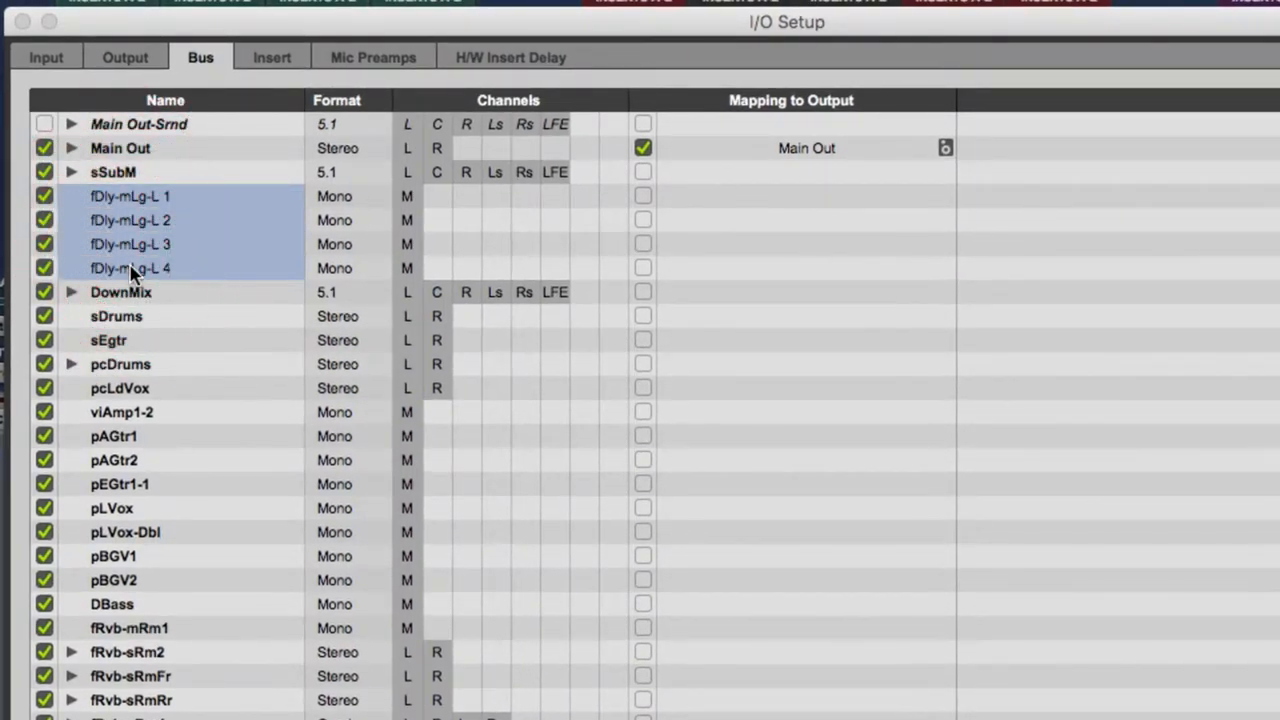
scroll("down", 3)
type("3")
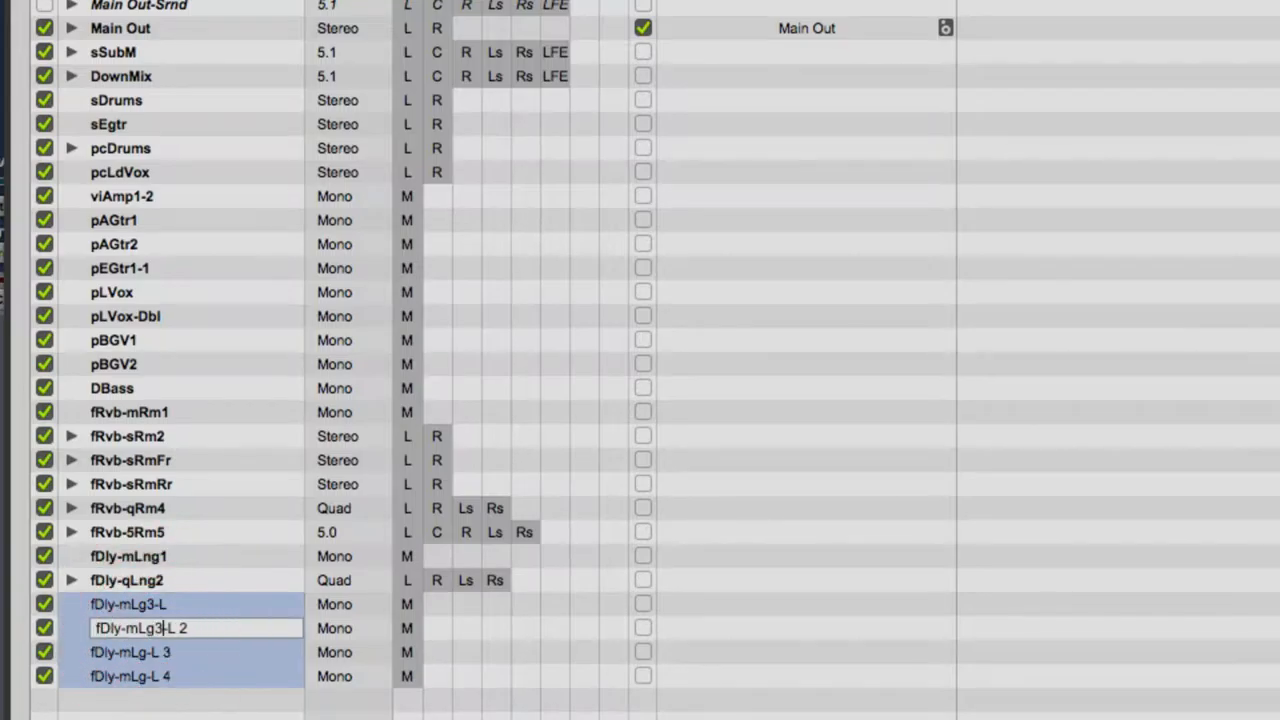
key("Backspace")
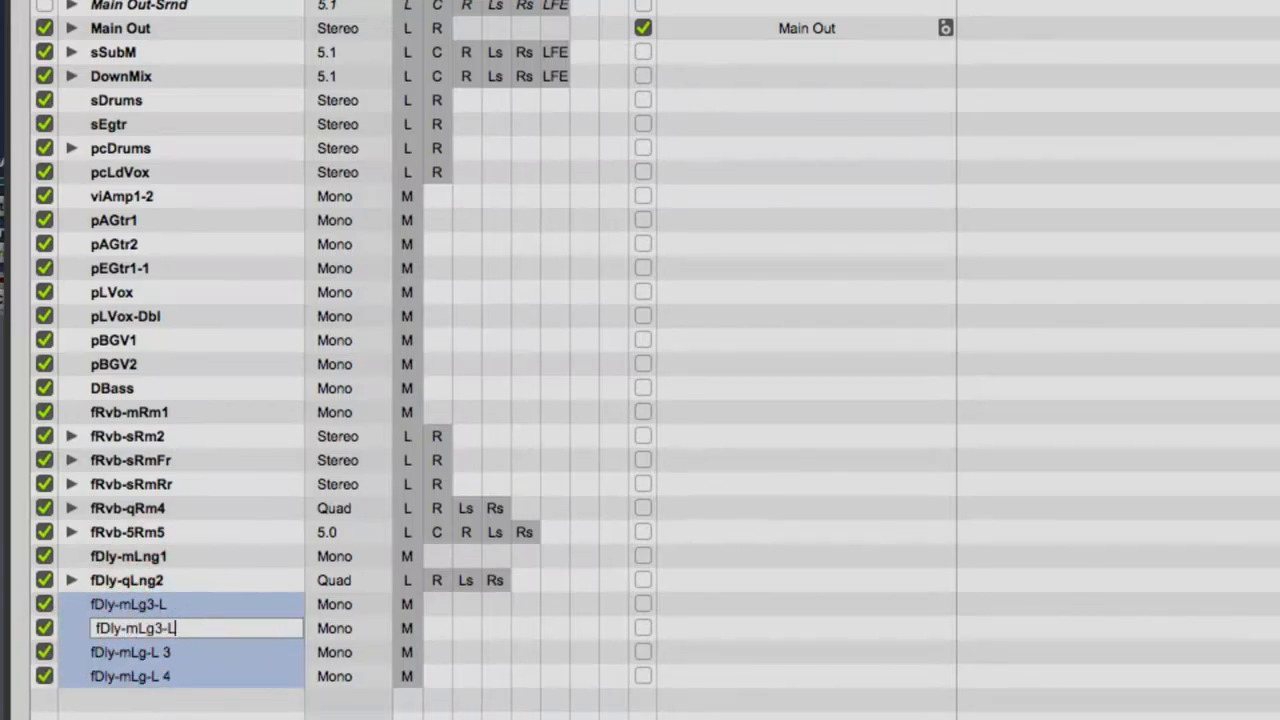
key("Backspace")
type("R")
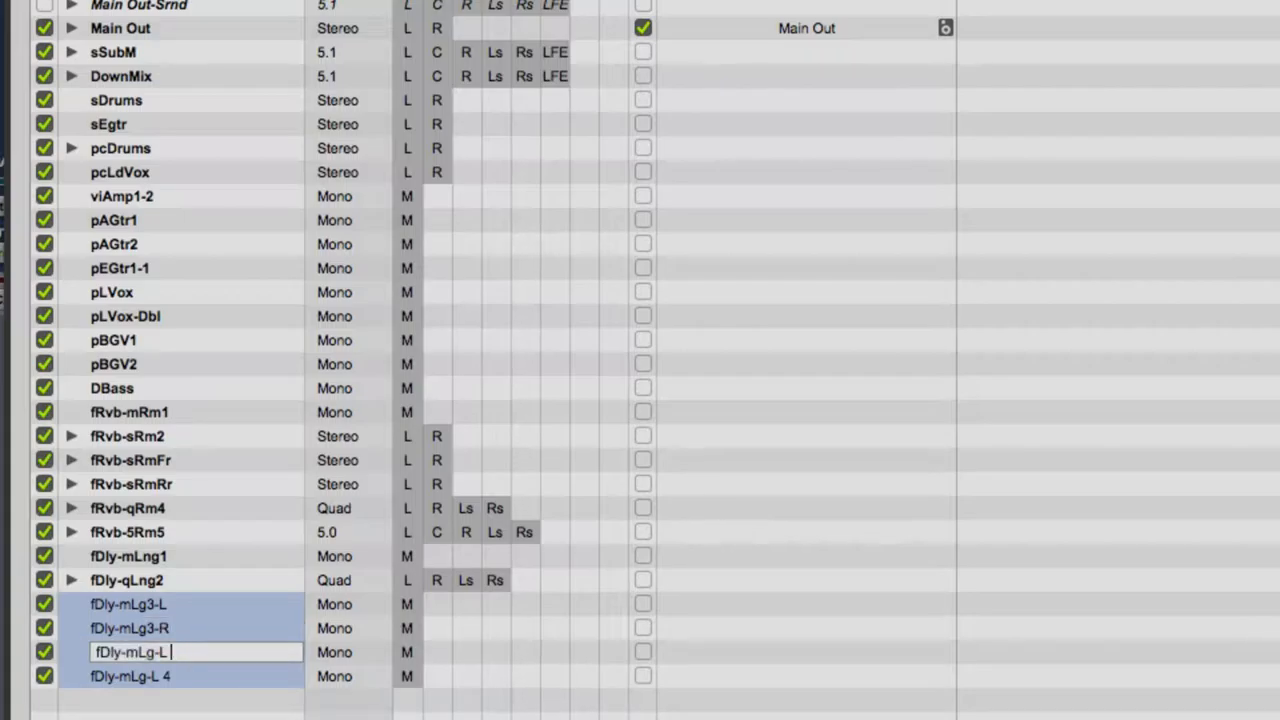
type("s")
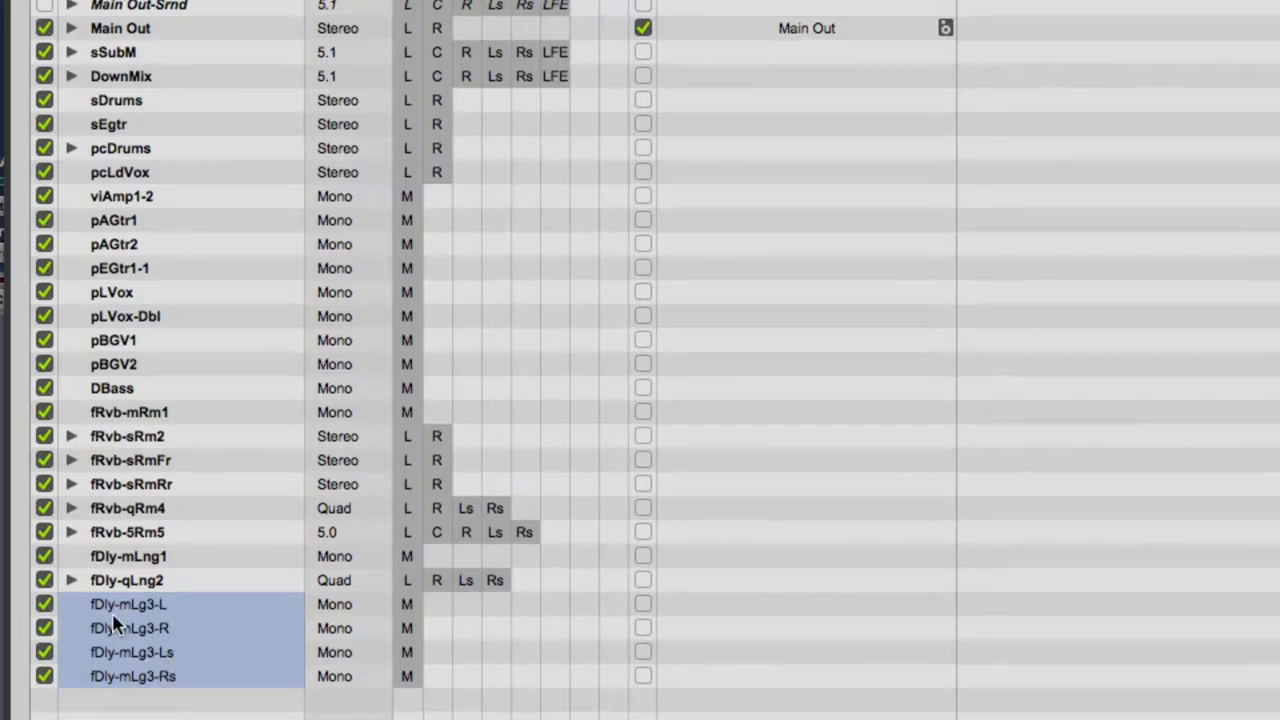
mouse_move(204, 495)
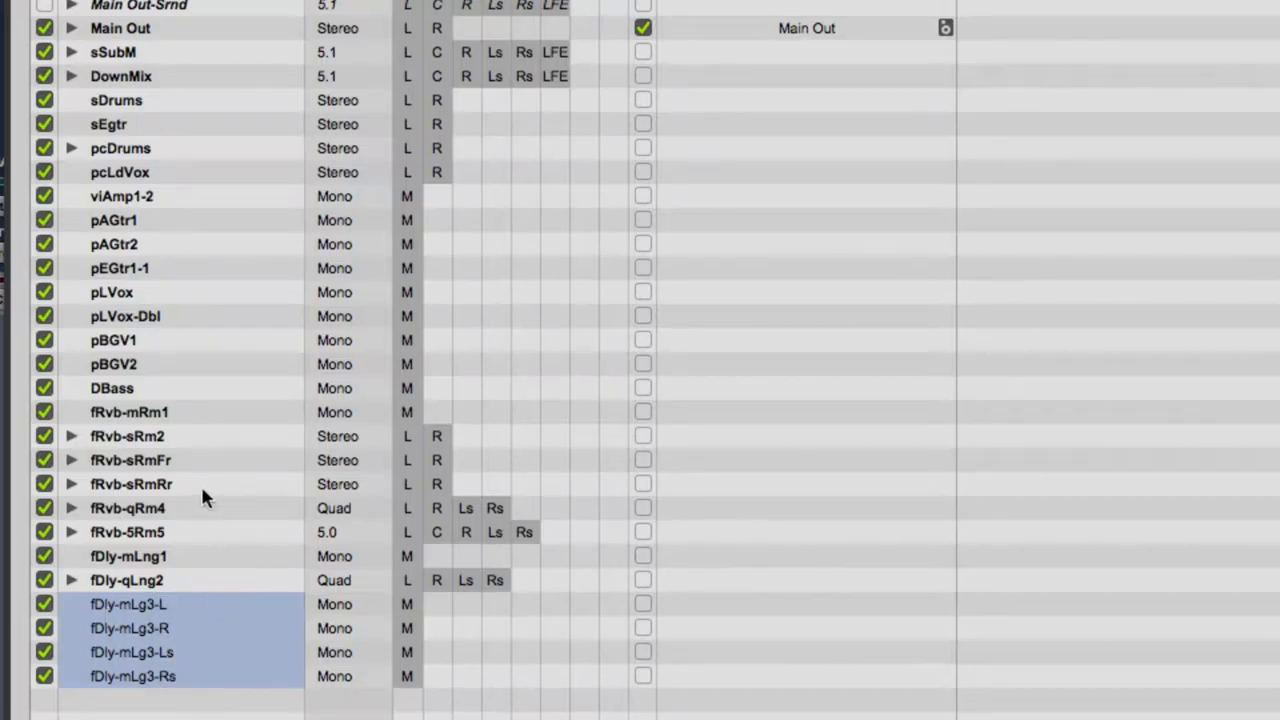
left_click(72, 76)
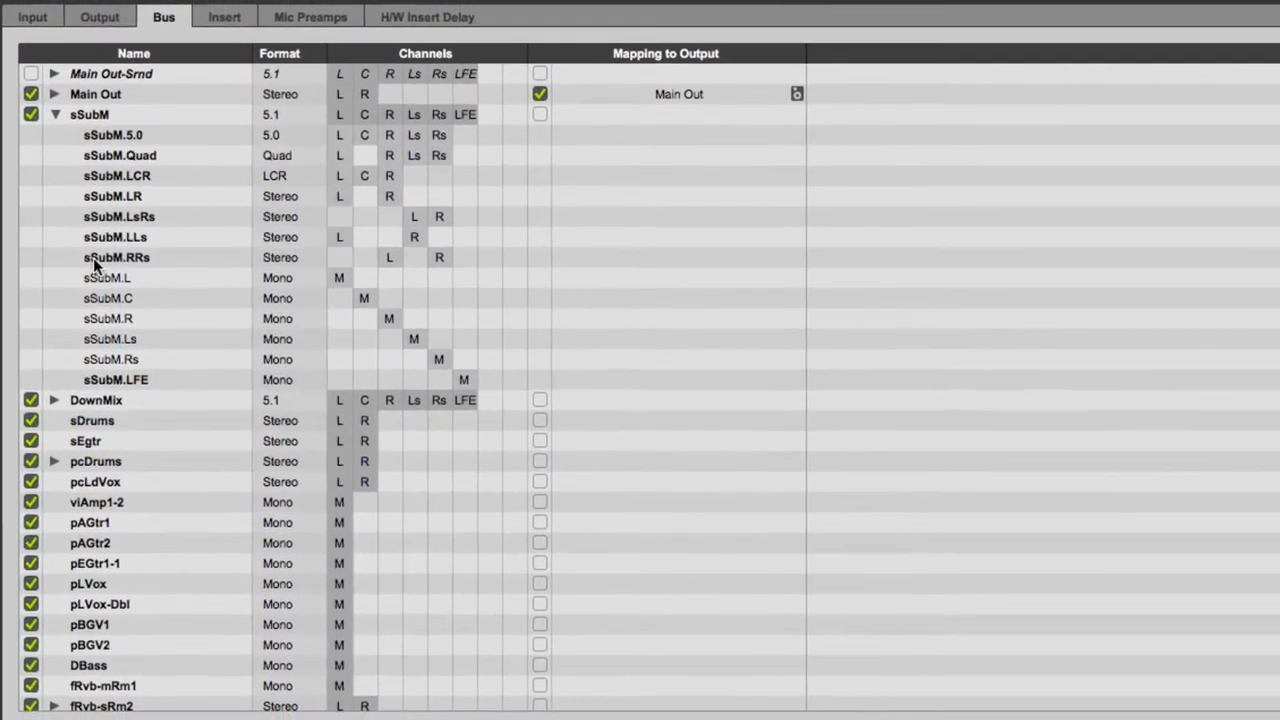
mouse_move(424, 359)
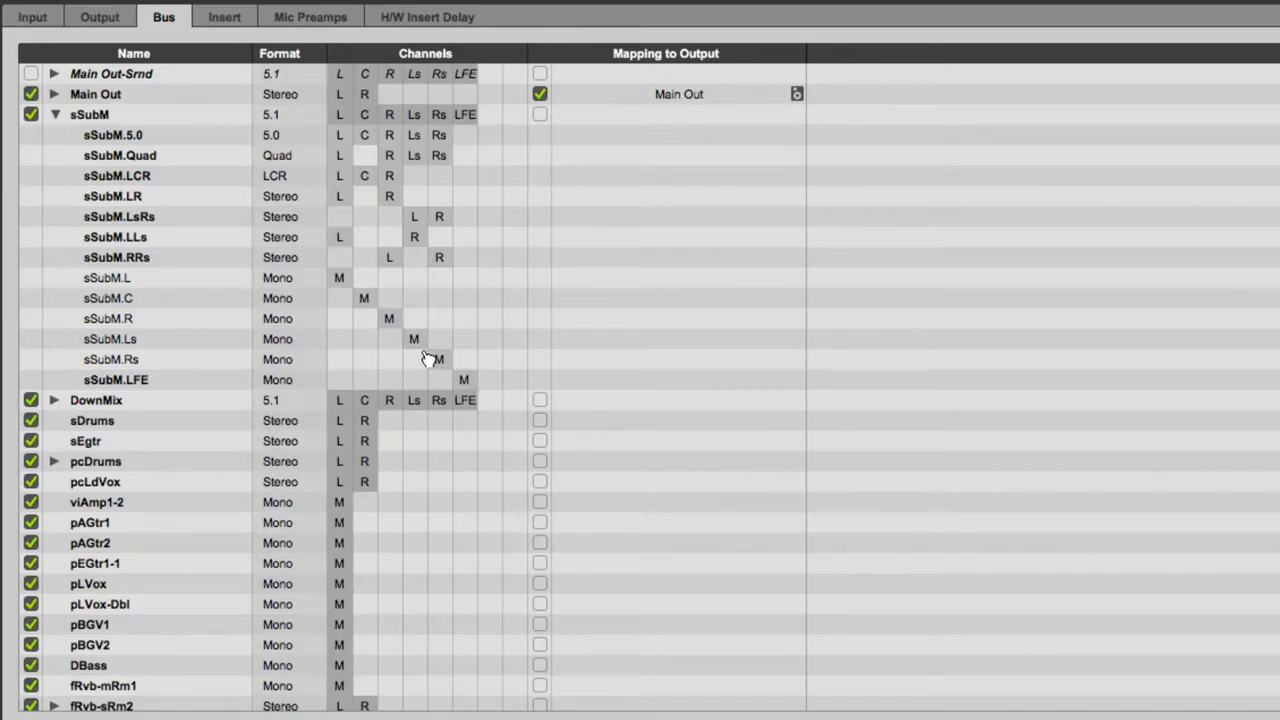
mouse_move(133, 339)
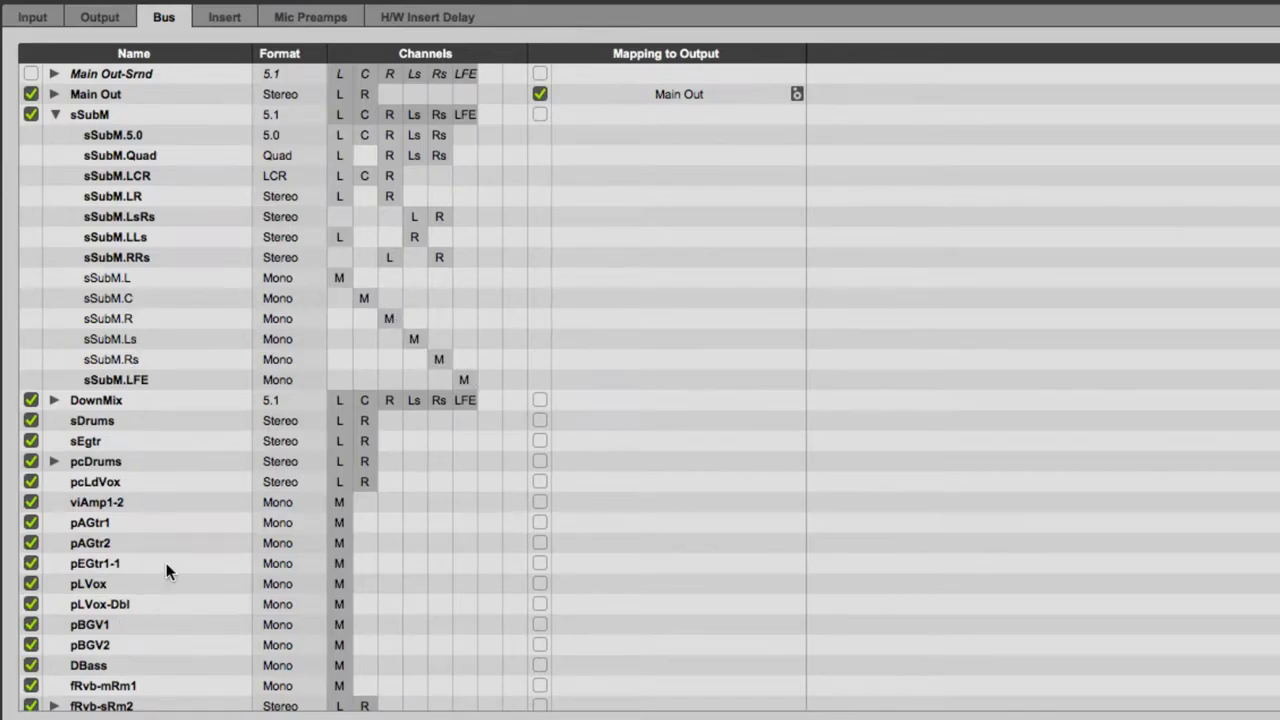
- Scroll the bus list to show sSubM's L, C, R, Ls, Rs and LFE sub-paths
scroll("down", 3)
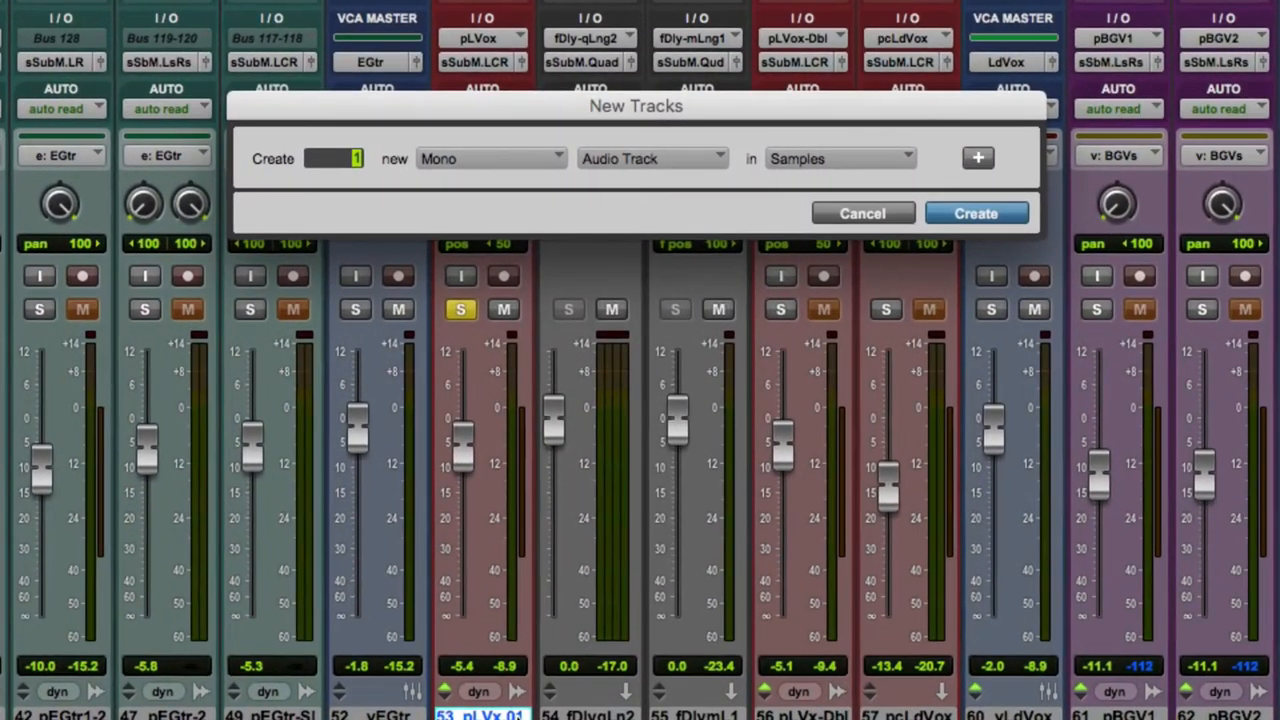
- Create four new mono Aux Input tracks, Aux 1 through Aux 4
type("4")
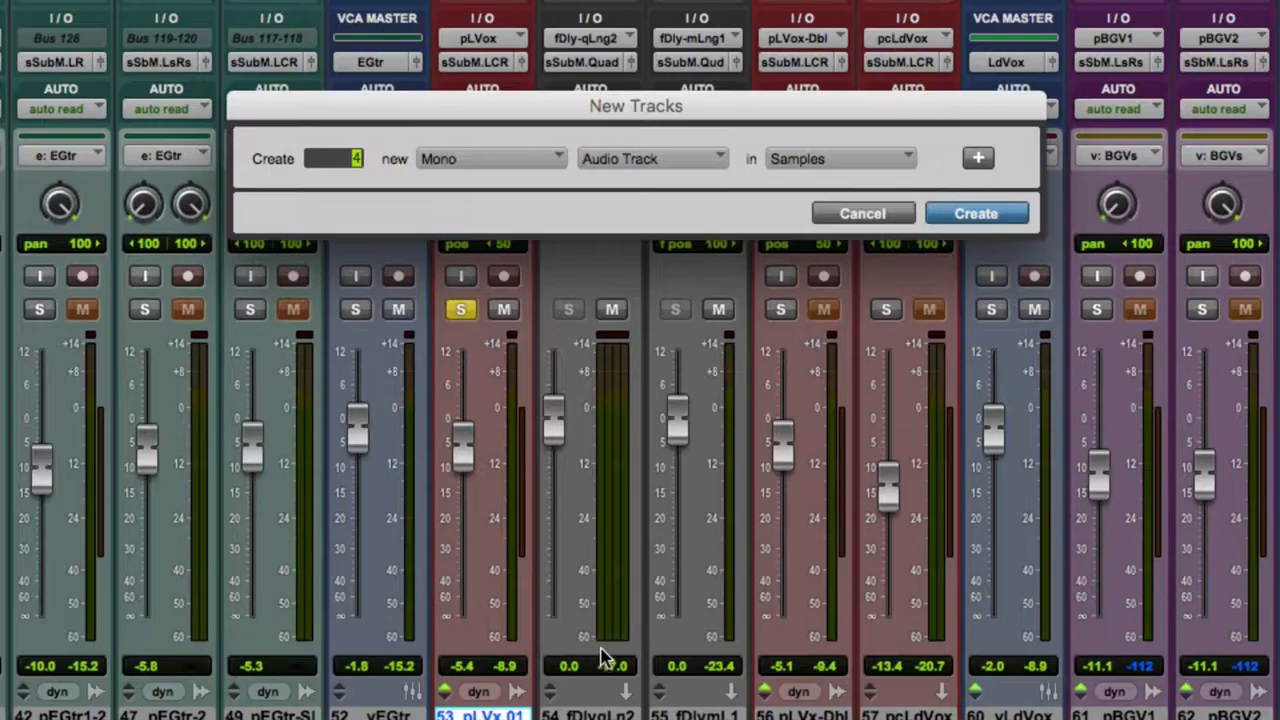
left_click(651, 158)
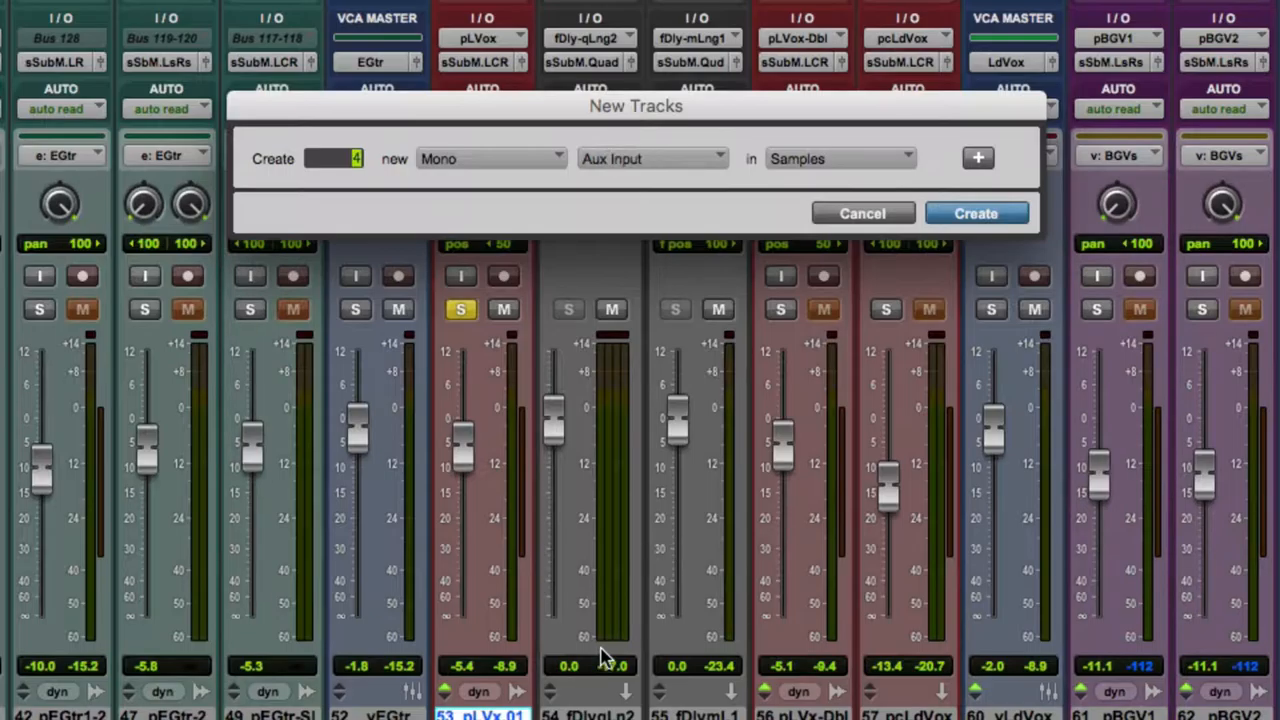
left_click(976, 213)
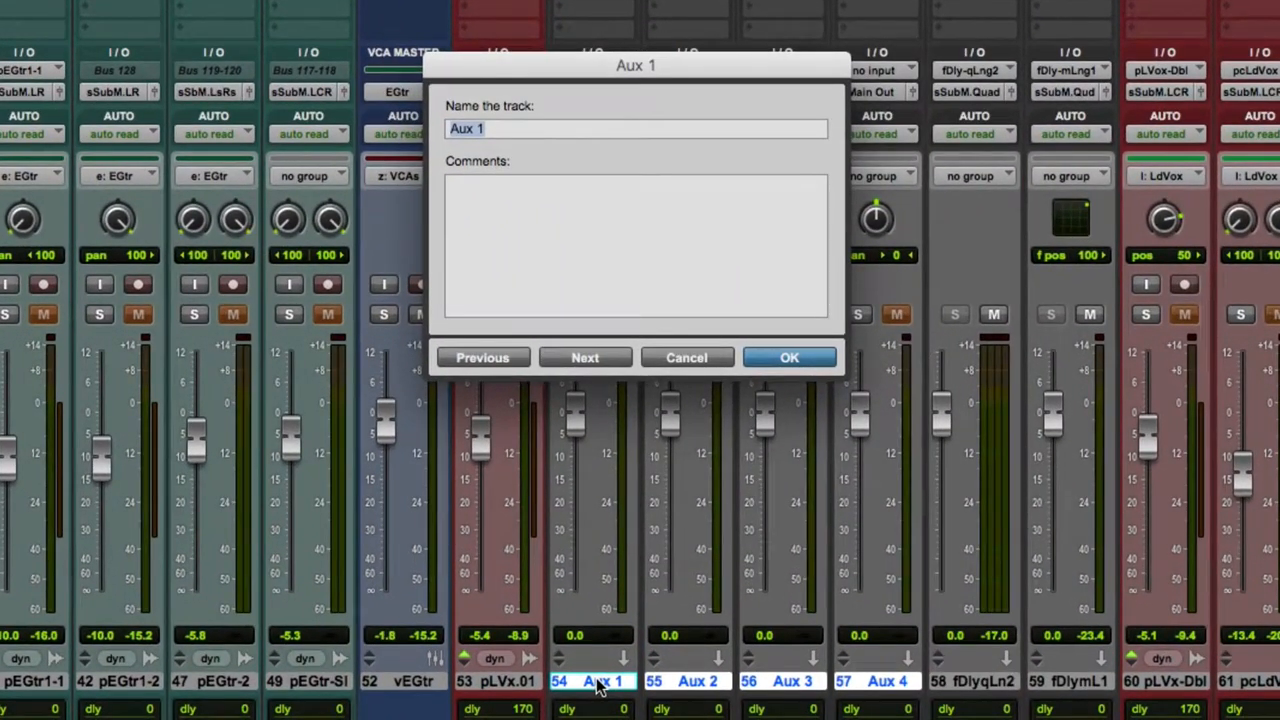
- Name the four auxes fDly-mLg3-L, fDly-mLg3-R, fDly-mLg3-Ls and fDly-mLg3-Rs
type("fDly")
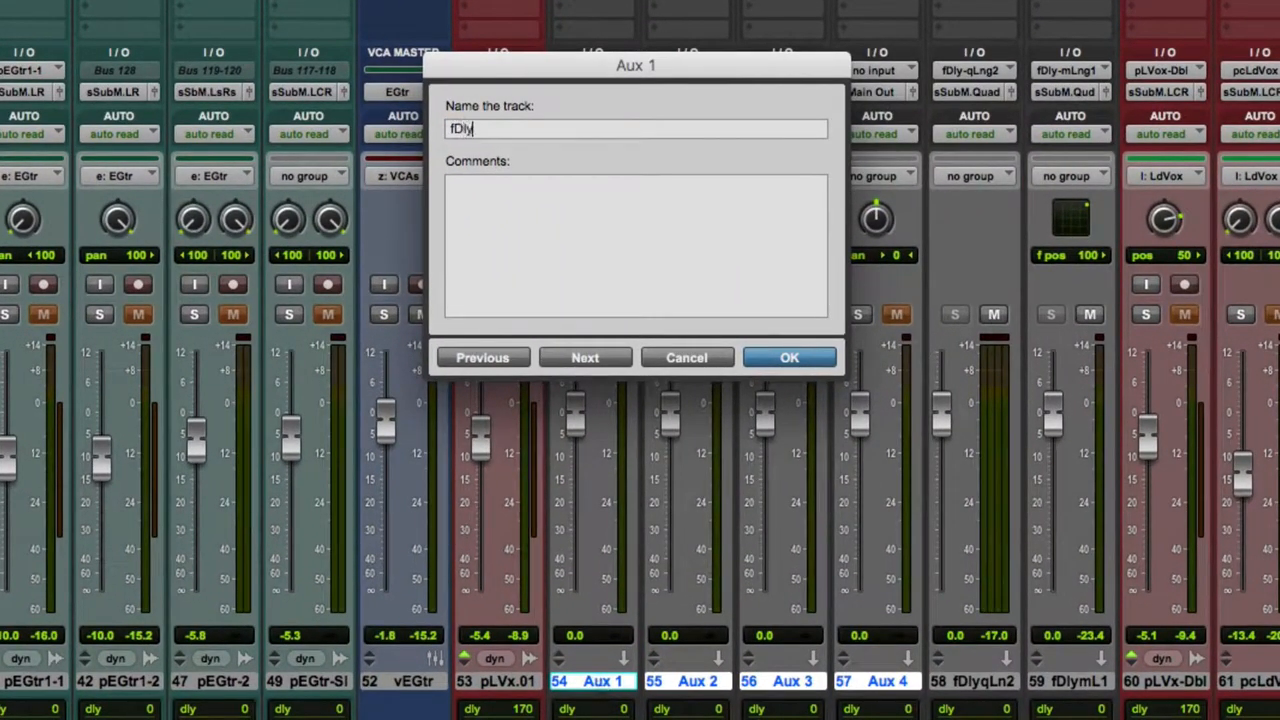
type("-")
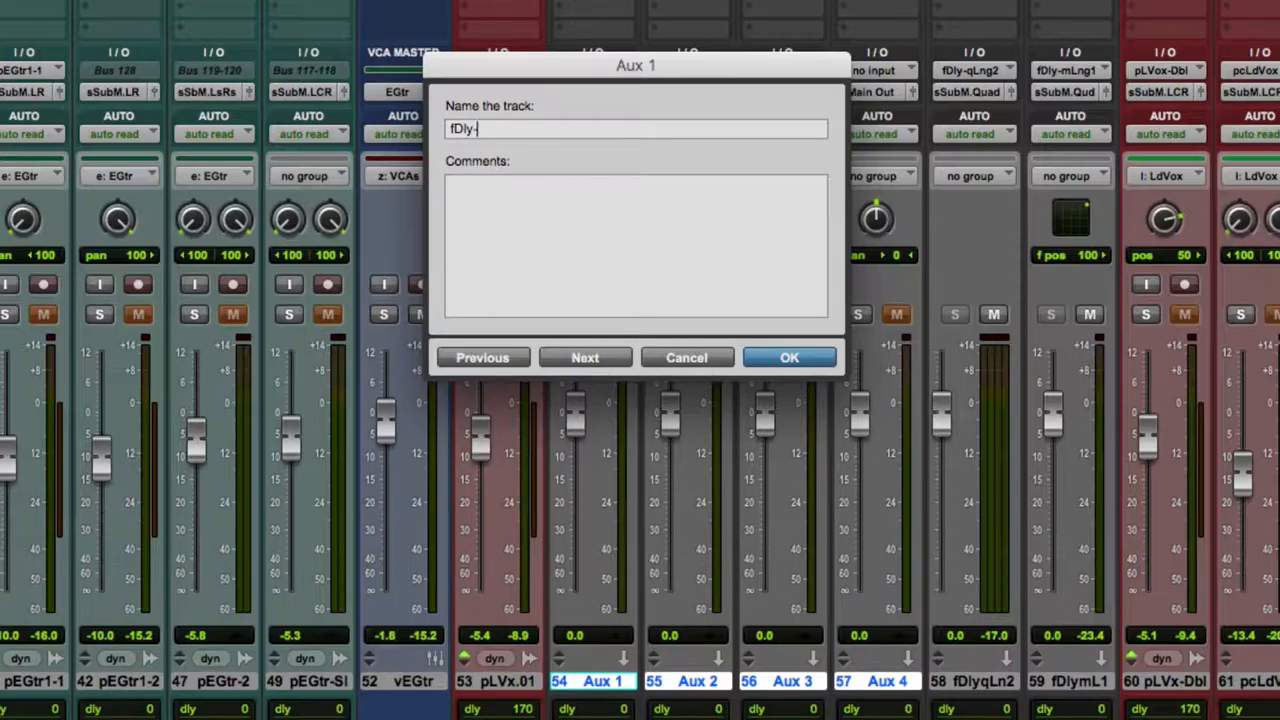
type("mLg3")
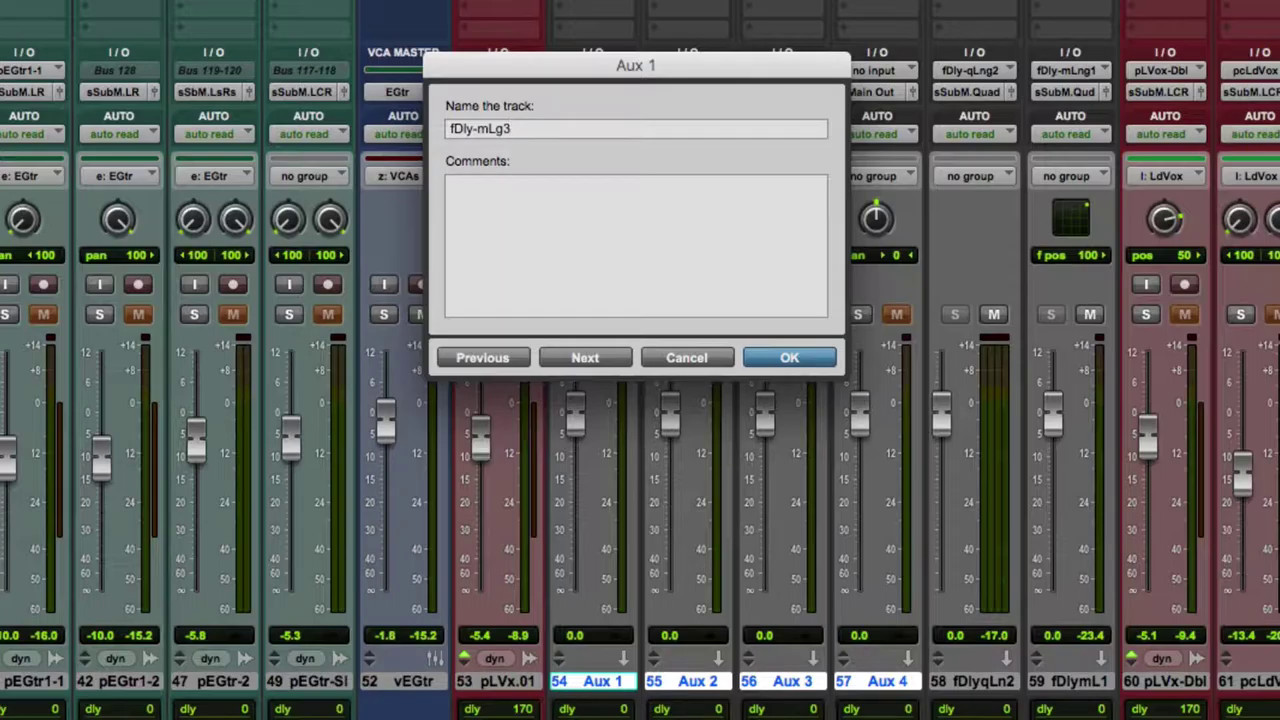
type("-L")
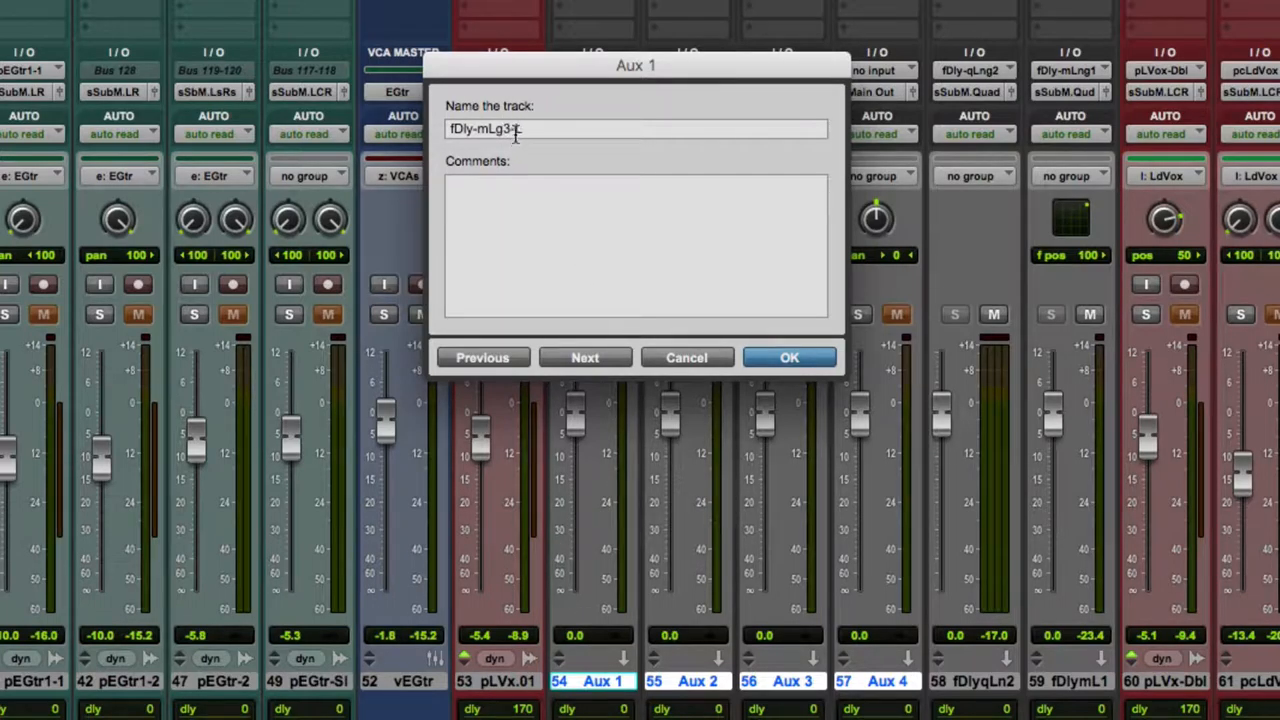
type("L")
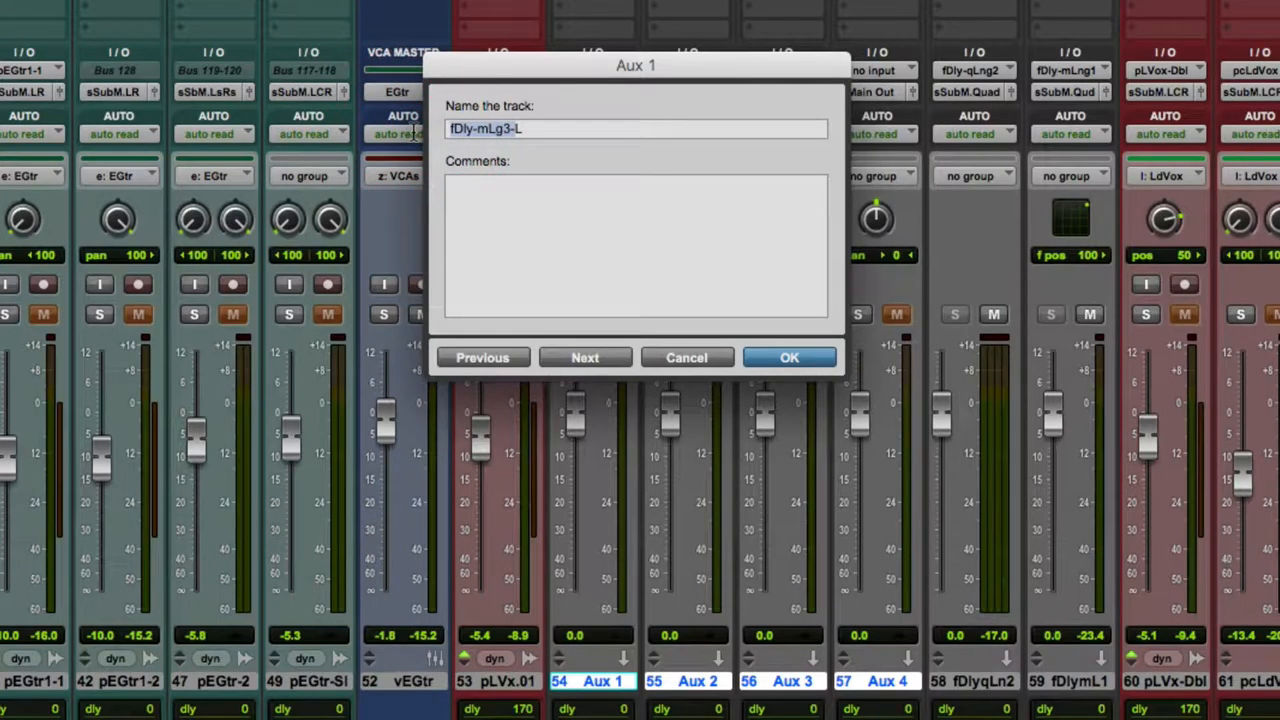
left_click(585, 357)
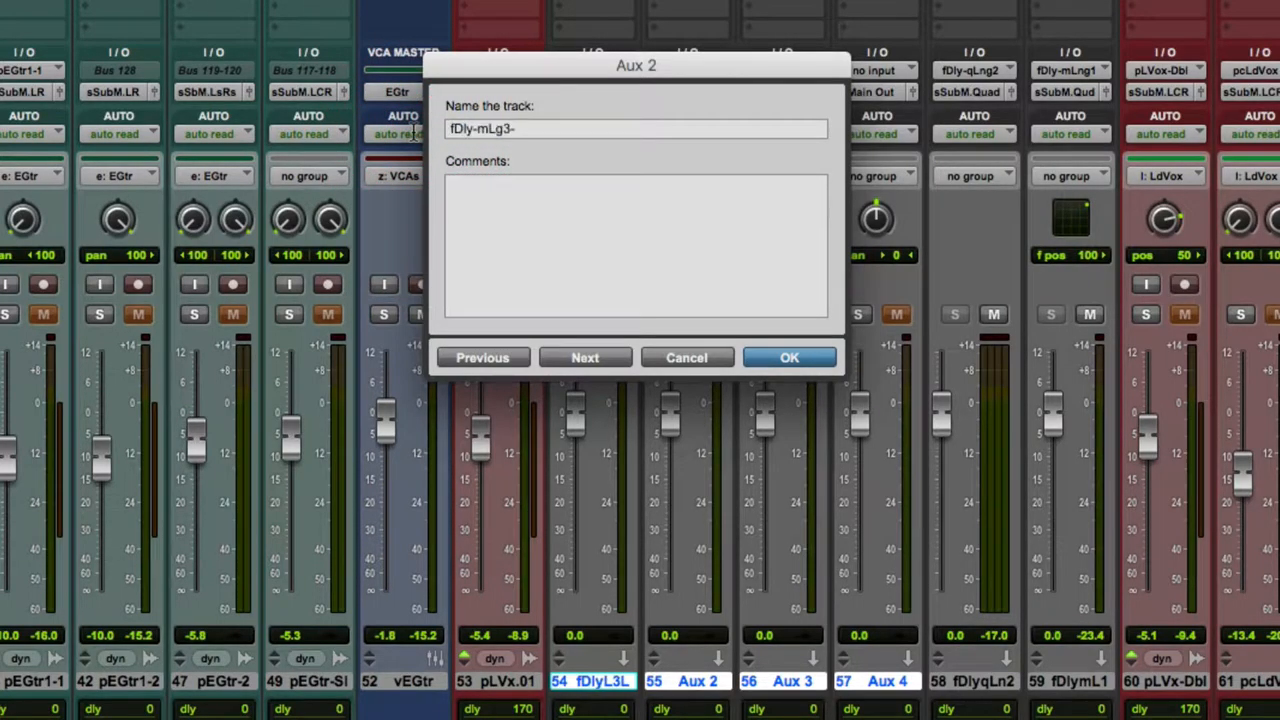
type("R")
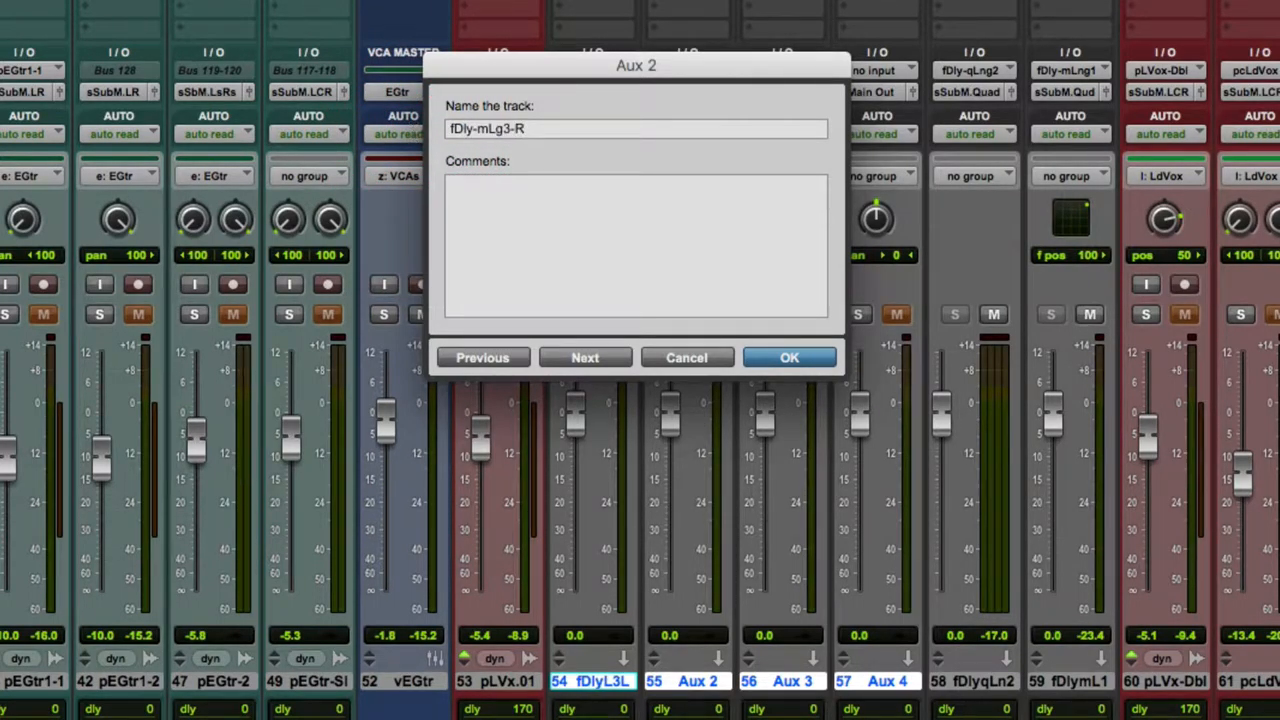
left_click(585, 357)
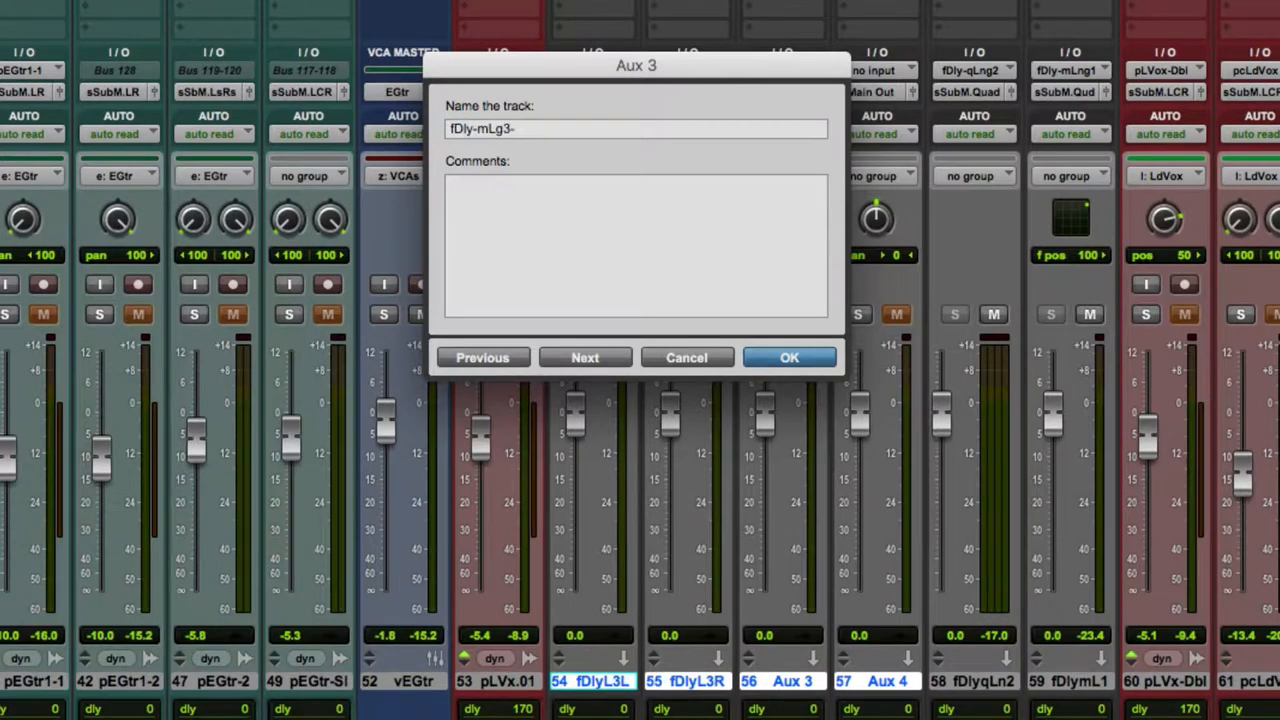
left_click(585, 357)
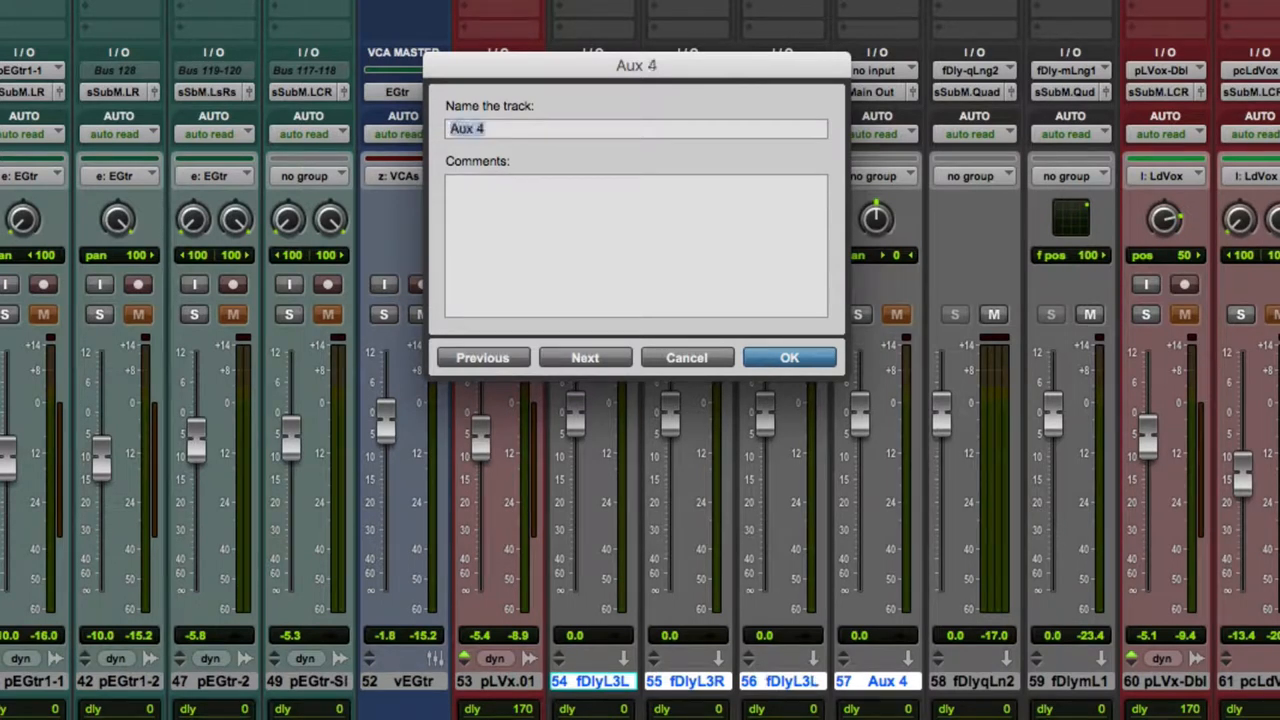
type("fDly-mLg3-Rs")
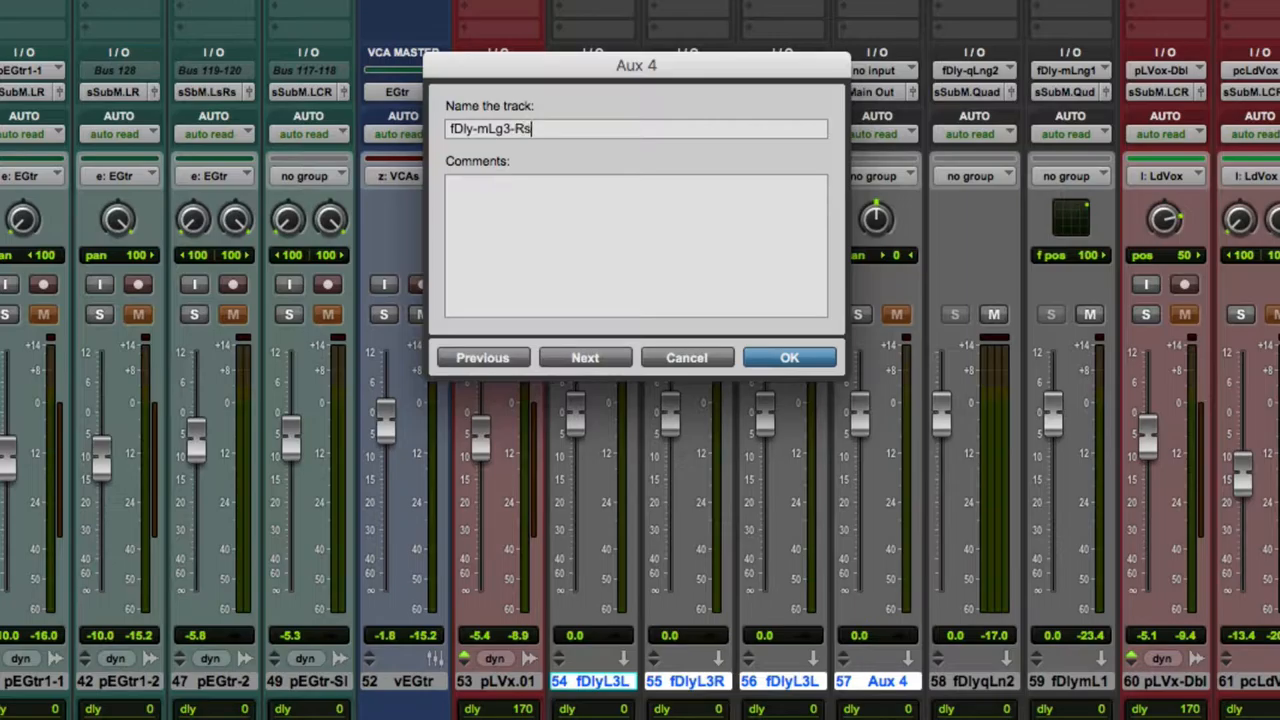
left_click(789, 357)
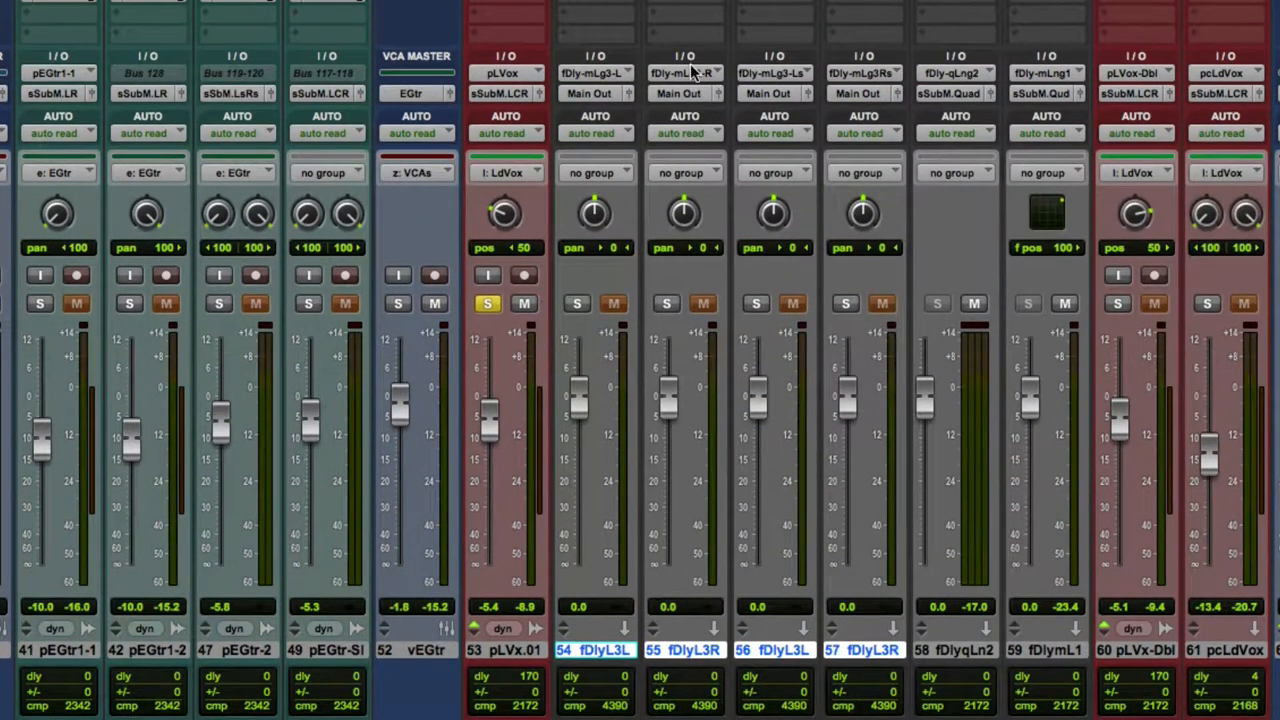
mouse_move(828, 349)
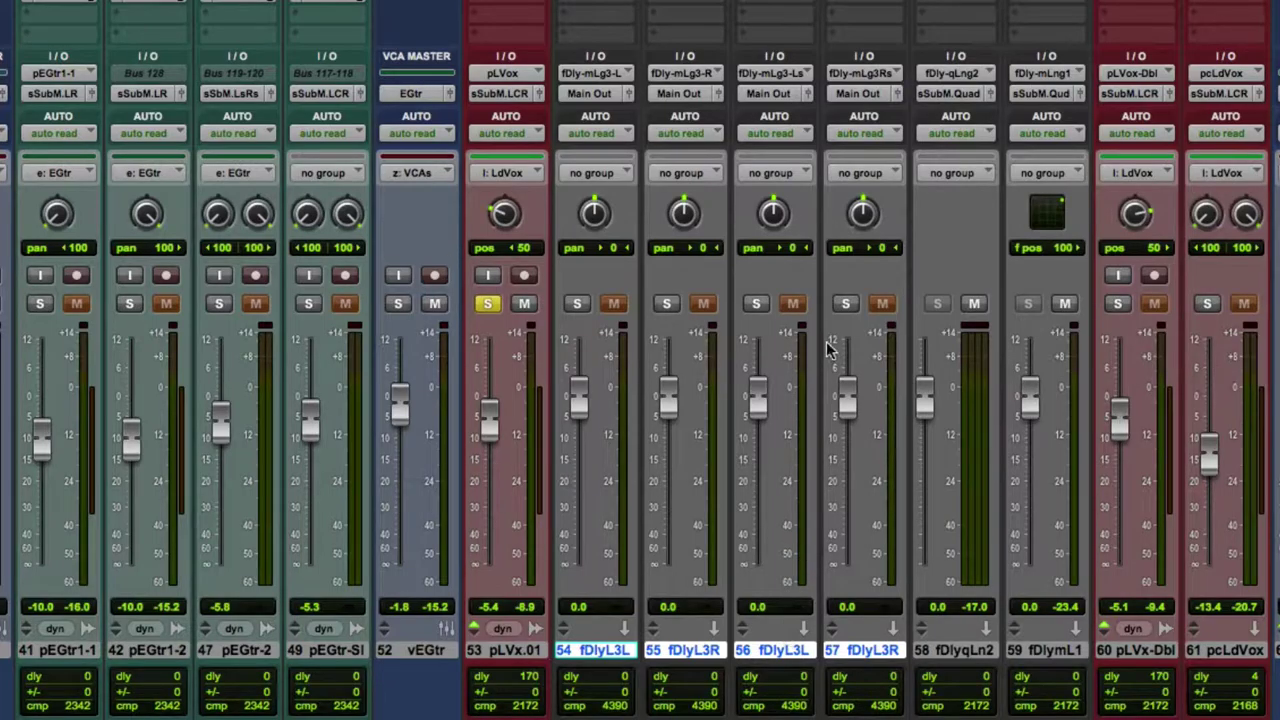
mouse_move(620, 427)
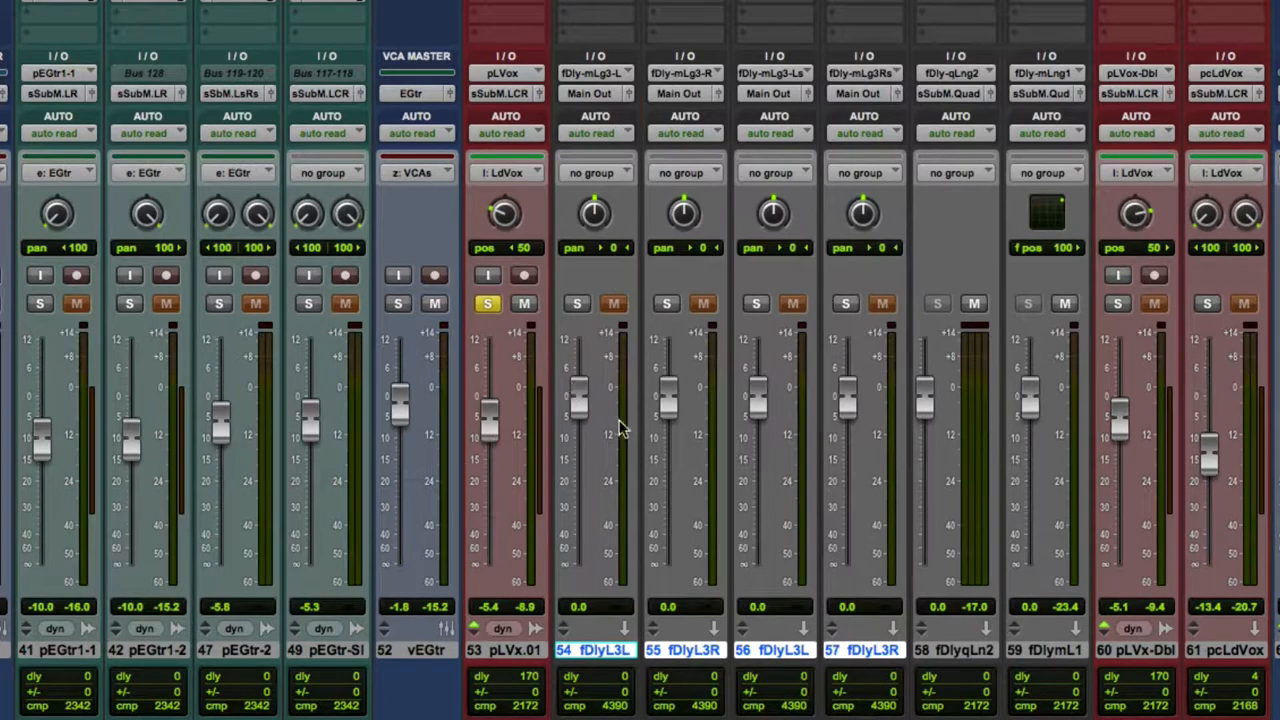
- Route fDly-mLg3-L output to sSubM.L and fDly-mLg3-R to its matching sSubM path
left_click(592, 93)
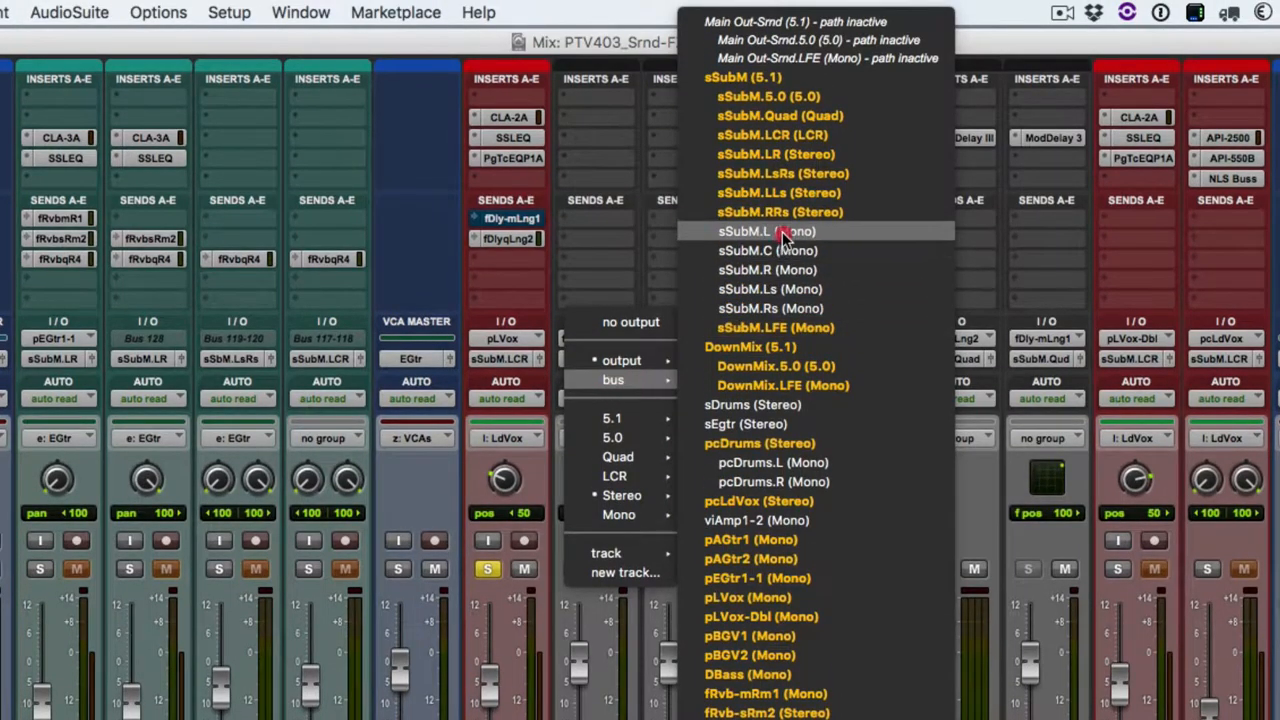
left_click(757, 231)
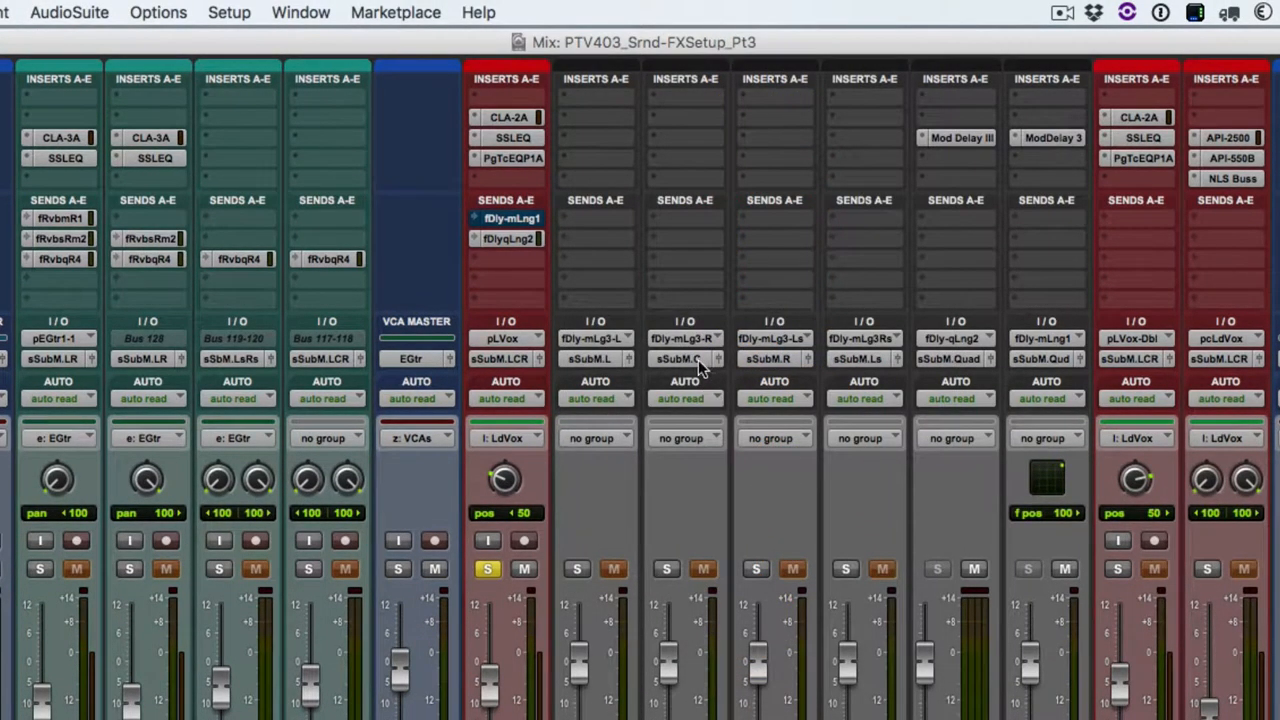
mouse_move(685, 367)
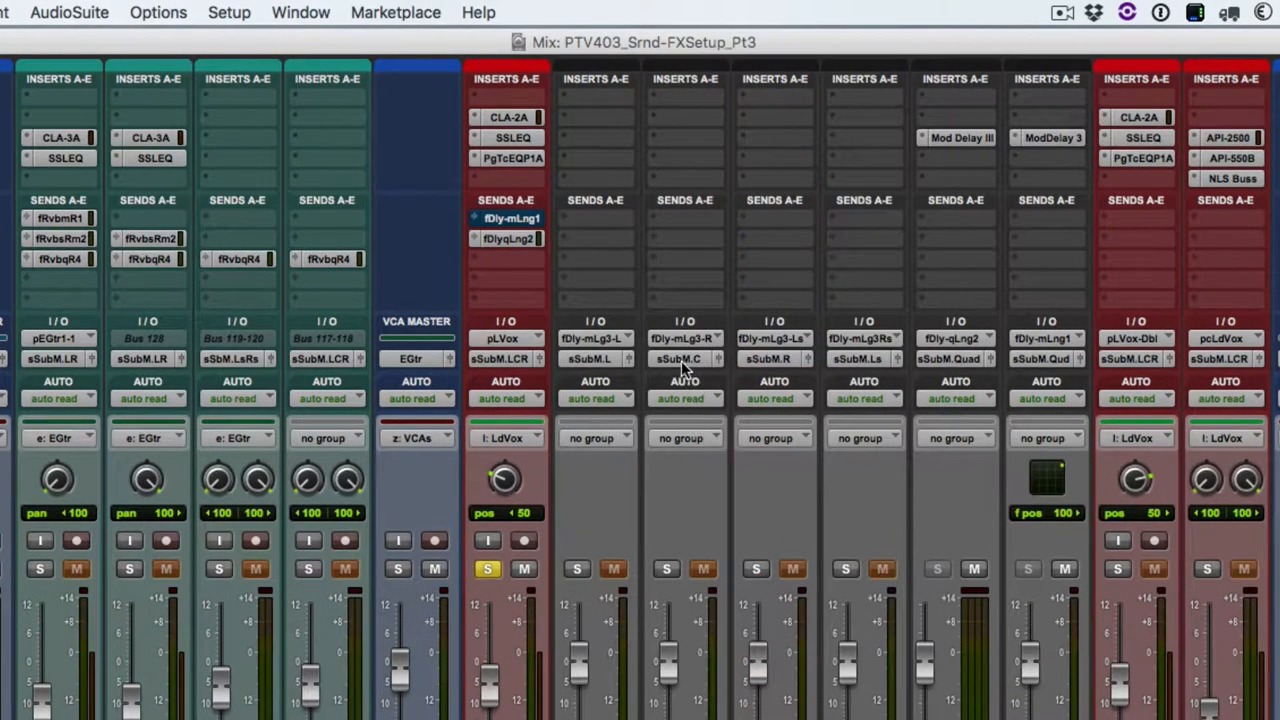
left_click(684, 358)
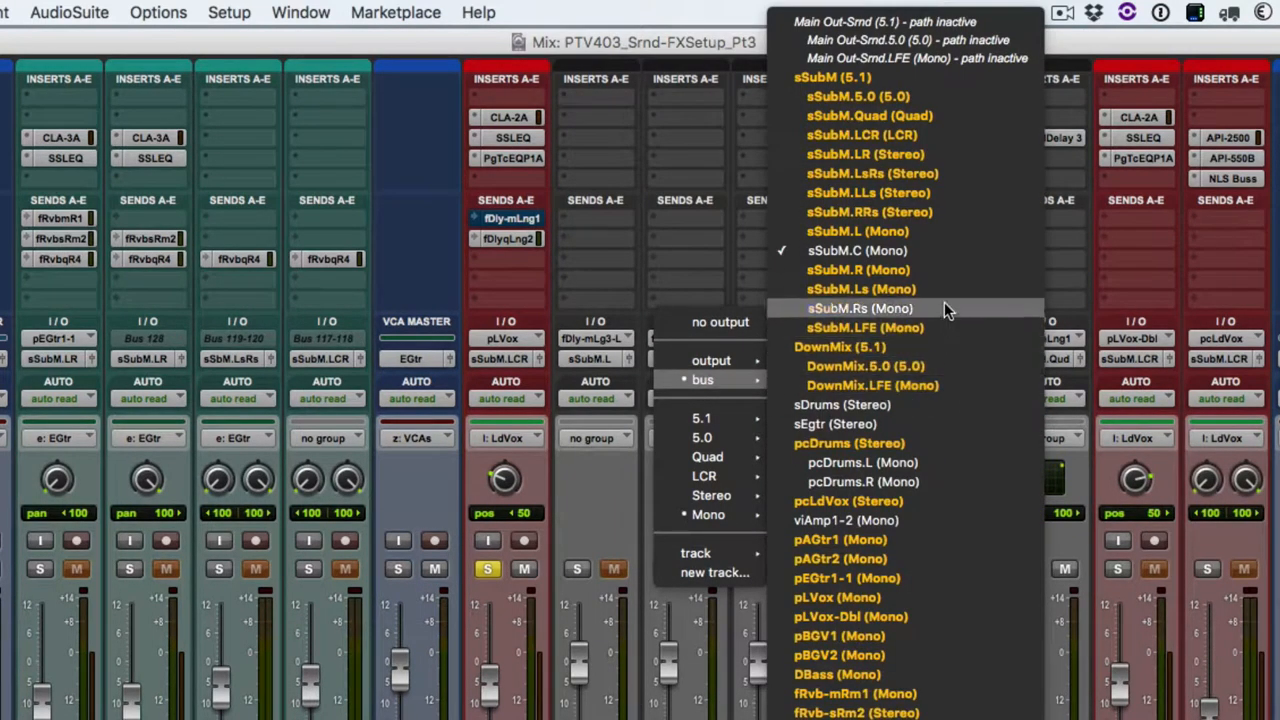
left_click(860, 308)
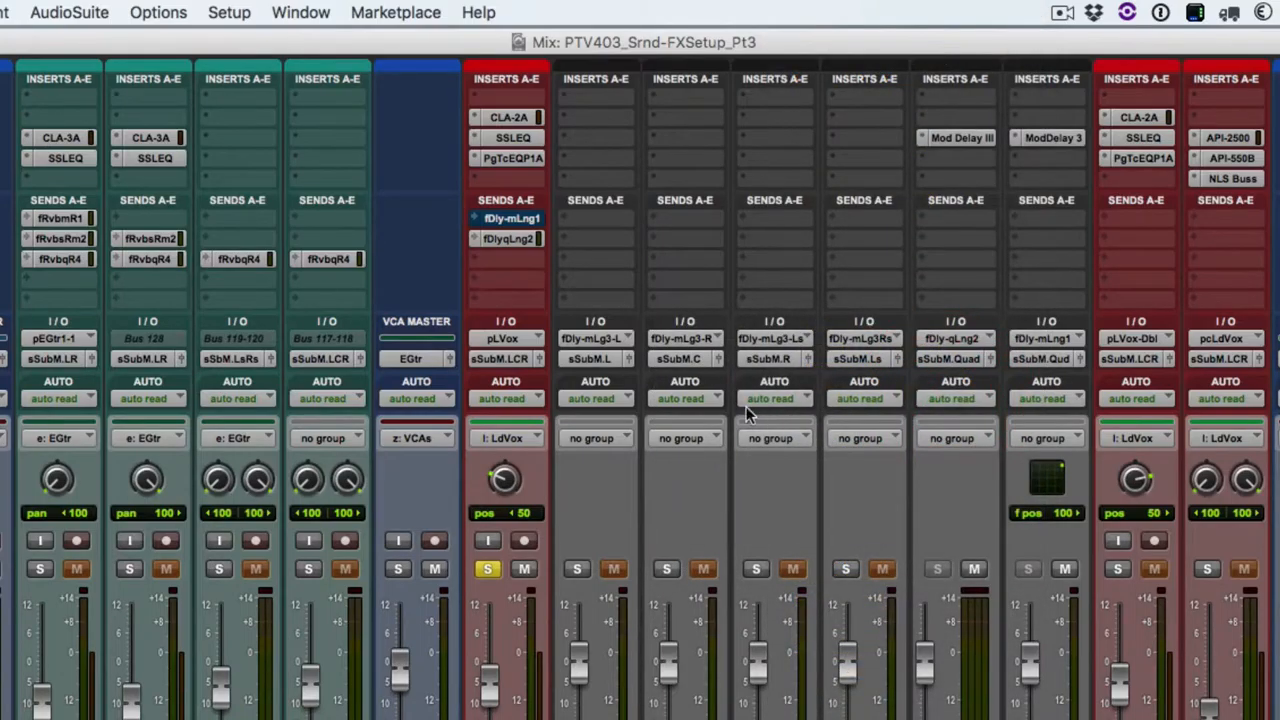
mouse_move(795, 363)
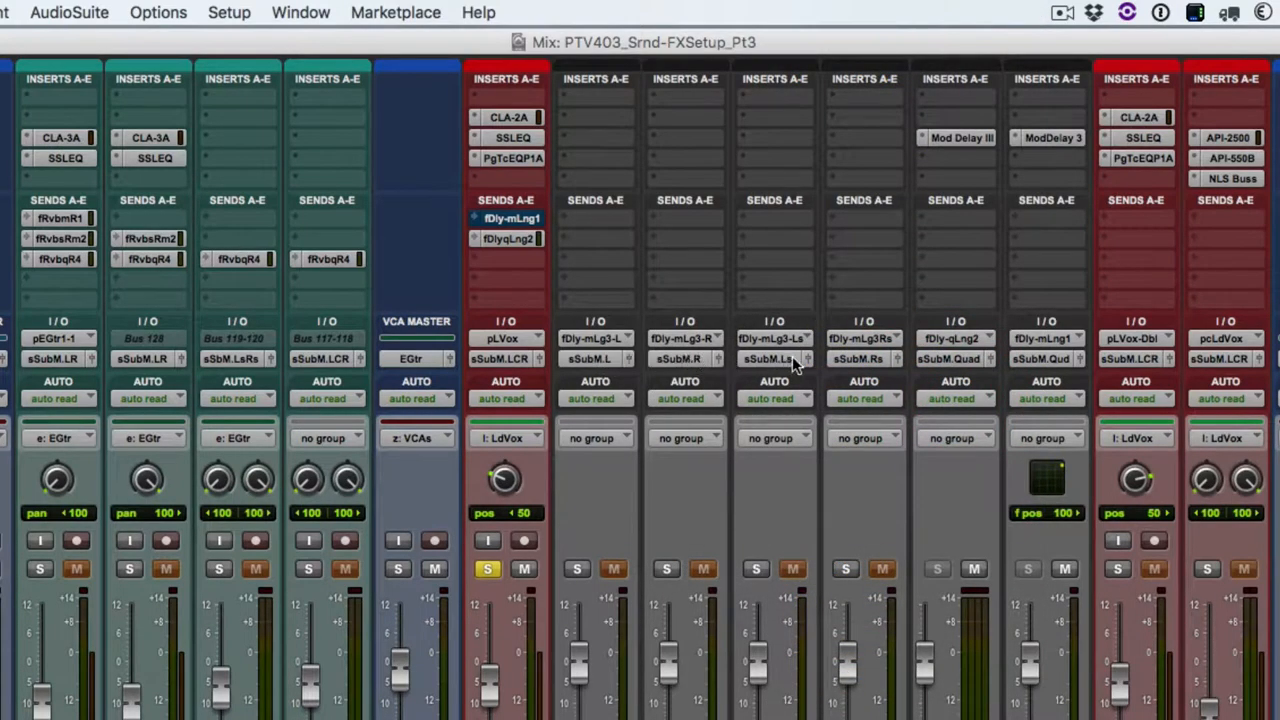
scroll("down", 3)
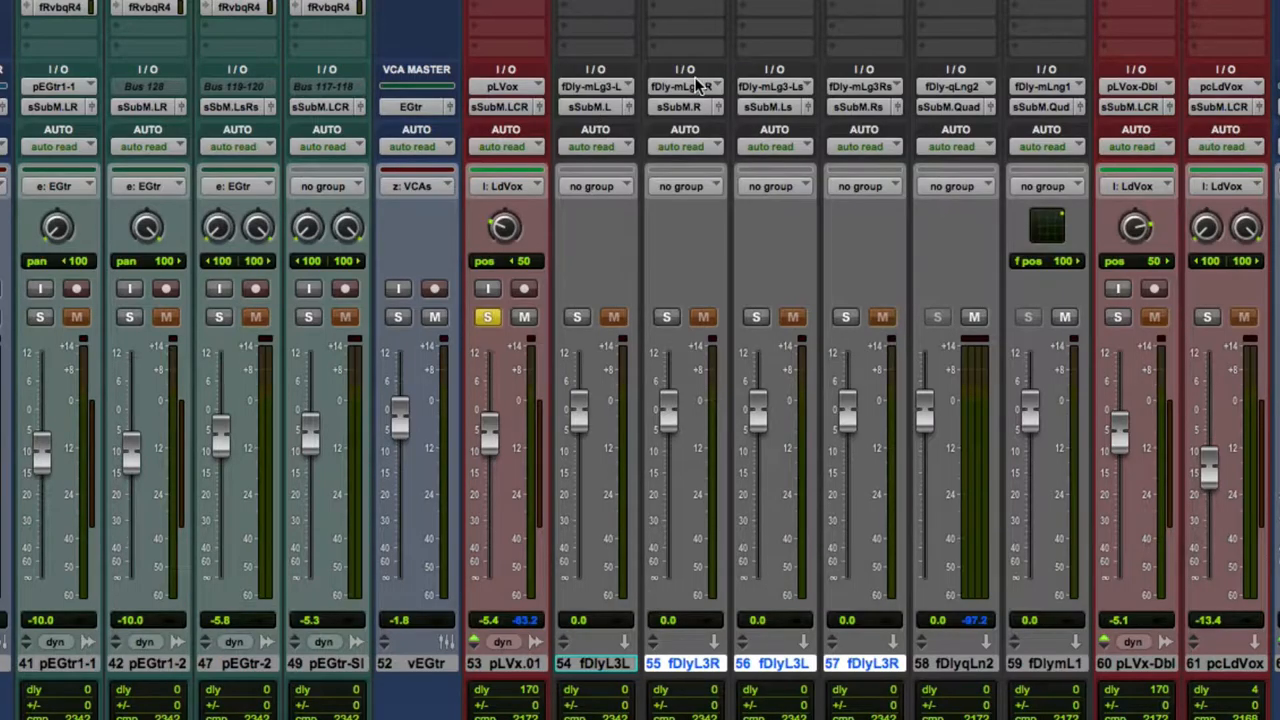
mouse_move(797, 110)
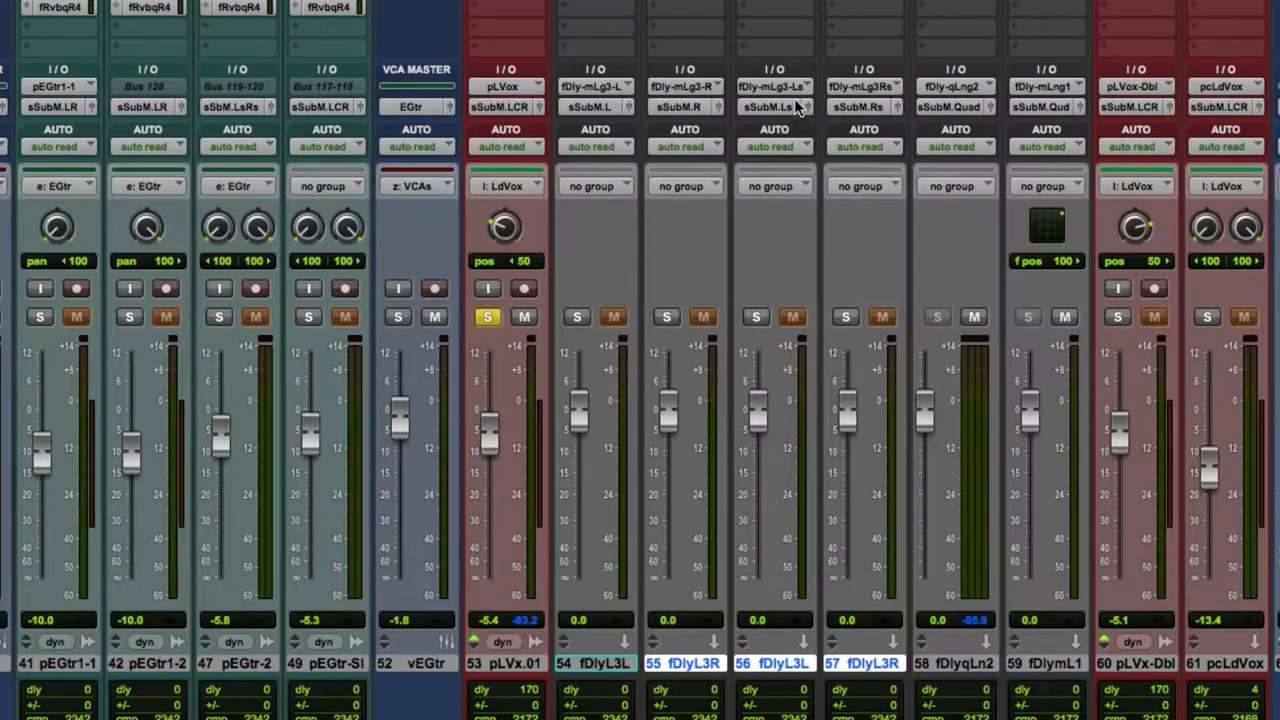
mouse_move(897, 130)
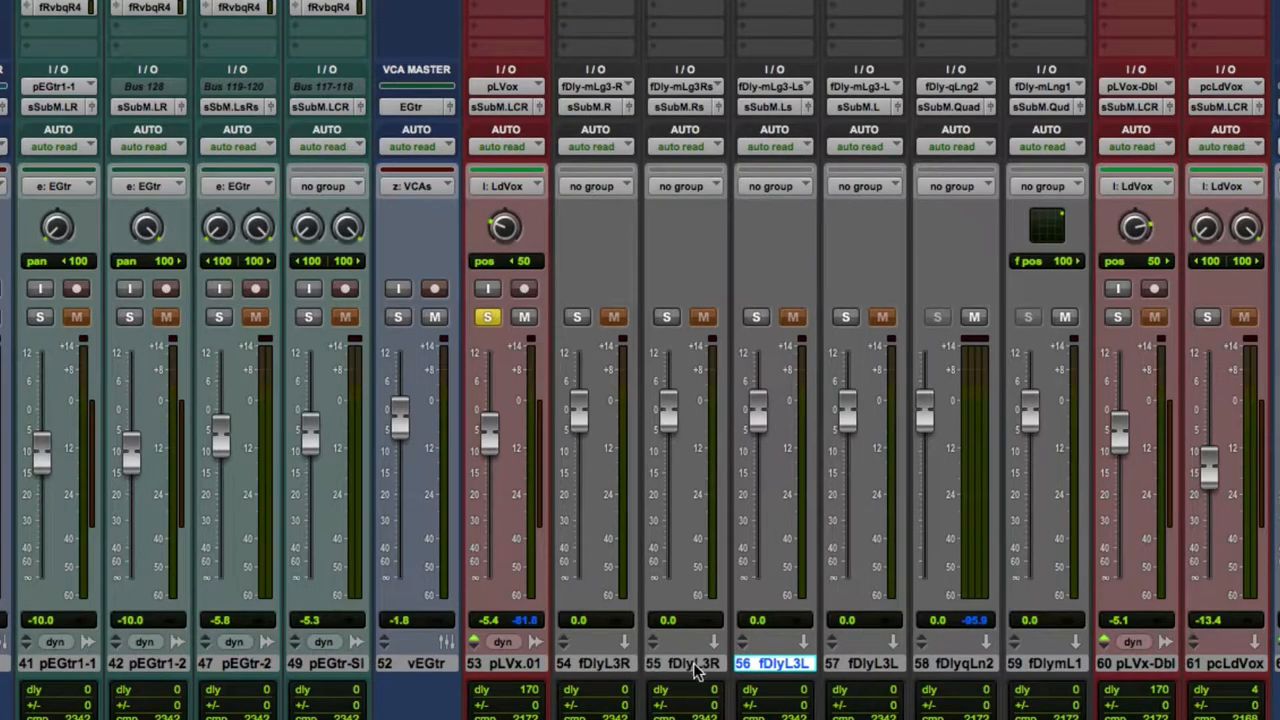
mouse_move(907, 670)
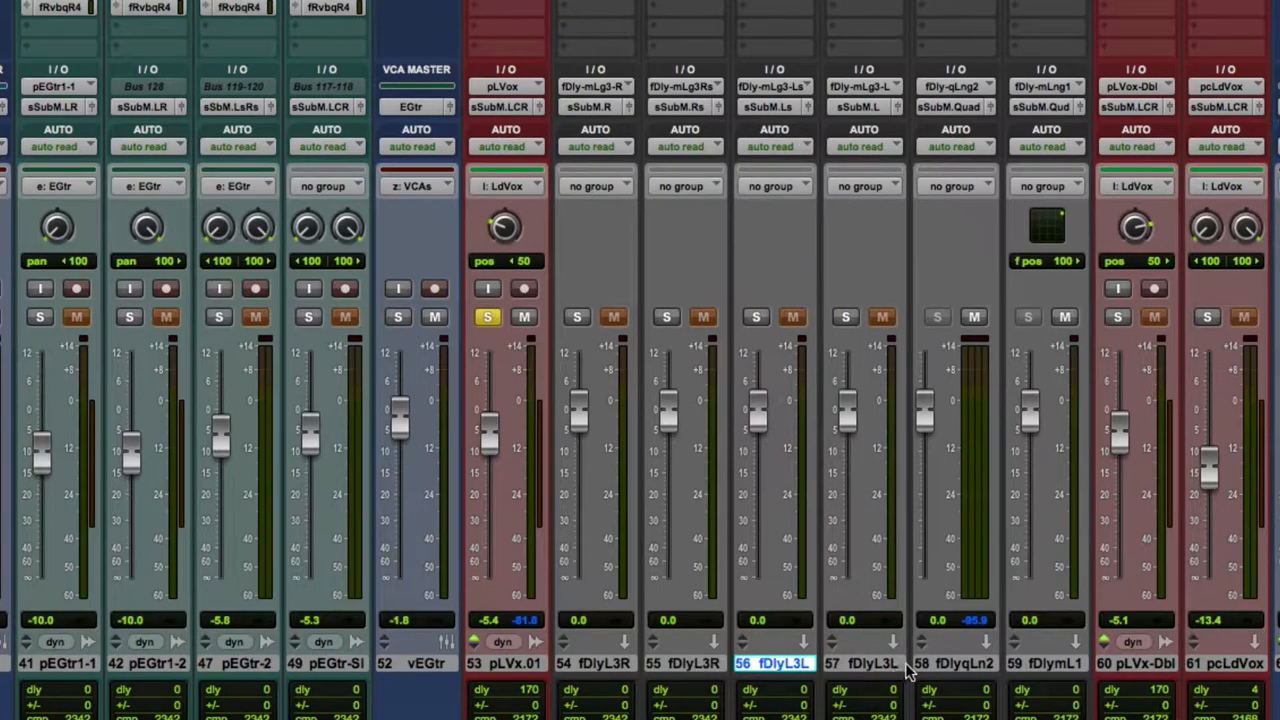
mouse_move(877, 671)
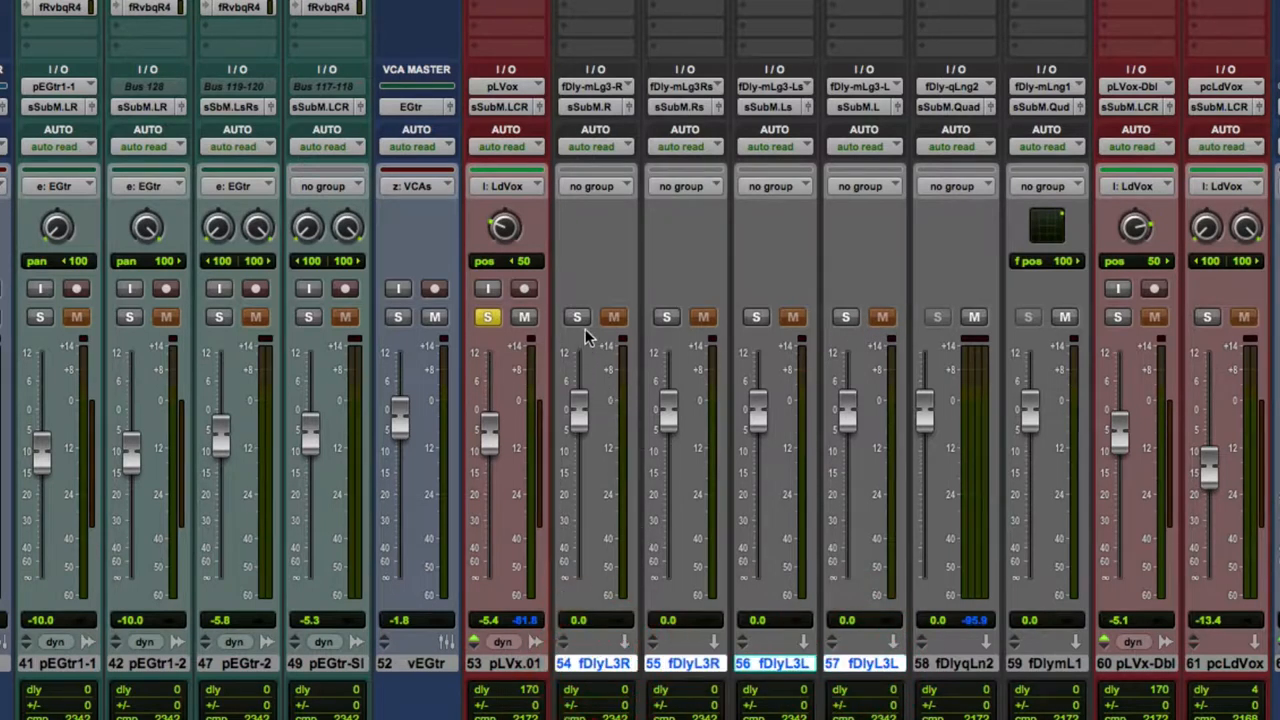
- Enable Solo Safe on all four fDly-mLg3 delay aux tracks
left_click(575, 317)
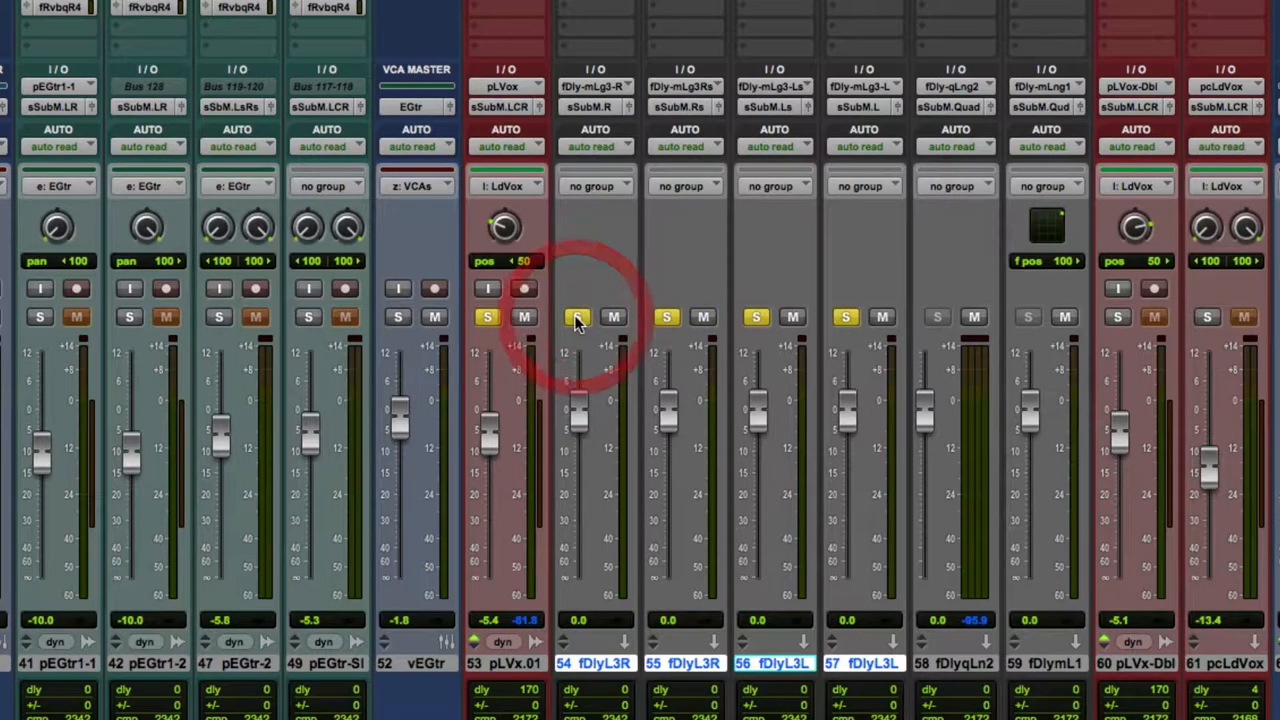
left_click(576, 317)
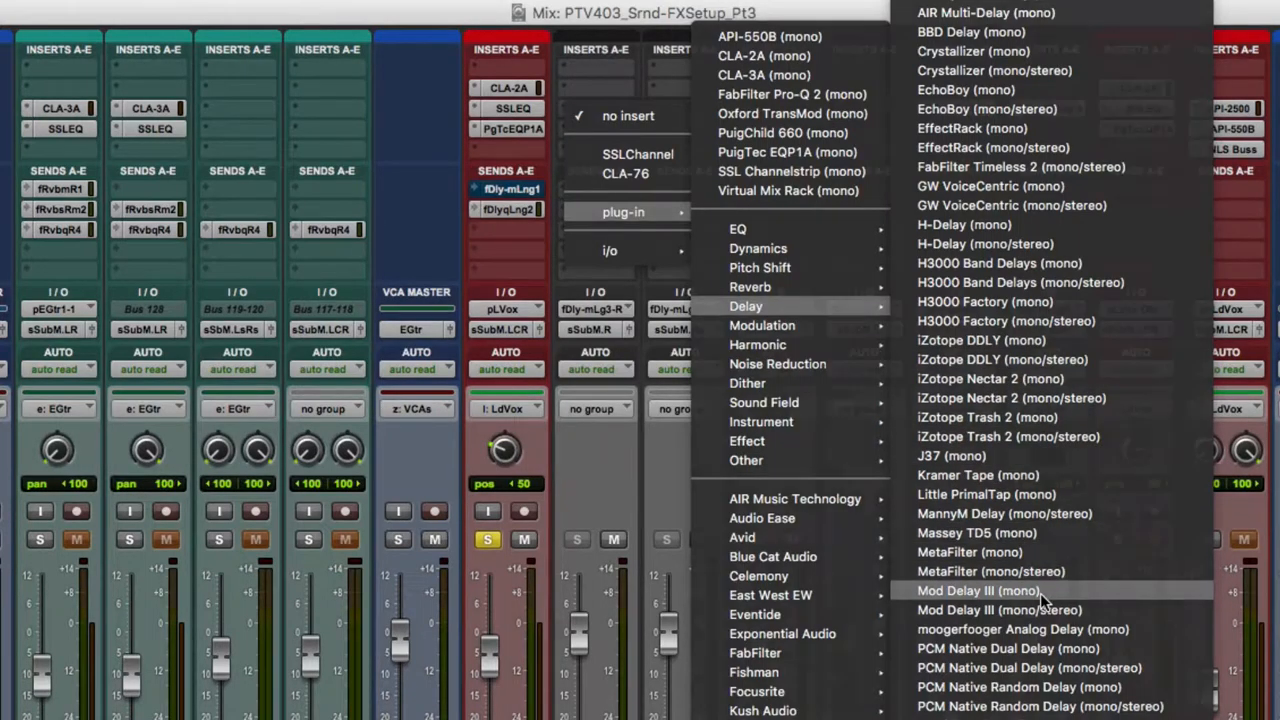
- Insert Mod Delay III (mono) on all four fDly-mLg3 delay auxes
left_click(966, 590)
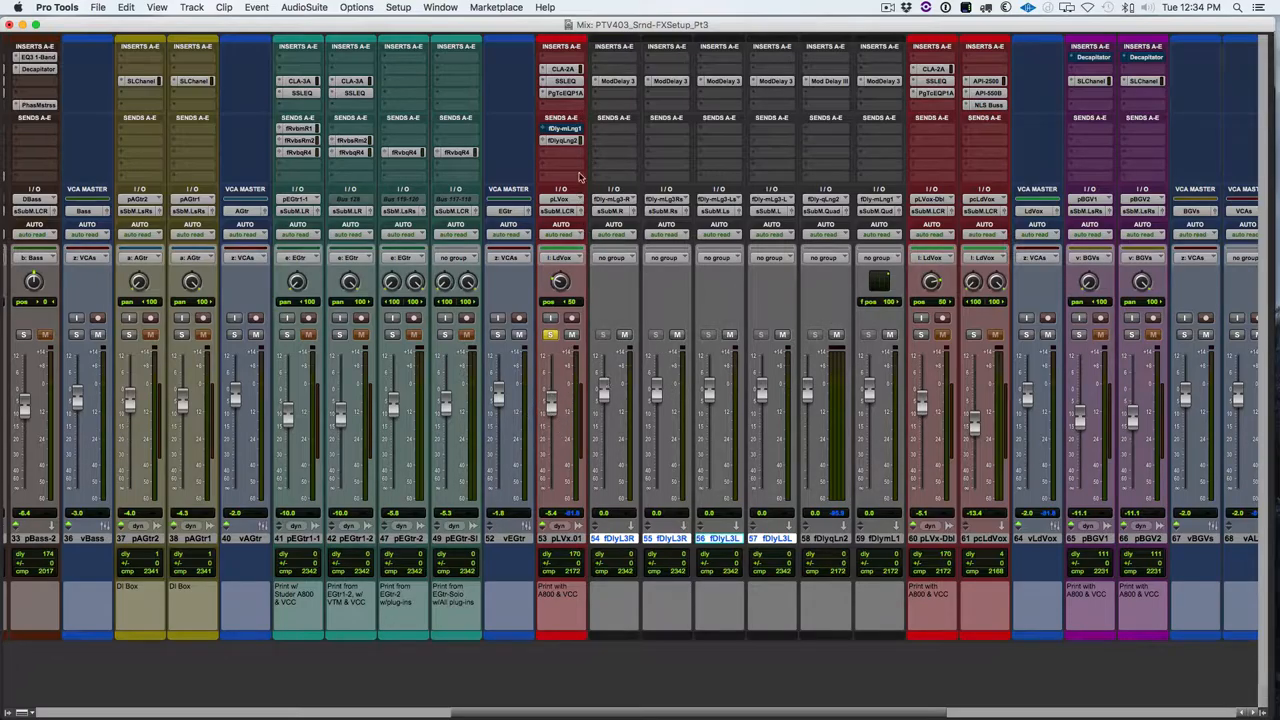
mouse_move(613, 175)
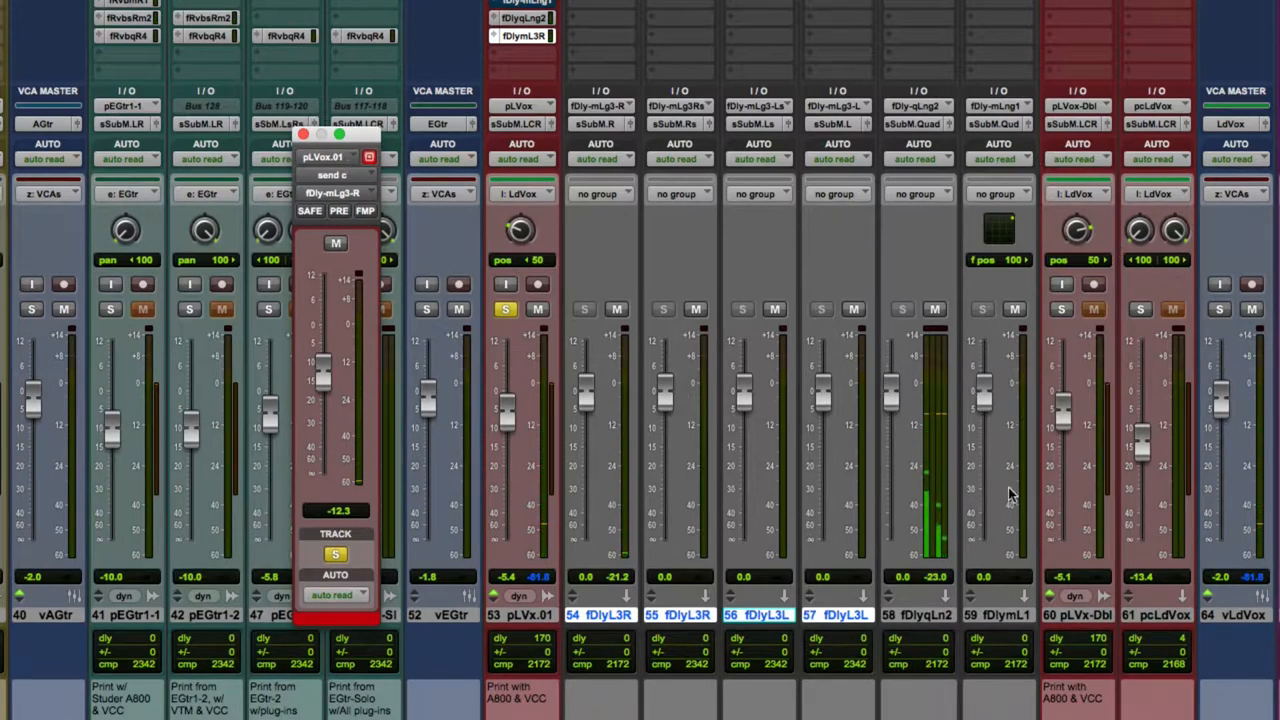
- Mute the older fDlyqLn2 and fDlymL1 delay aux tracks
left_click(1013, 309)
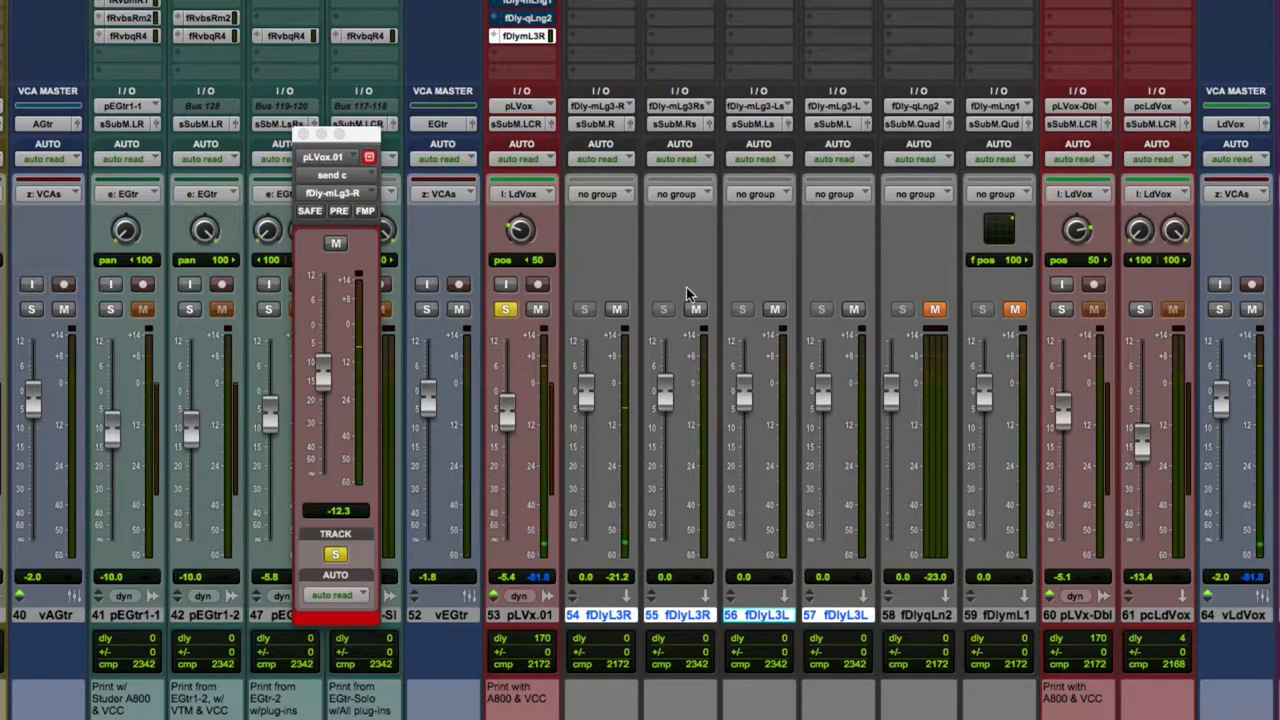
- Show the Send C faders and lower the vocal's delay send to −9.9 dB
left_click(523, 35)
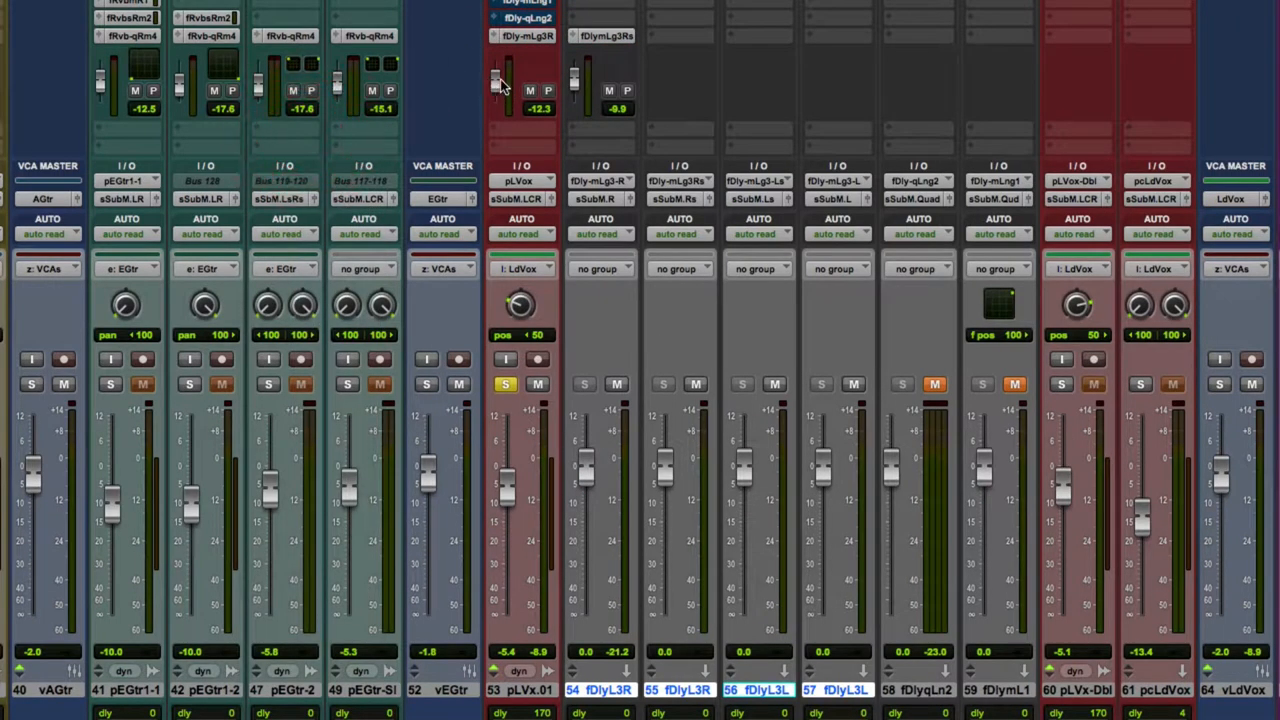
left_click(500, 90)
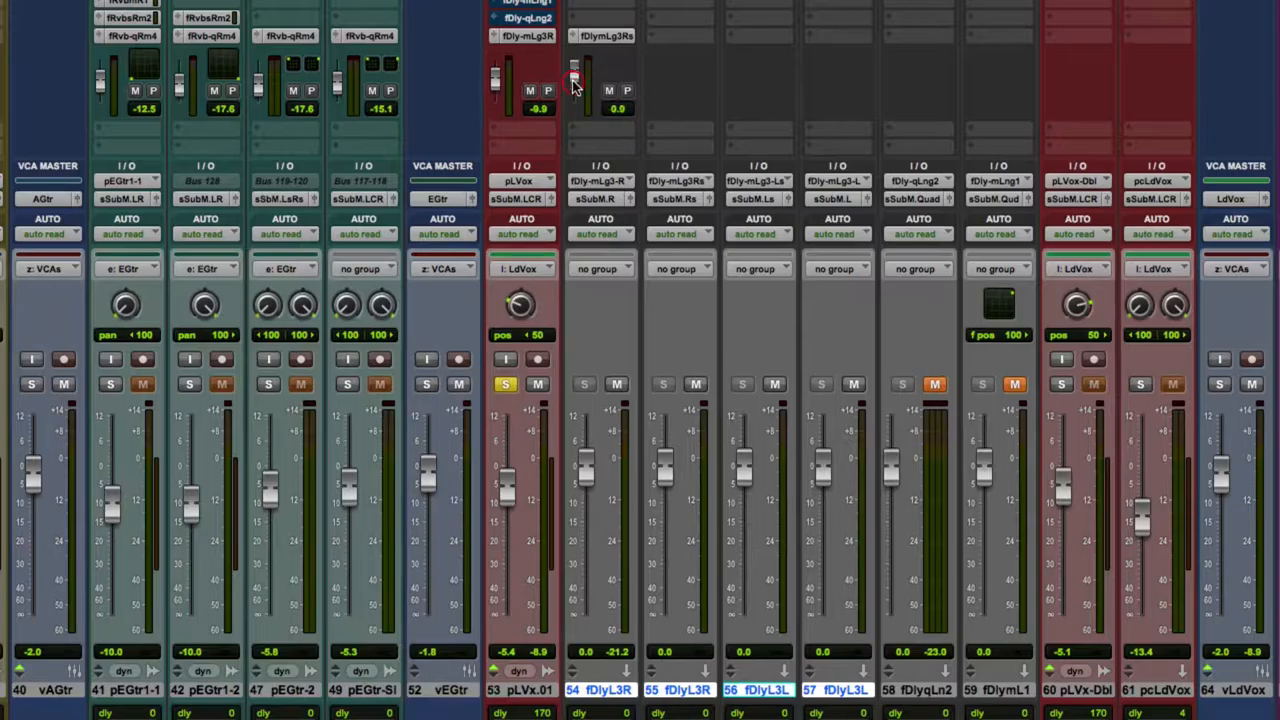
mouse_move(690, 103)
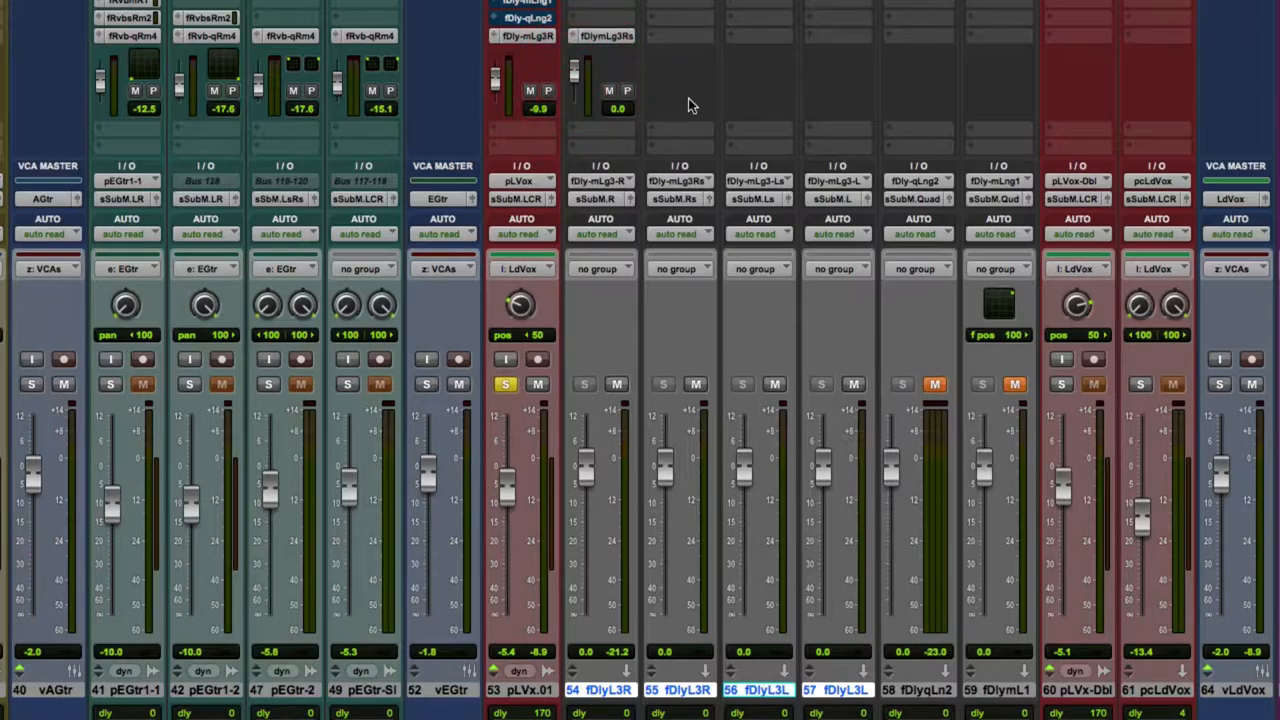
mouse_move(655, 43)
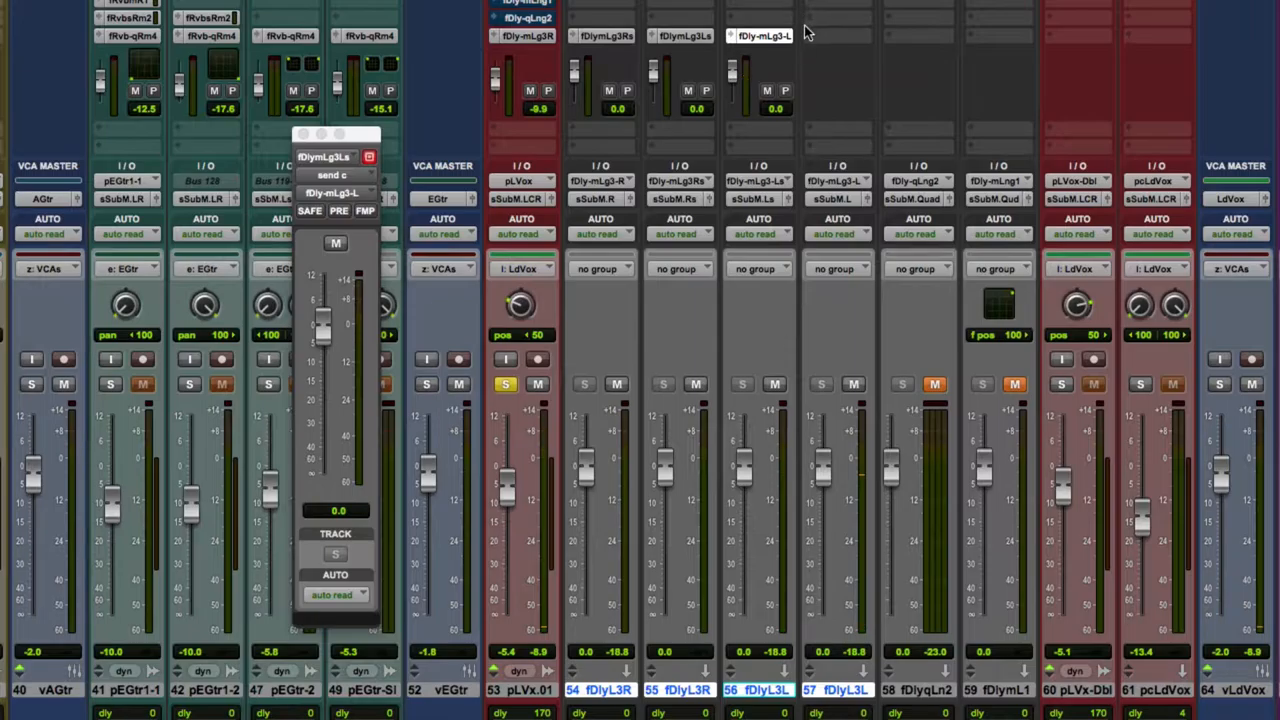
- Add a send from the L delay track back into the R delay bus
left_click(762, 36)
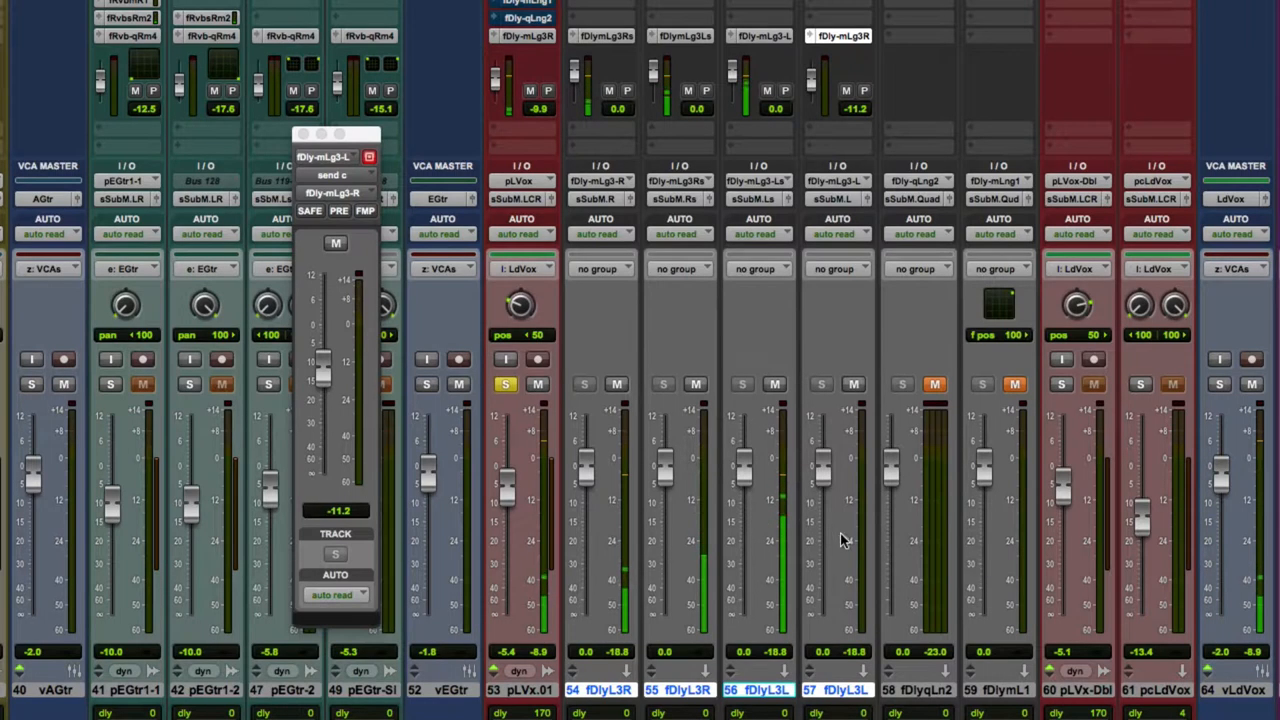
mouse_move(690, 540)
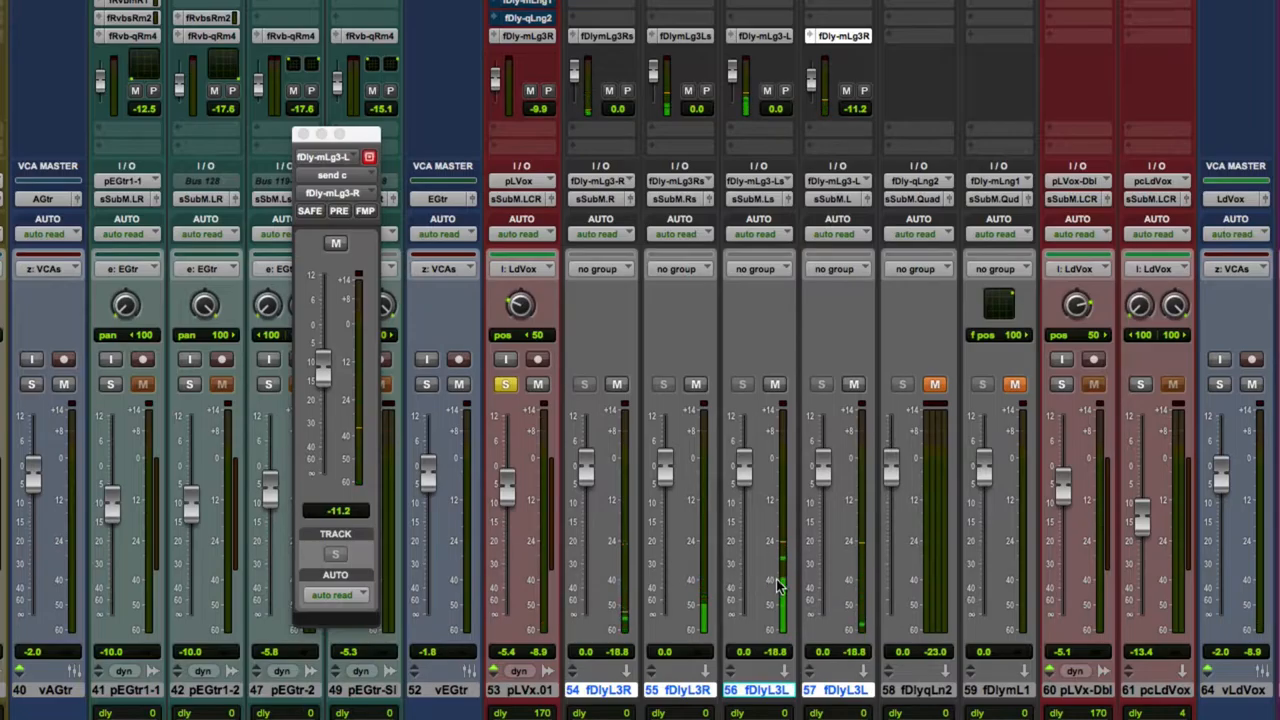
mouse_move(666, 610)
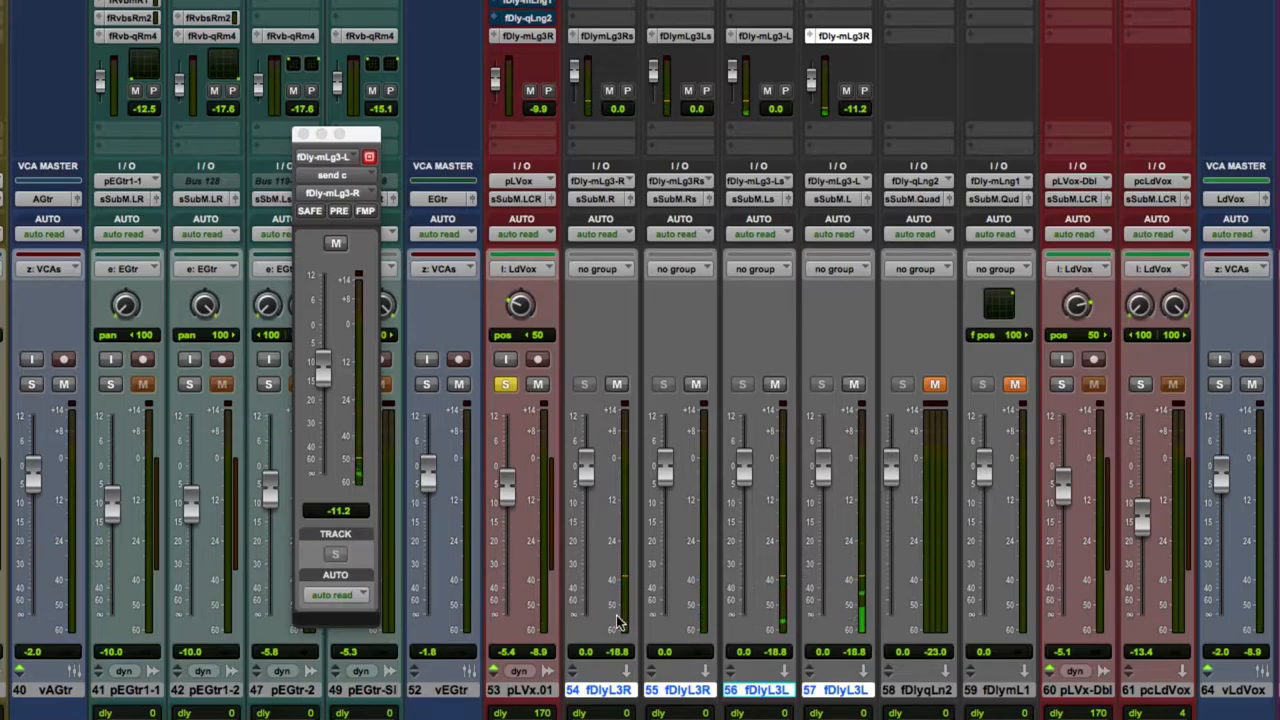
mouse_move(812, 88)
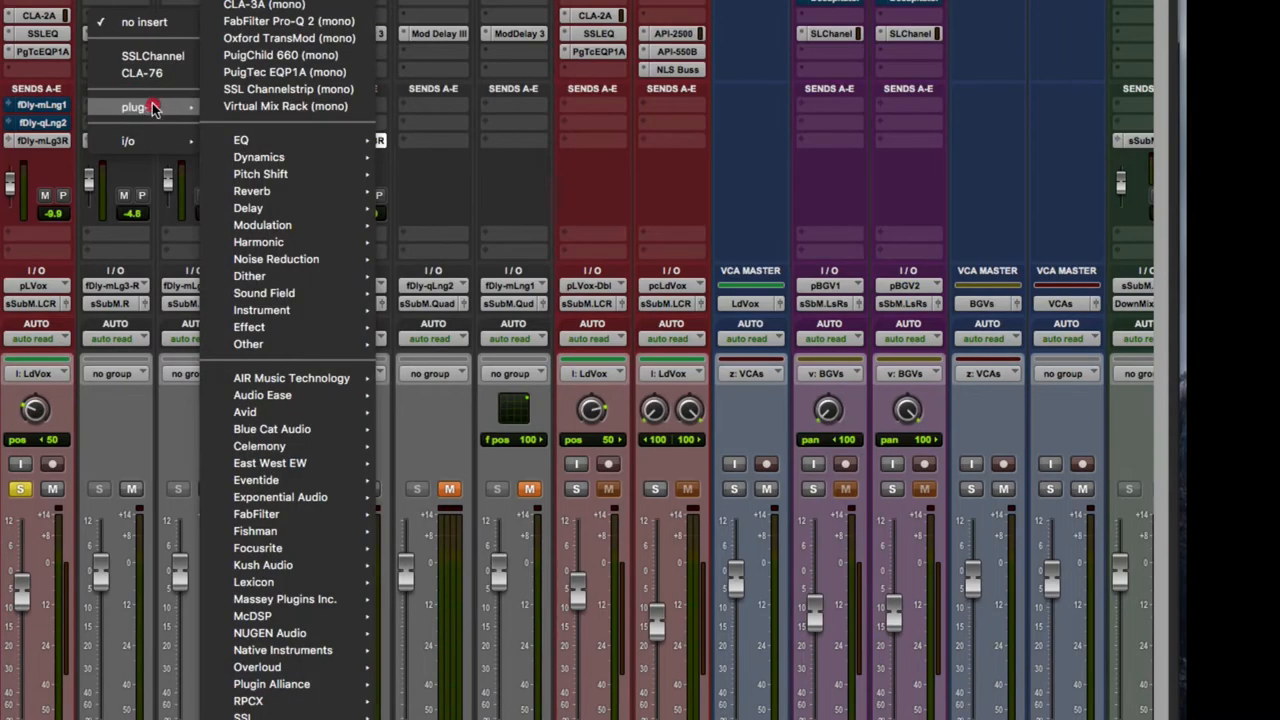
mouse_move(241, 140)
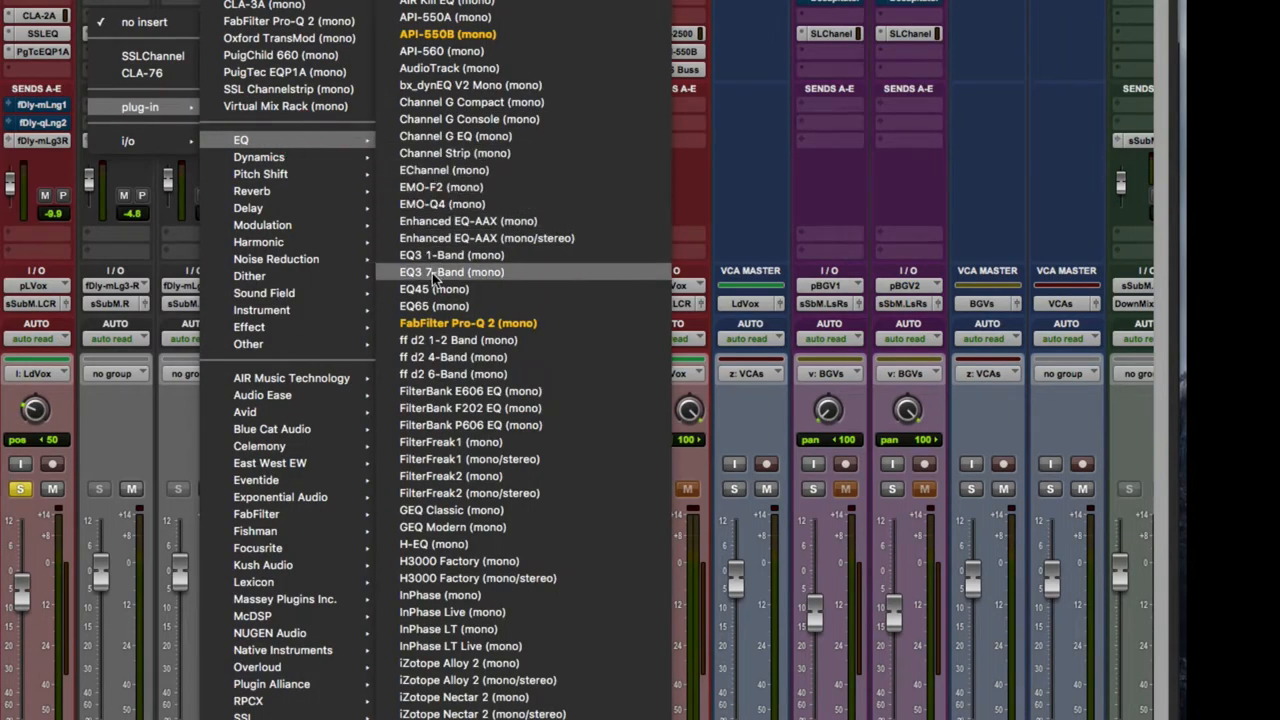
- Insert EQ3 7-Band (mono) ahead of Mod Delay III on the delay auxes
left_click(447, 272)
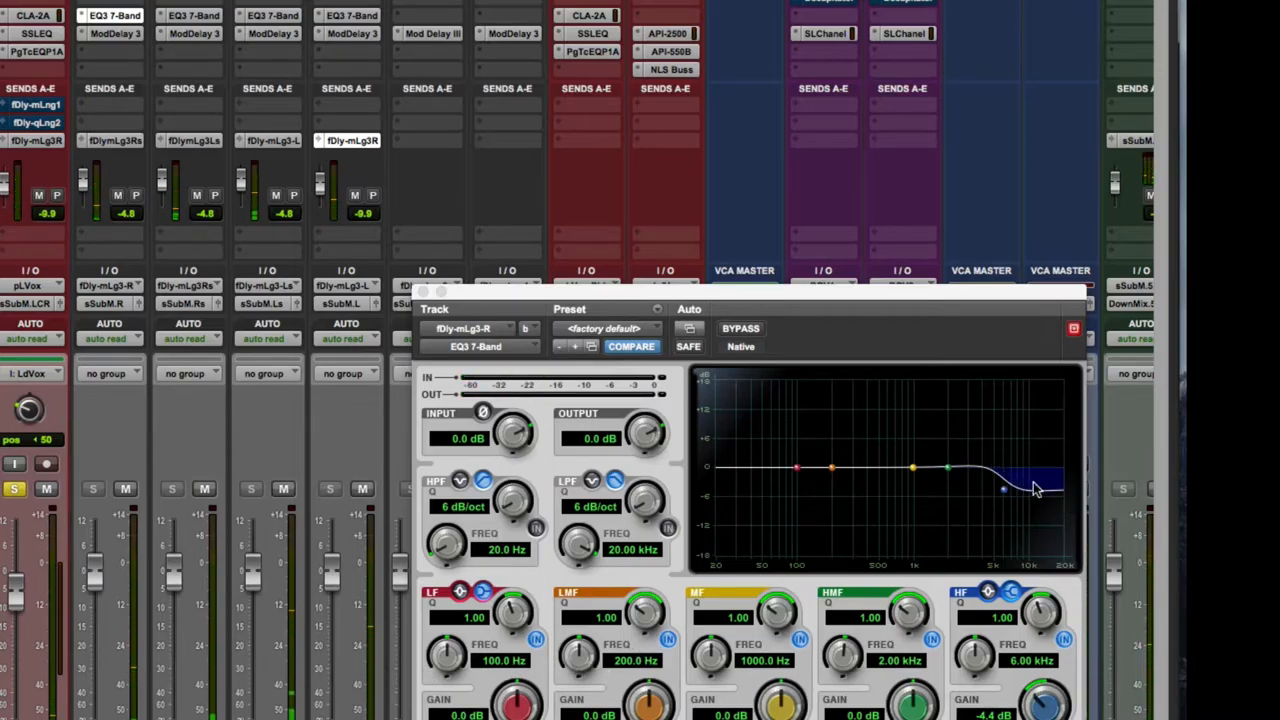
mouse_move(643, 678)
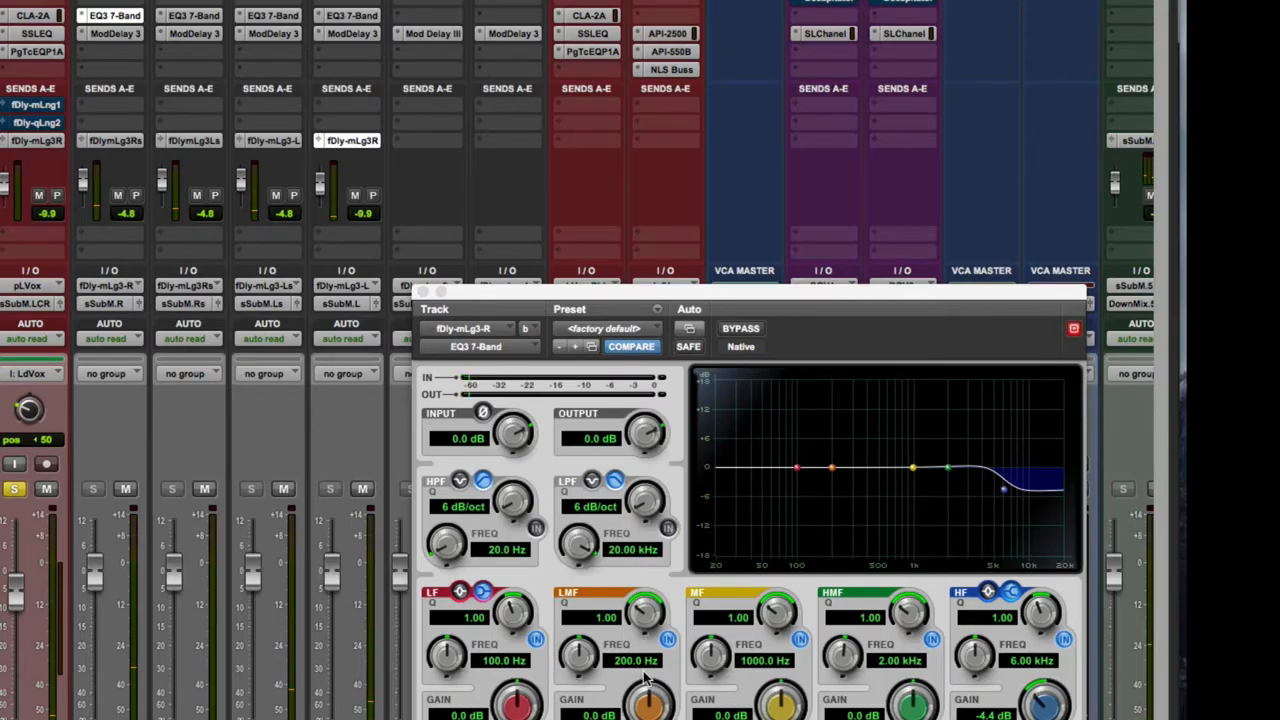